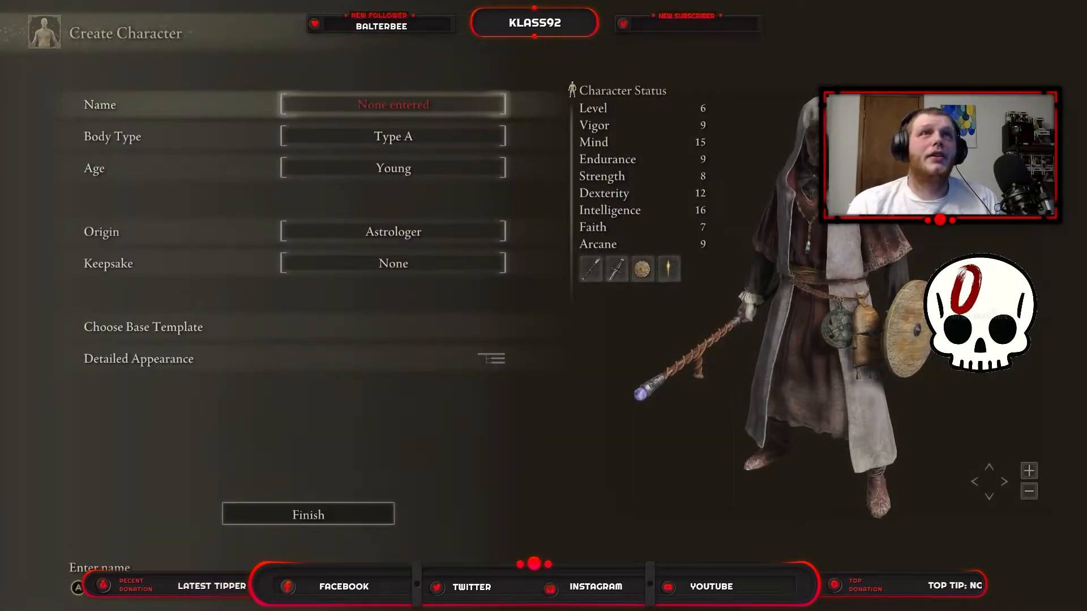
Name the Astrologer character 'Steve'
{"action": "left_click", "coordinate": [393, 104]}
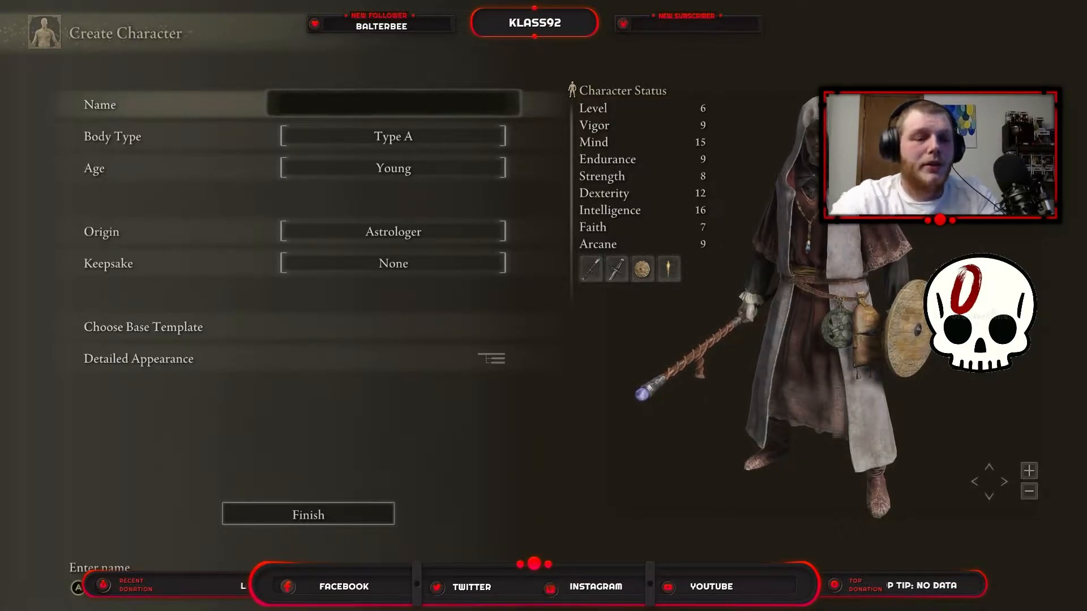
{"action": "type", "text": "S"}
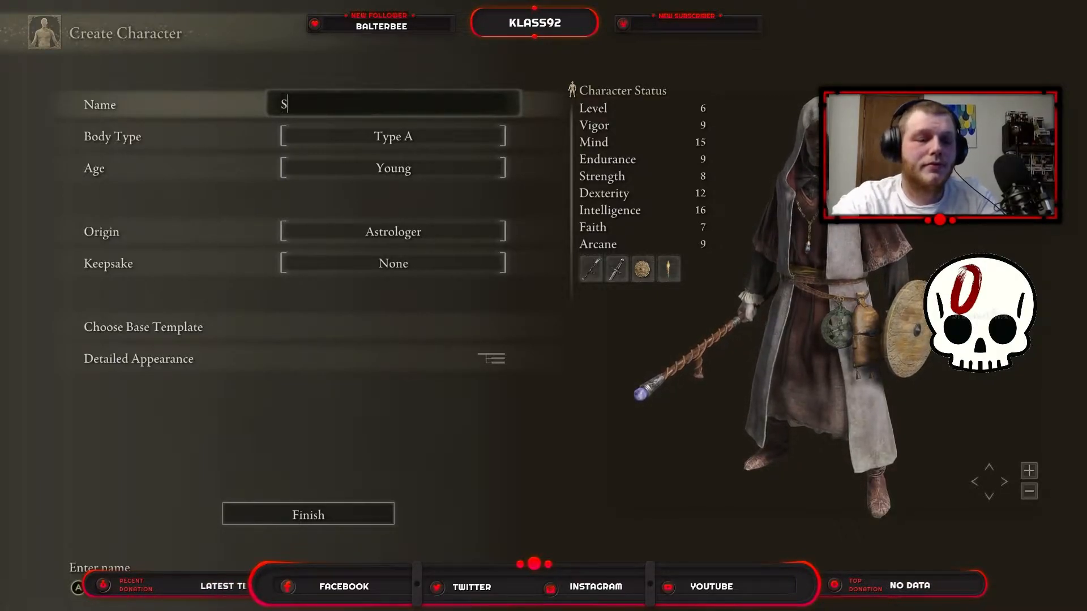
{"action": "type", "text": "teve"}
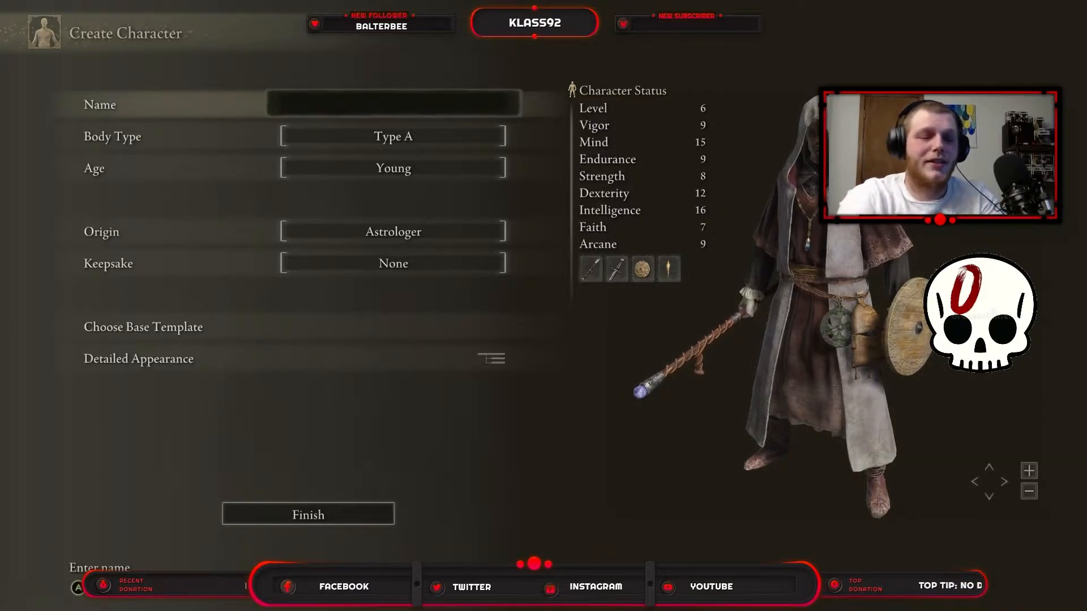
{"action": "type", "text": "Steve"}
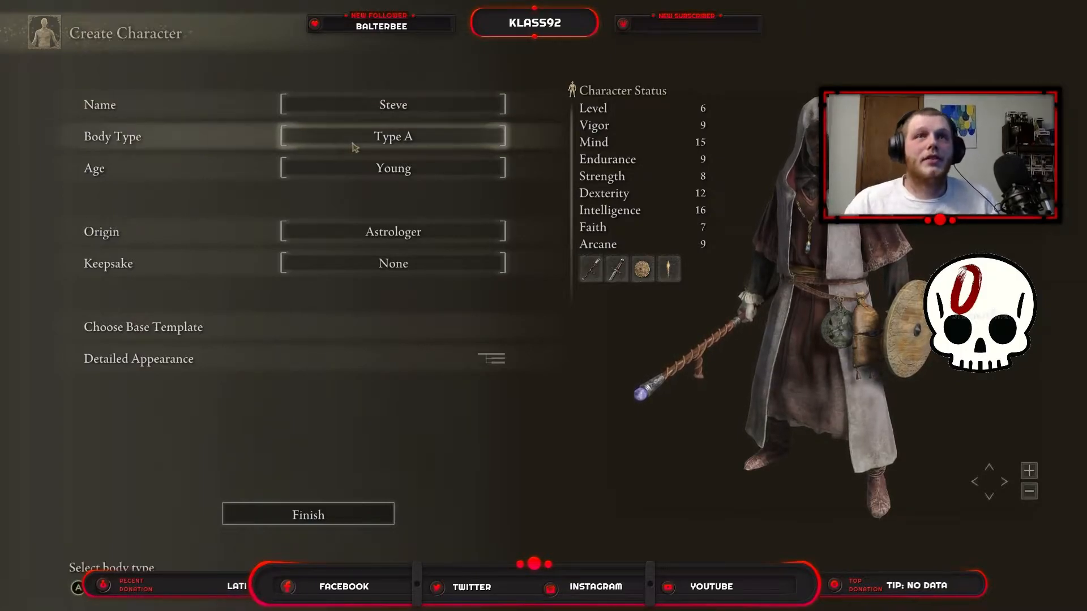
{"action": "left_click", "coordinate": [393, 167]}
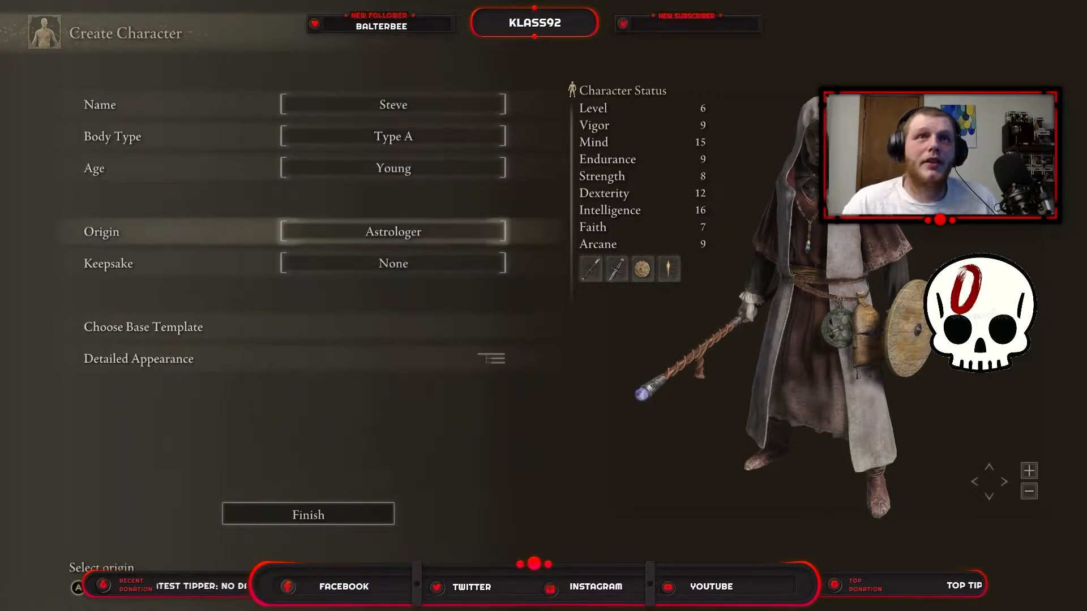
Browse the keepsakes and choose the Crimson Amber Medallion
{"action": "left_click", "coordinate": [393, 262]}
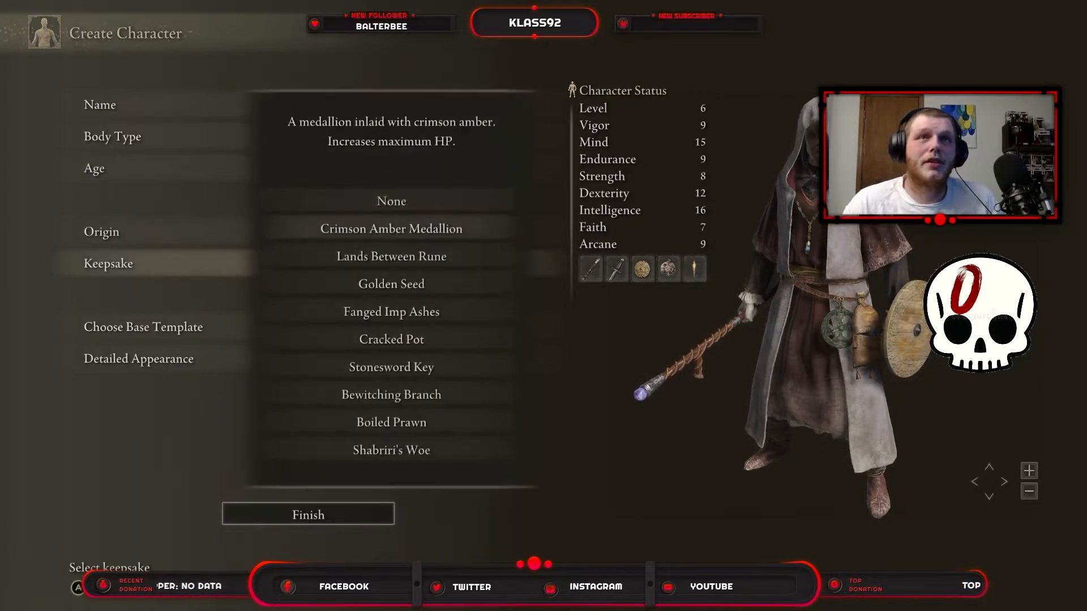
{"action": "left_click", "coordinate": [391, 257]}
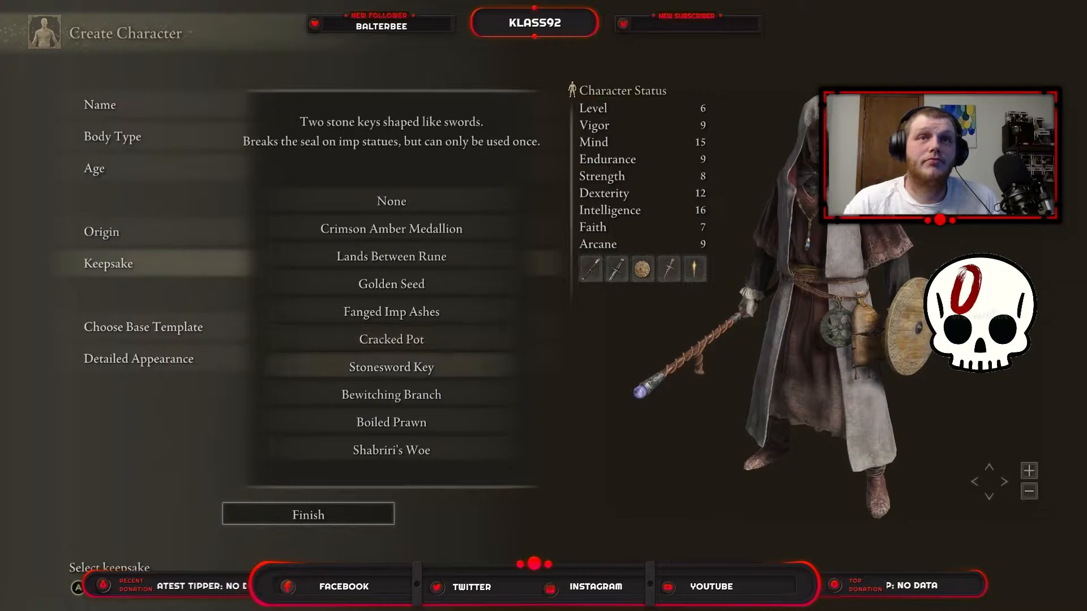
{"action": "left_click", "coordinate": [391, 227]}
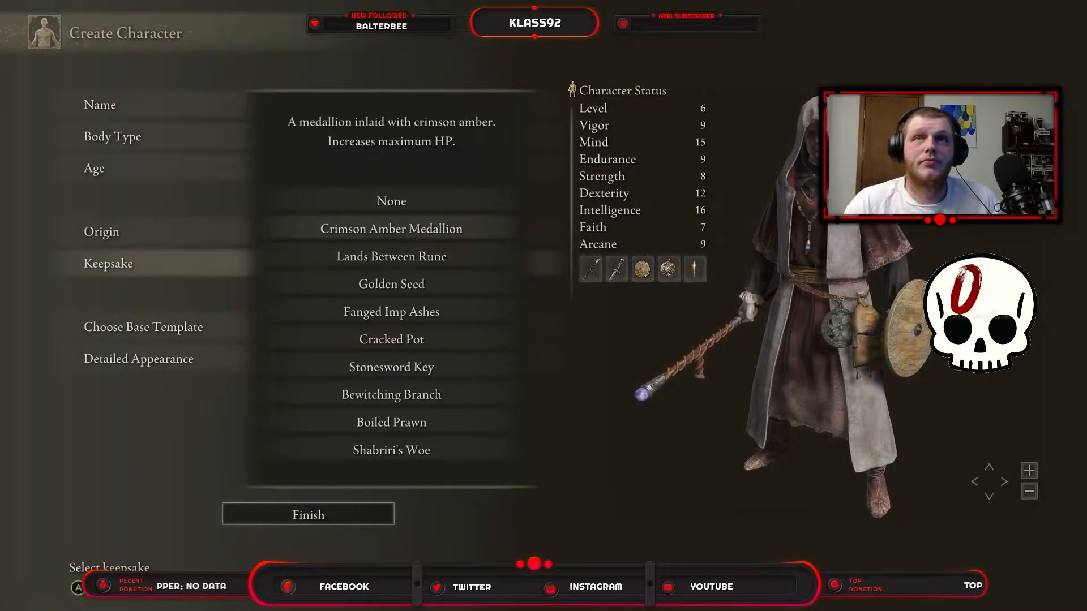
{"action": "left_click", "coordinate": [391, 283]}
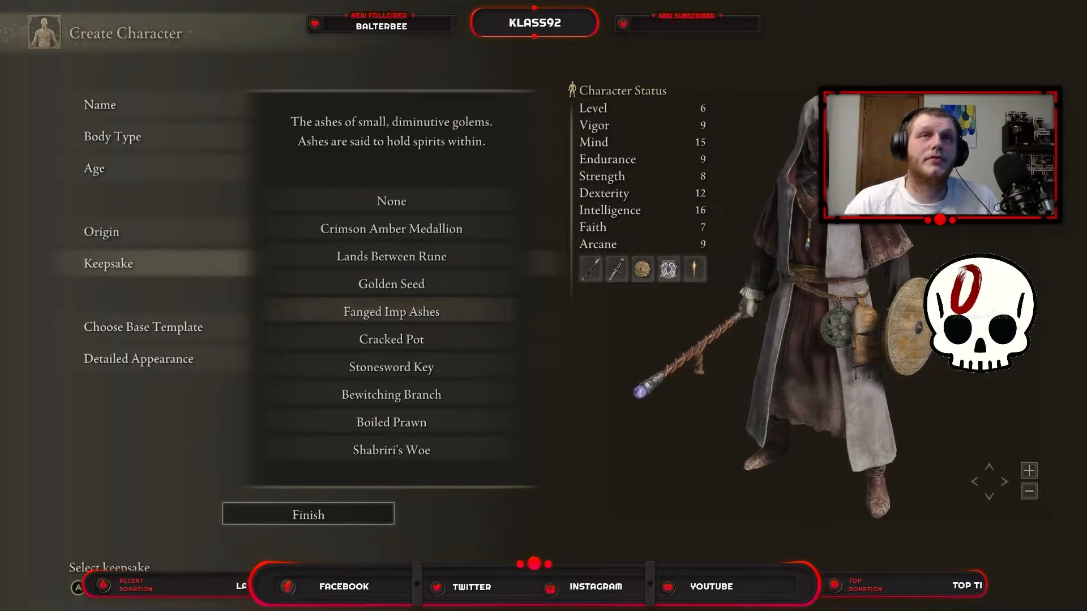
{"action": "left_click", "coordinate": [391, 228]}
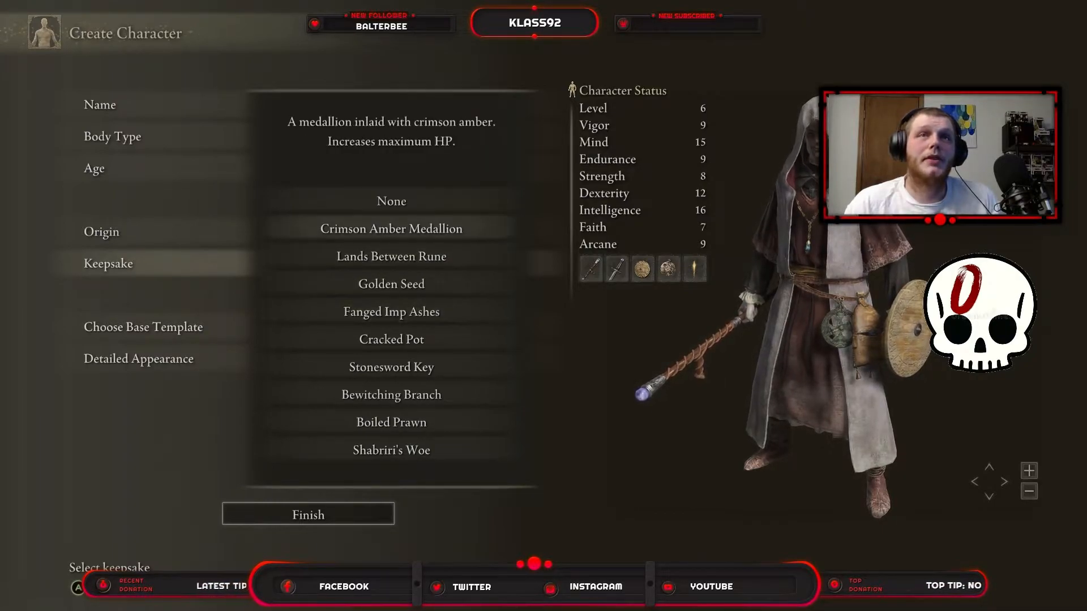
{"action": "left_click", "coordinate": [390, 257]}
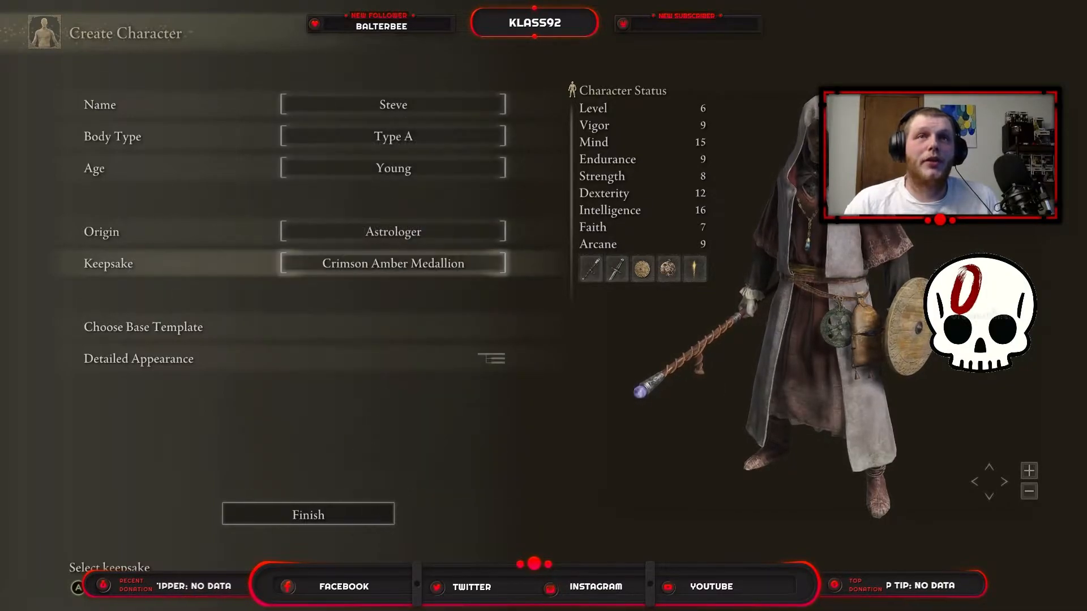
Go into Detailed Appearance skin colour and try pale pink and peach tones
{"action": "left_click", "coordinate": [138, 359]}
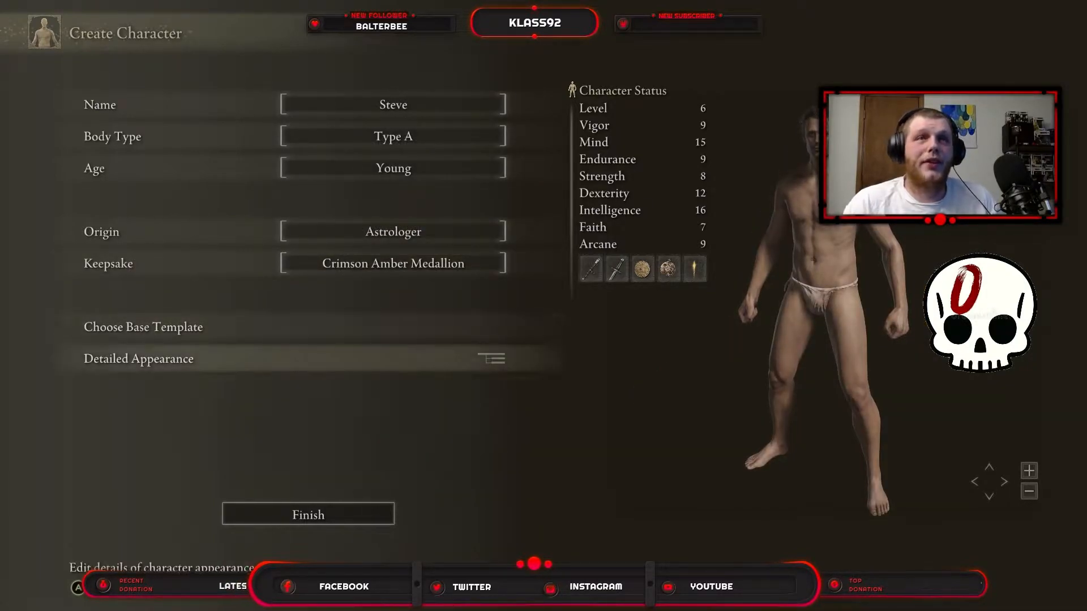
{"action": "left_click", "coordinate": [138, 359]}
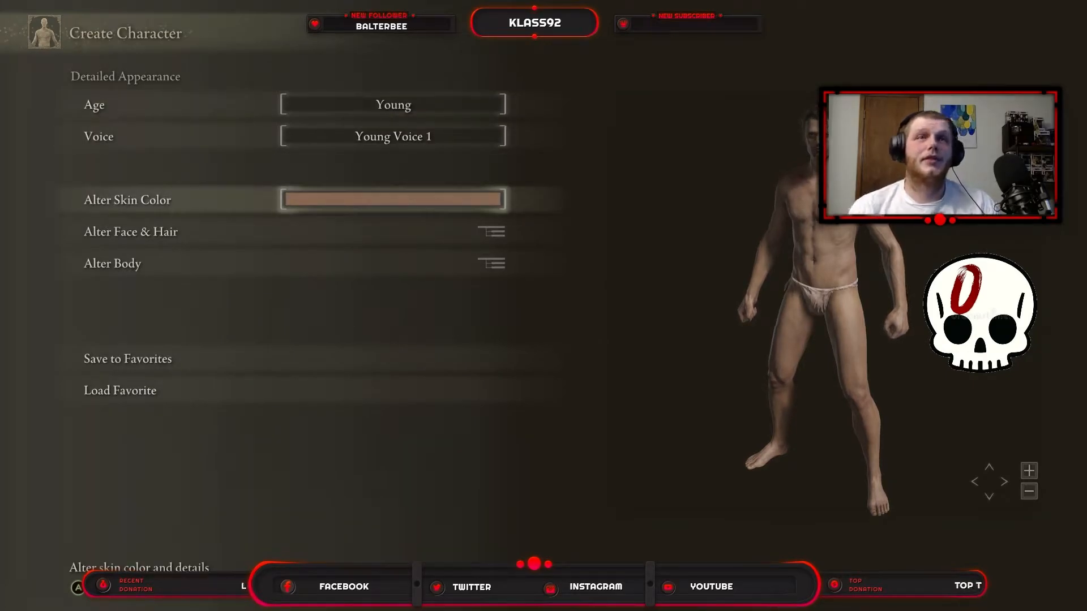
{"action": "left_click", "coordinate": [393, 199]}
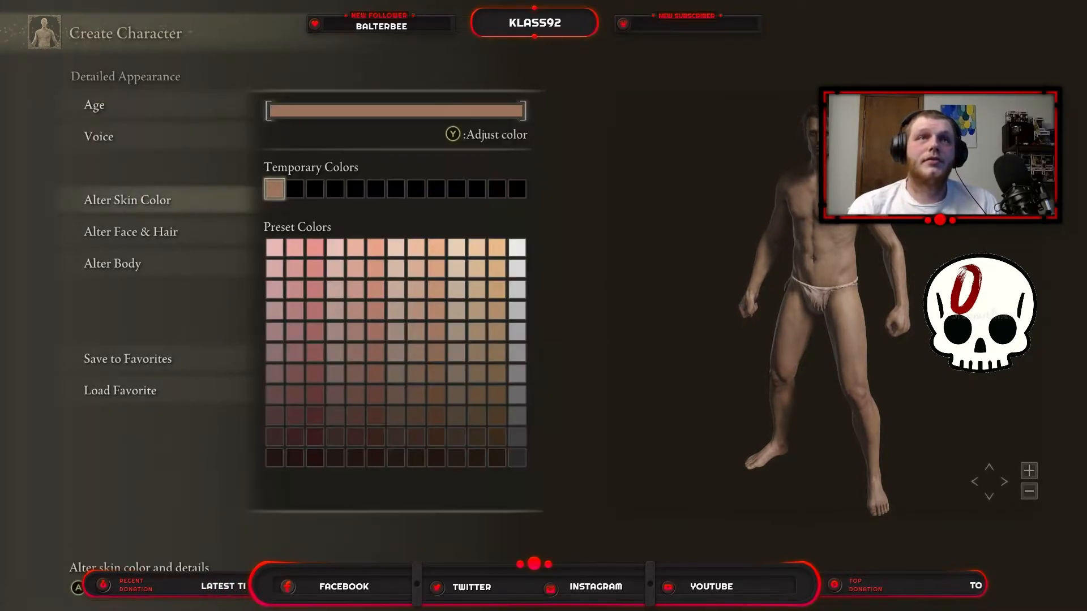
{"action": "left_click", "coordinate": [294, 248]}
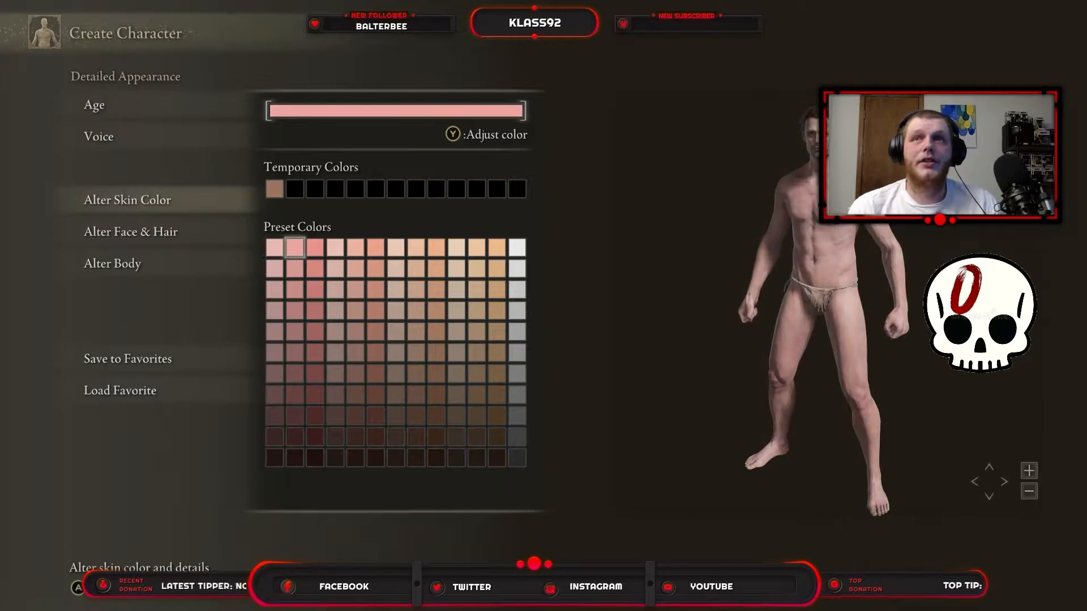
{"action": "left_click", "coordinate": [375, 248]}
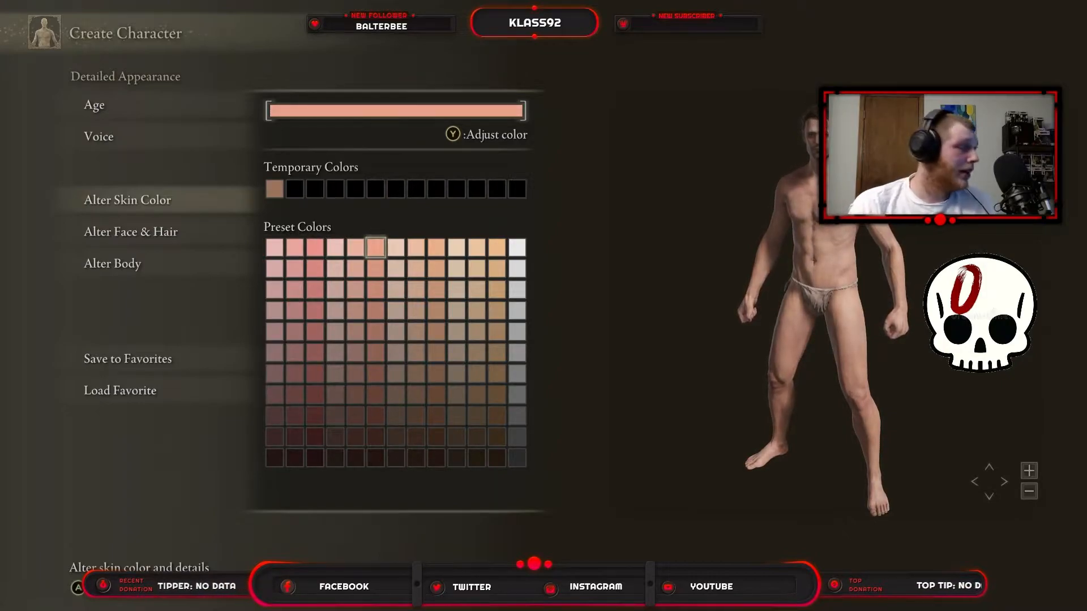
Try tan, grey, dark and rosy tones, then settle on pale near-white skin
{"action": "left_click", "coordinate": [496, 269]}
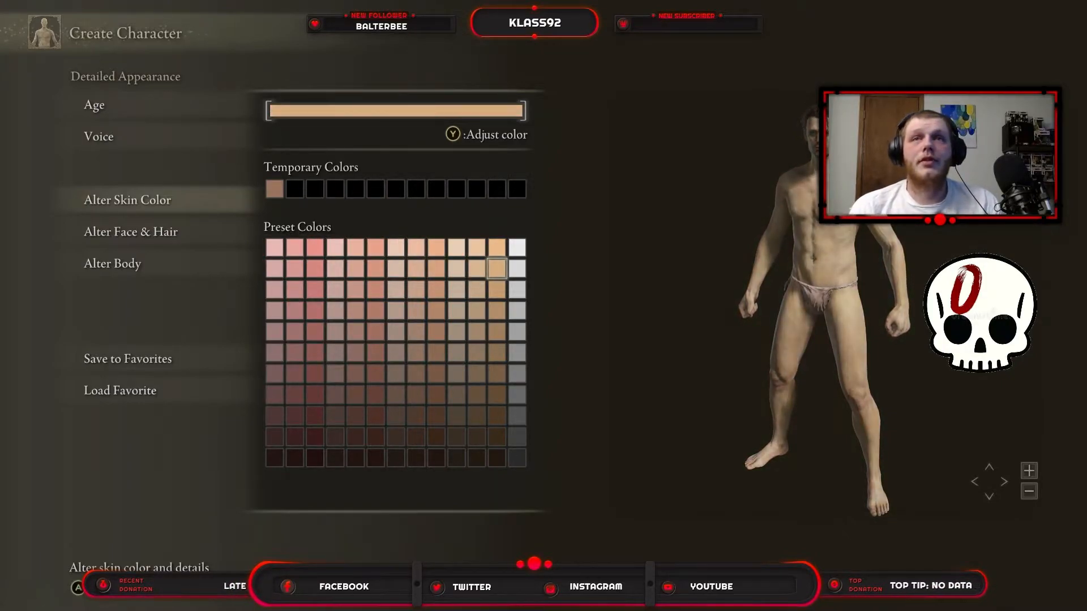
{"action": "left_click", "coordinate": [518, 374]}
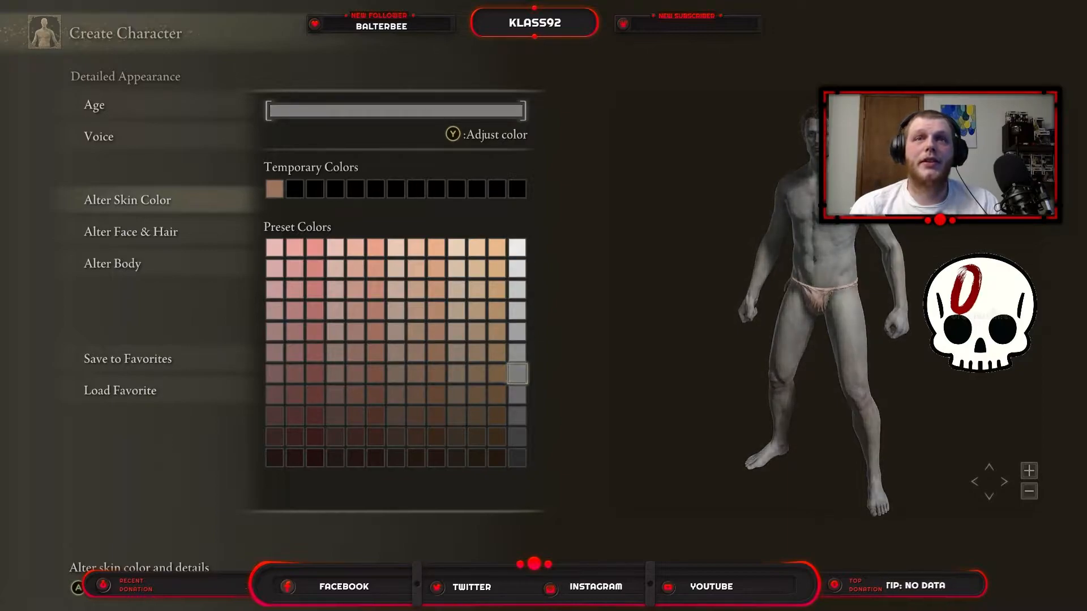
{"action": "left_click", "coordinate": [354, 457]}
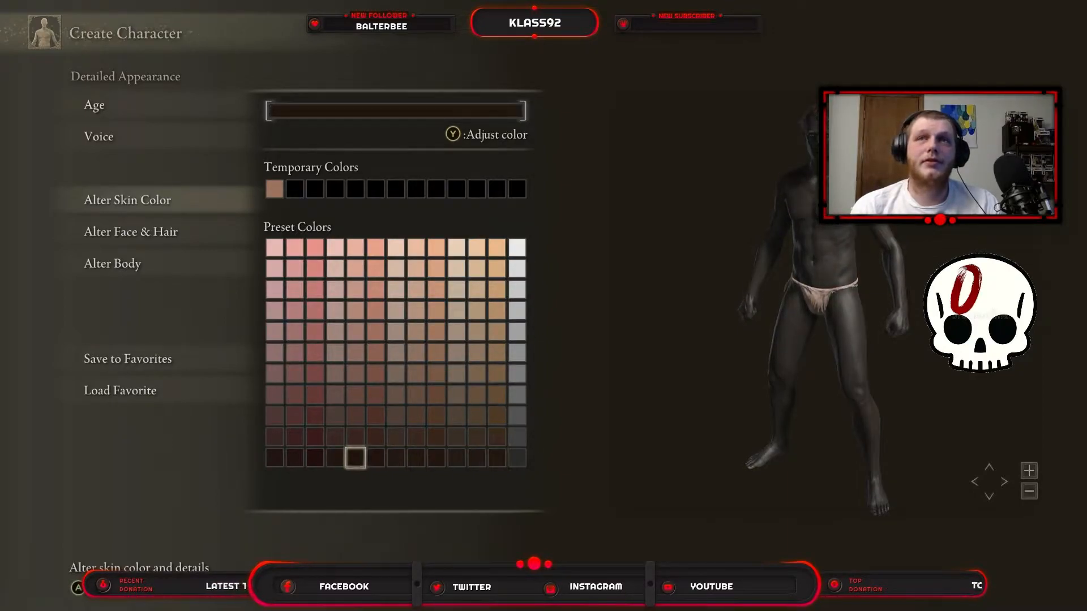
{"action": "left_click", "coordinate": [314, 248]}
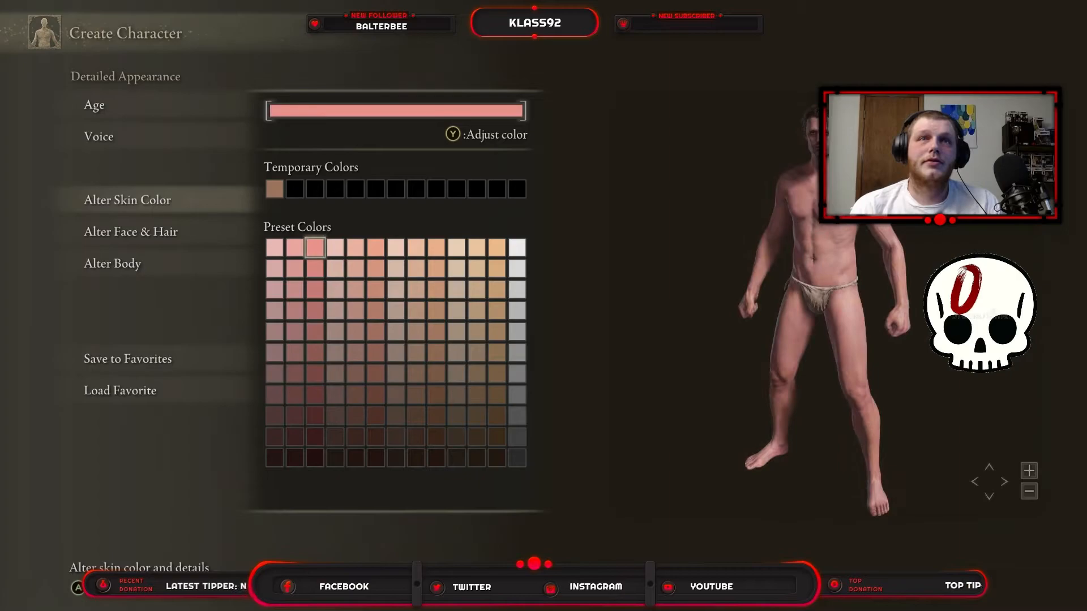
{"action": "left_click", "coordinate": [516, 248]}
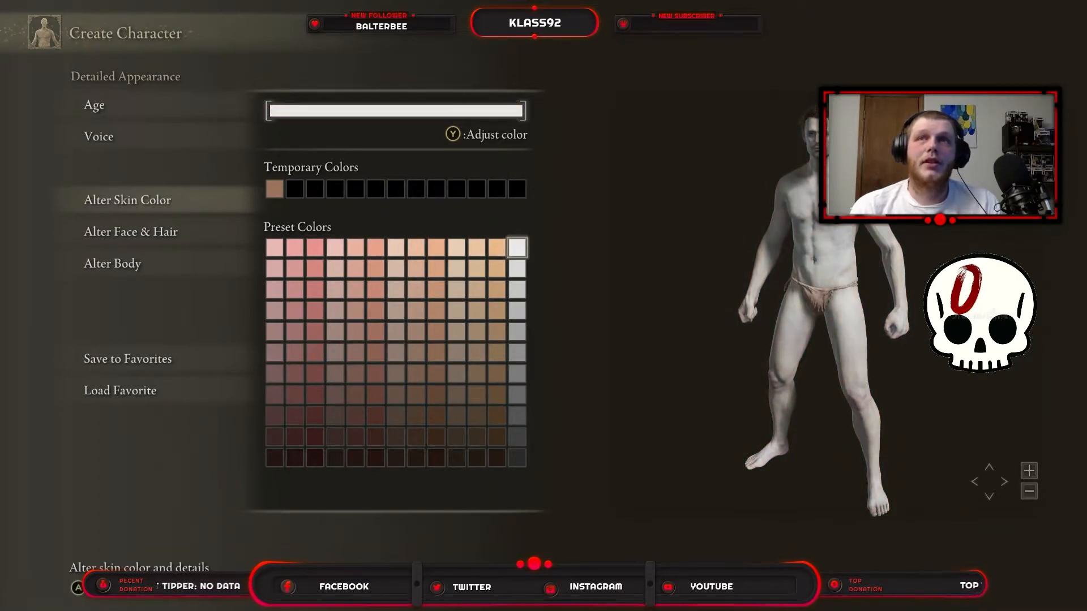
Keep the pale skin, enter Alter Face & Hair and pick a face template bone structure
{"action": "left_click", "coordinate": [130, 231]}
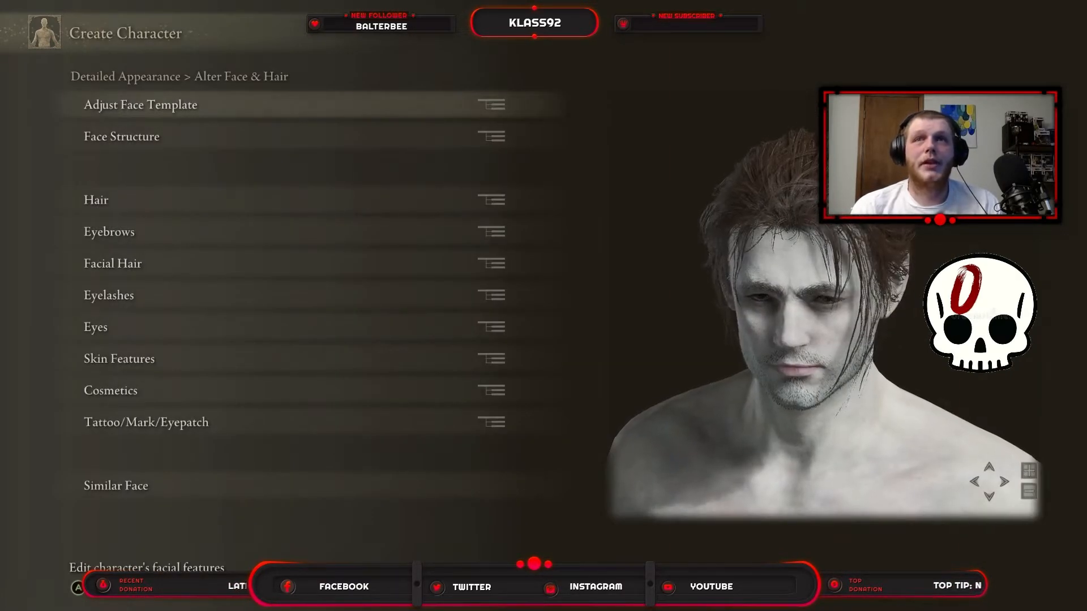
{"action": "left_click", "coordinate": [141, 104]}
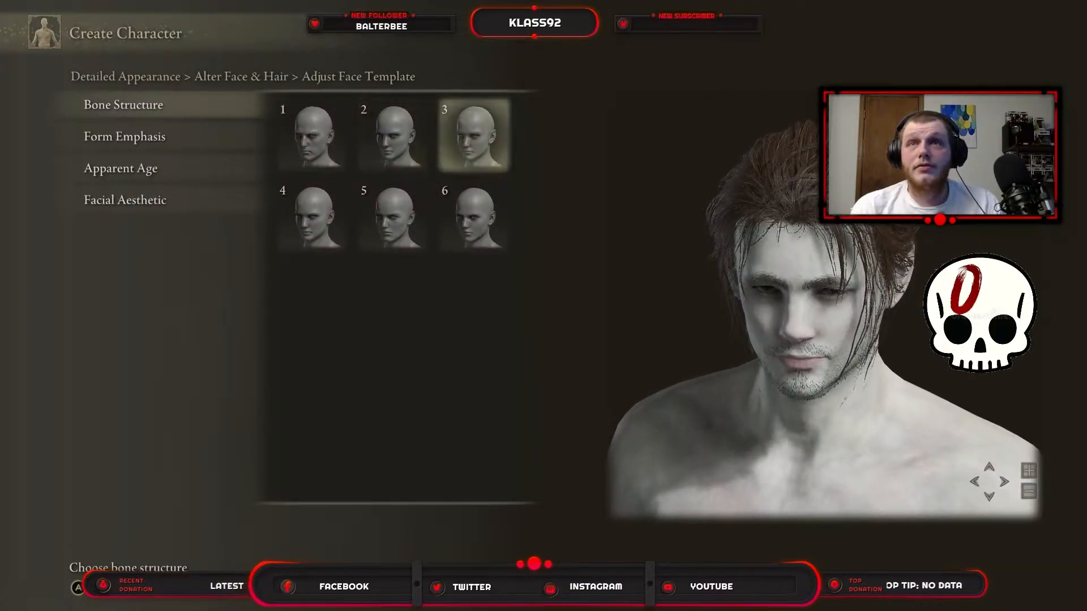
{"action": "left_click", "coordinate": [312, 215]}
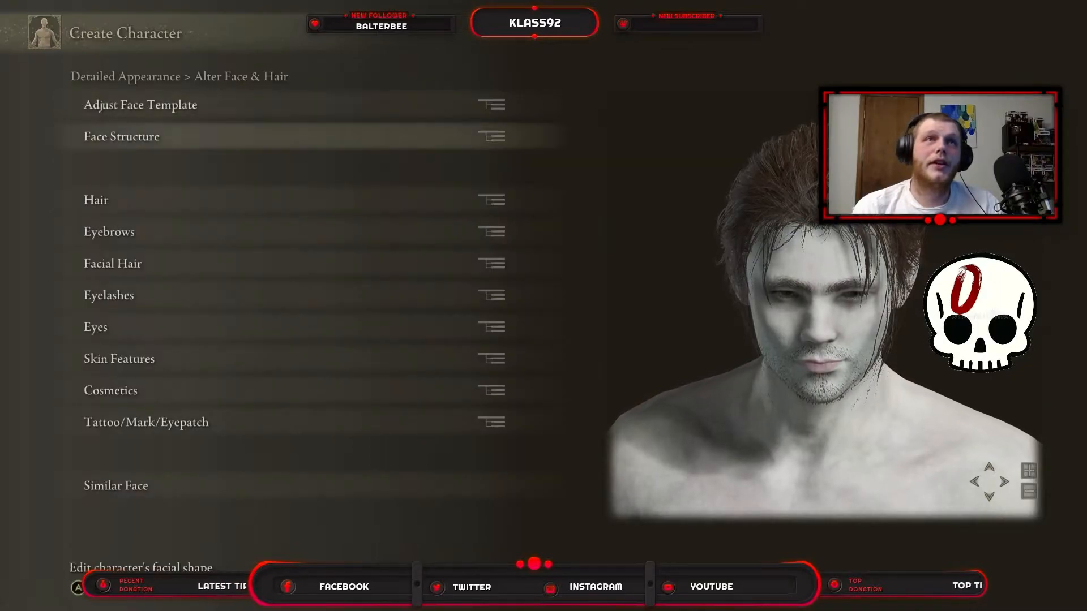
In Face Structure > Mouth, max protrusion, occlusion and width, lowest position, set mouth-chin distance
{"action": "left_click", "coordinate": [121, 136]}
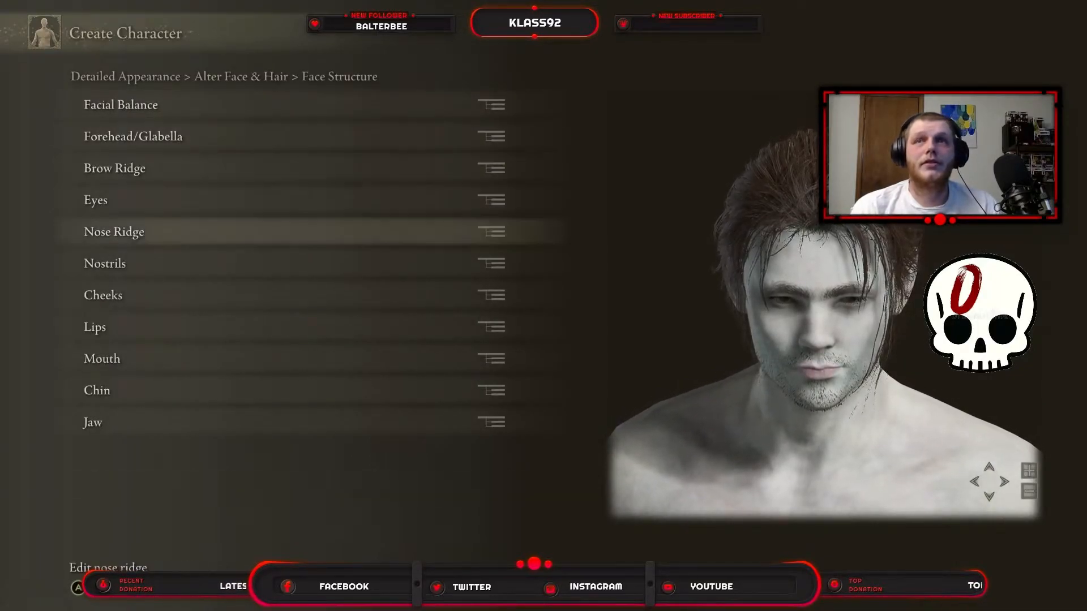
{"action": "left_click", "coordinate": [102, 359]}
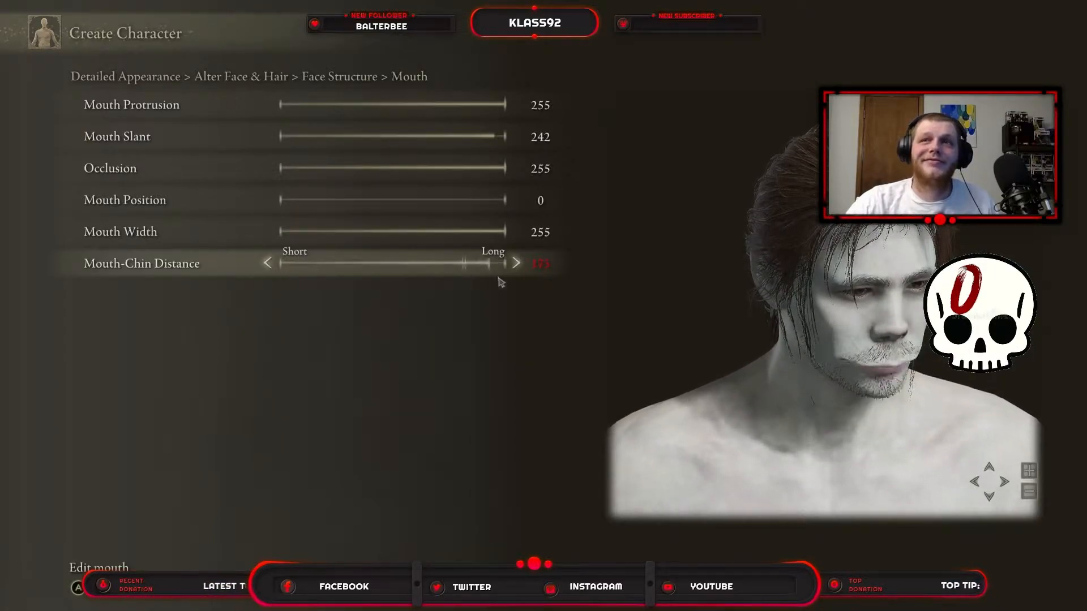
{"action": "left_click", "coordinate": [516, 262]}
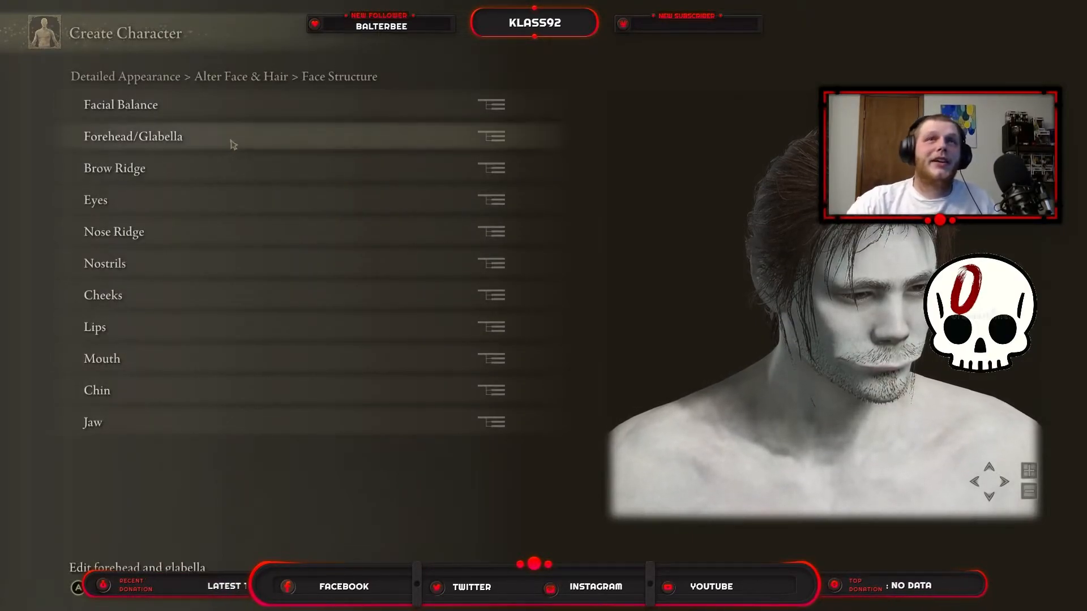
In Forehead/Glabella, set forehead protrusion, nose bridge height and bridge protrusion 1 to 255
{"action": "left_click", "coordinate": [133, 136]}
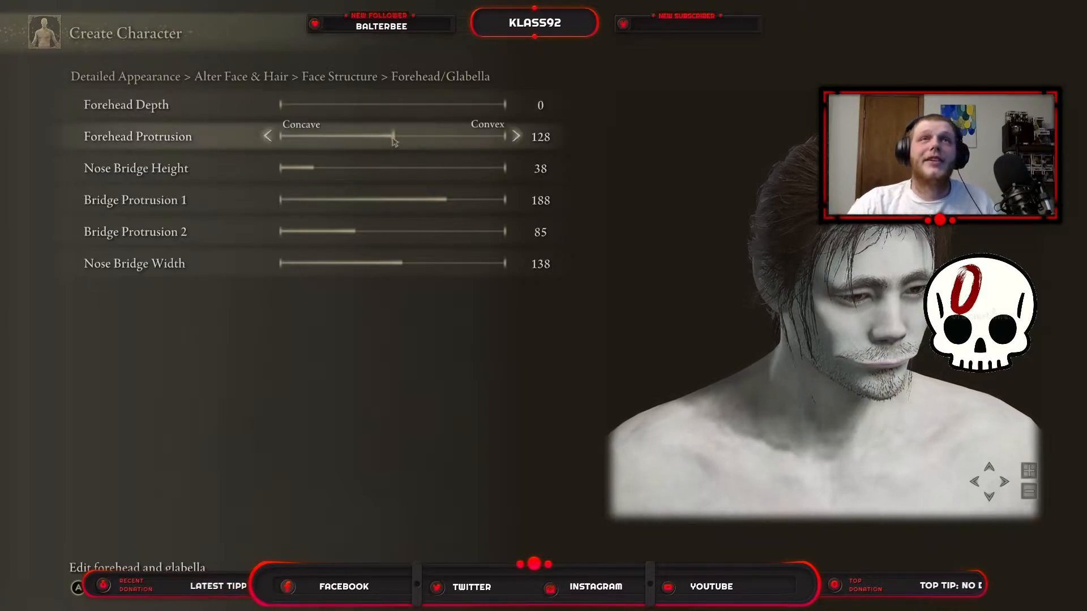
{"action": "left_click", "coordinate": [516, 136]}
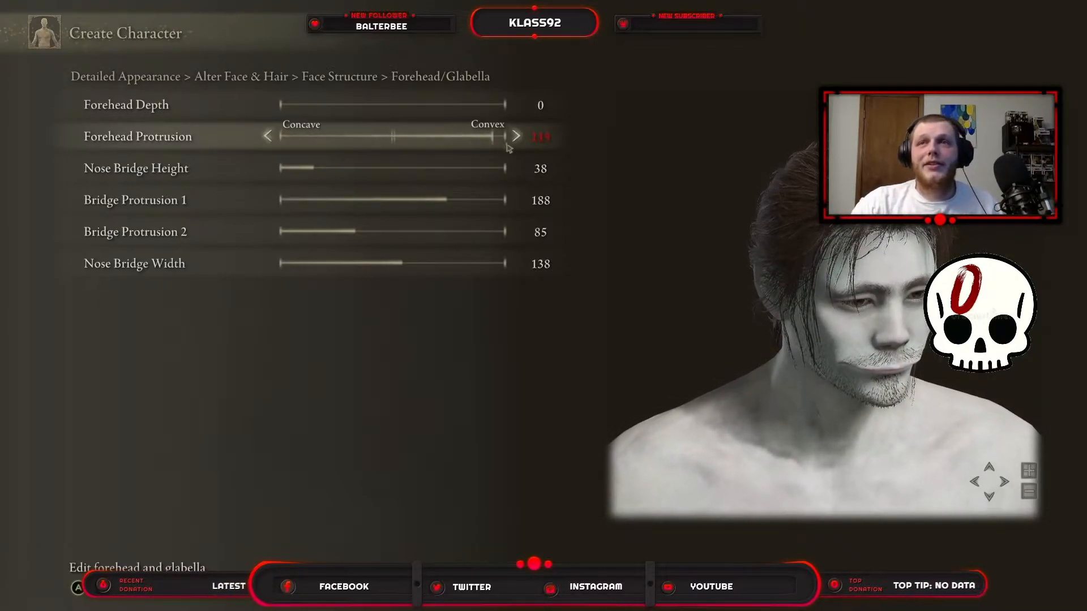
{"action": "left_click", "coordinate": [517, 136]}
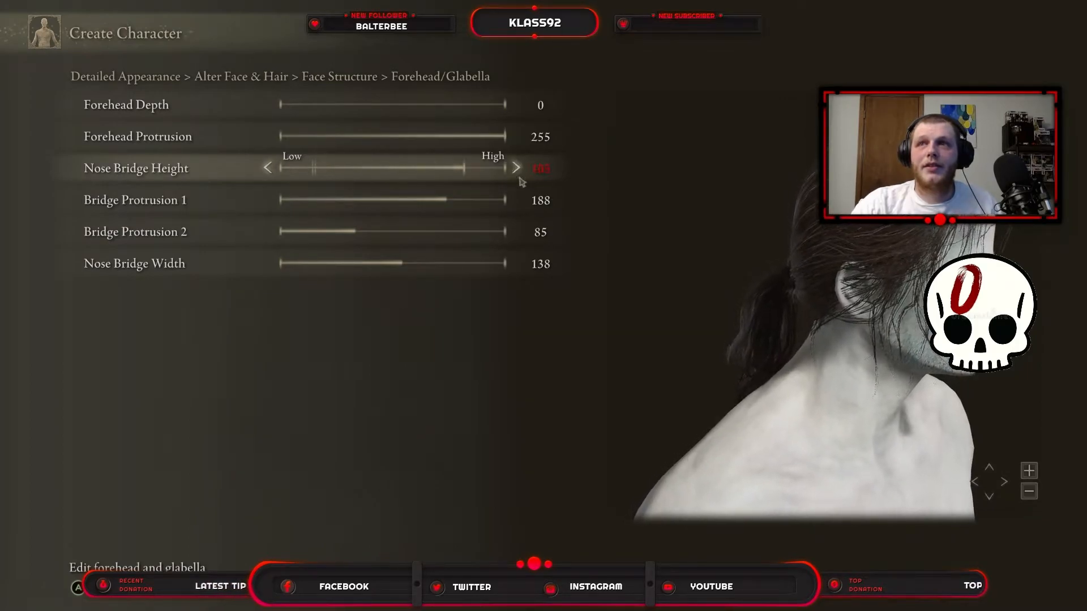
{"action": "left_click", "coordinate": [516, 167]}
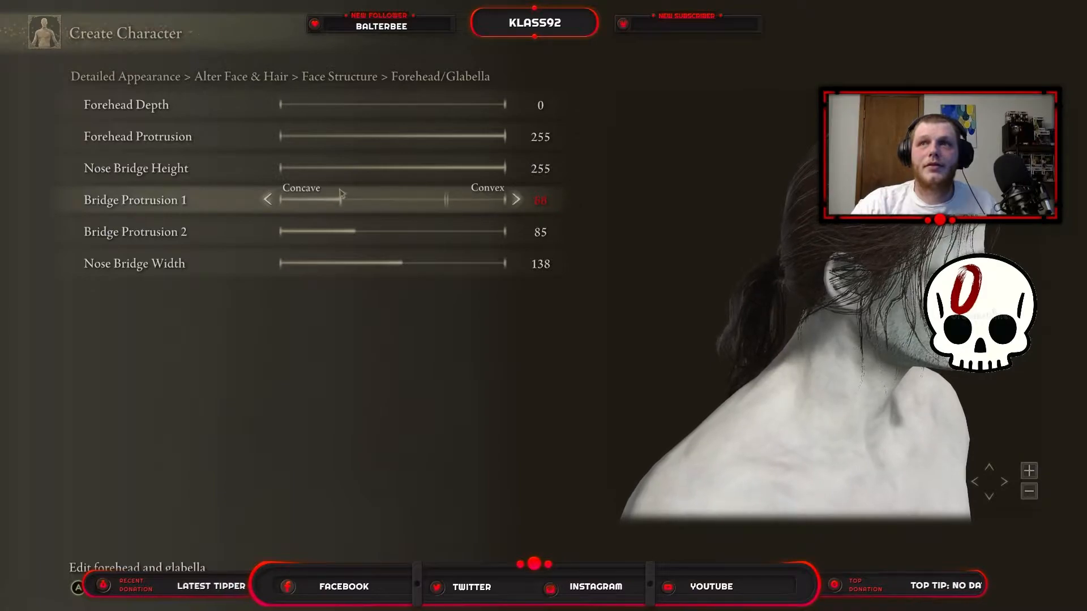
{"action": "left_click", "coordinate": [516, 199]}
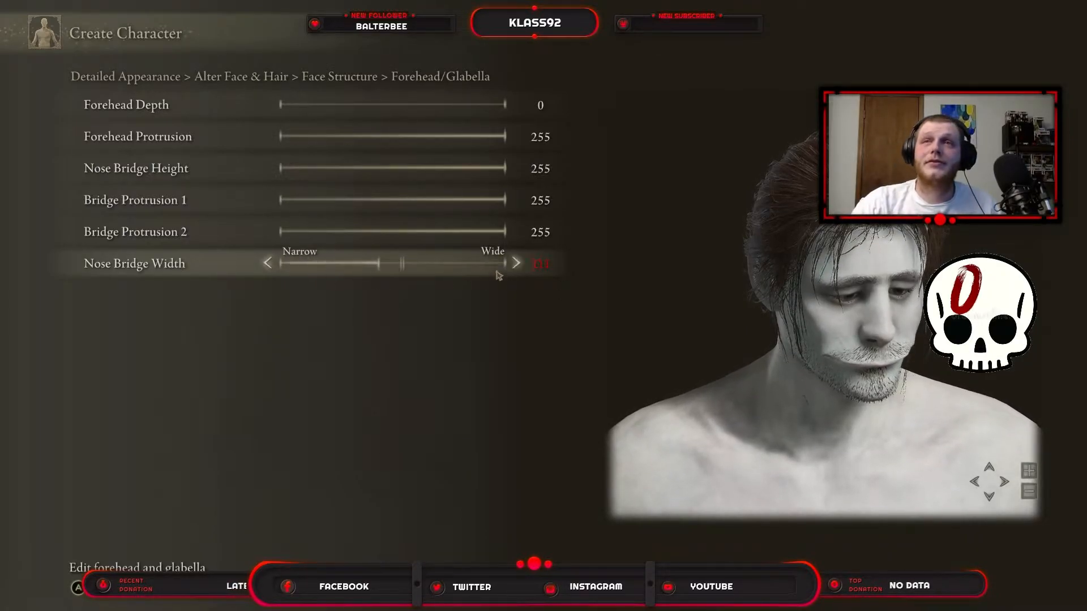
Widen the nose bridge, then max Eye Size at 255 and push Eye Slant outward
{"action": "left_click", "coordinate": [516, 263]}
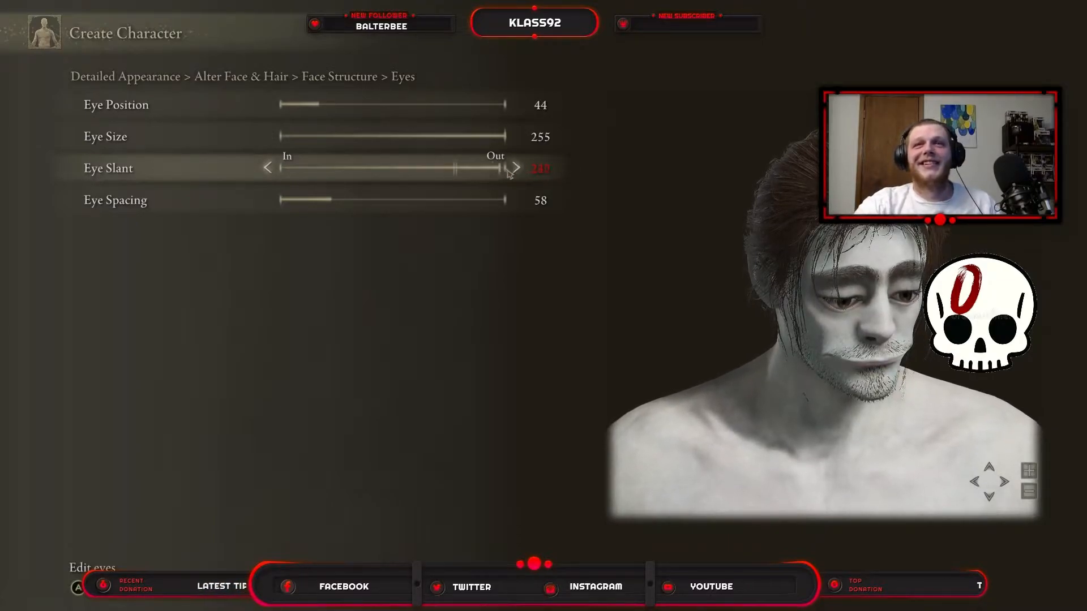
Confirm the outward Eye Slant value and return to the Face Structure list
{"action": "left_click", "coordinate": [515, 167]}
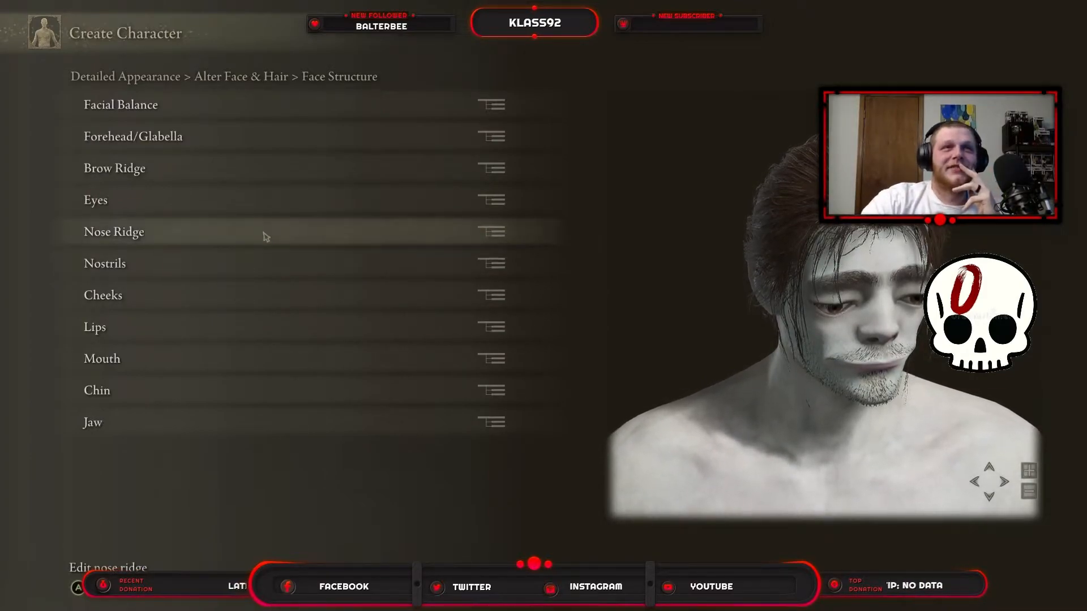
In Nose Ridge, set ridge depth to 0, length to 154 and nose position to 254
{"action": "left_click", "coordinate": [113, 231]}
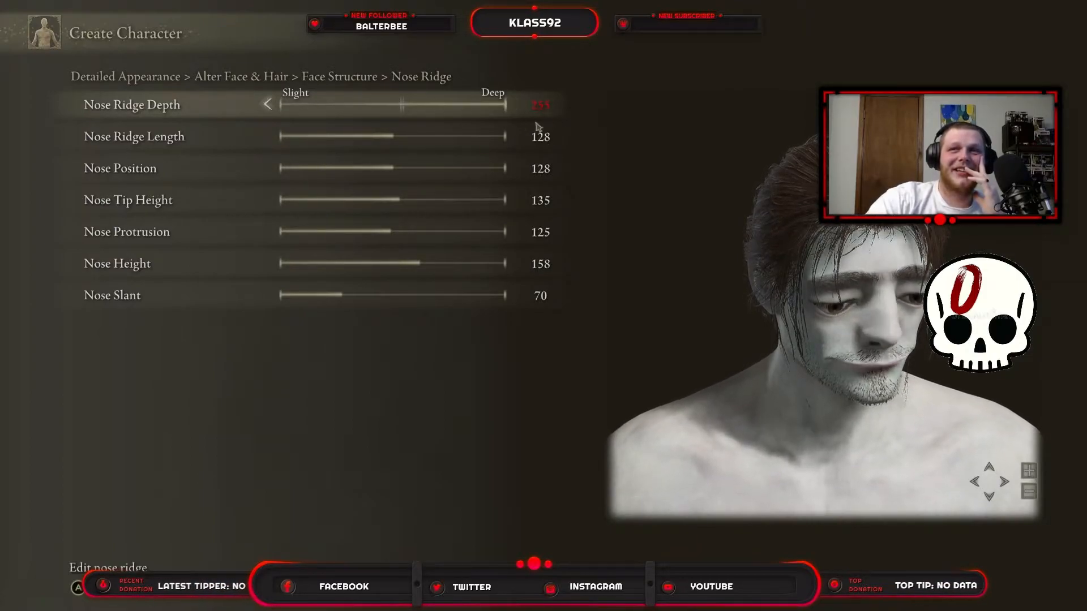
{"action": "left_click", "coordinate": [517, 104]}
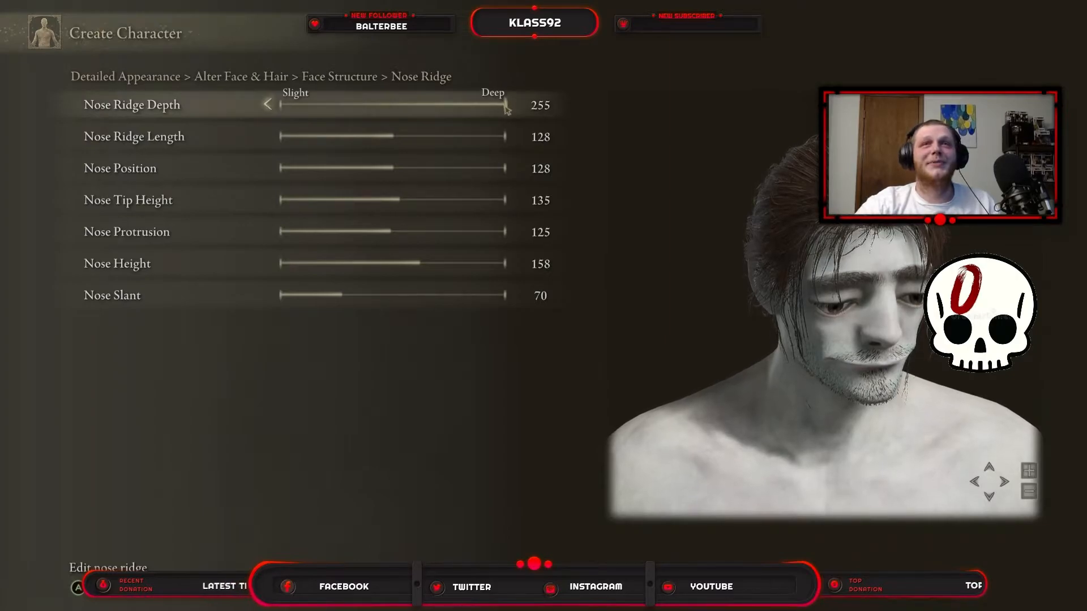
{"action": "left_click_drag", "start_coordinate": [505, 104], "coordinate": [279, 104]}
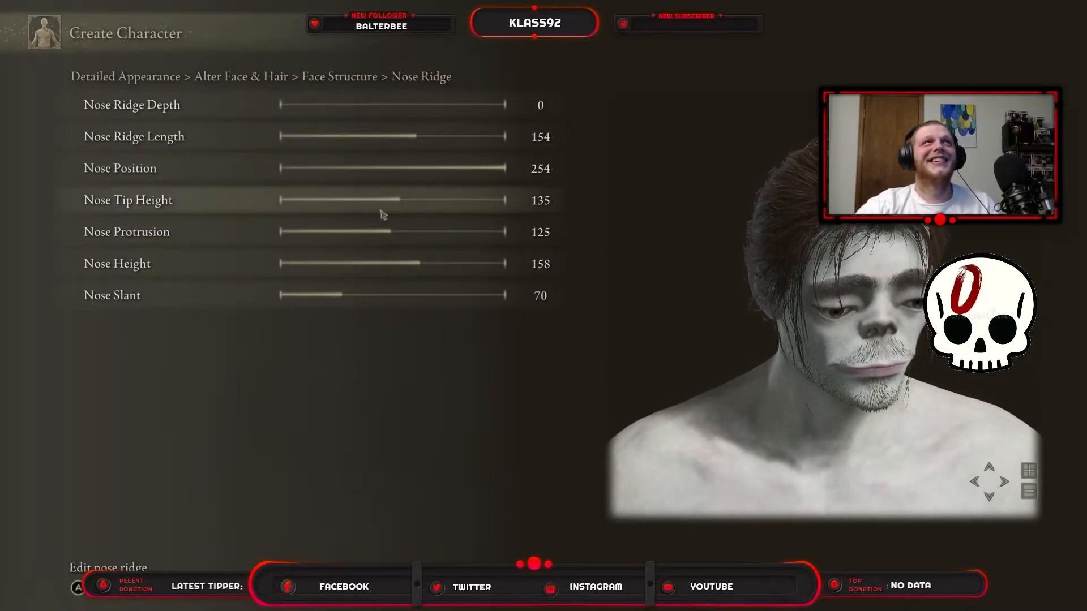
{"action": "mouse_move", "coordinate": [402, 200]}
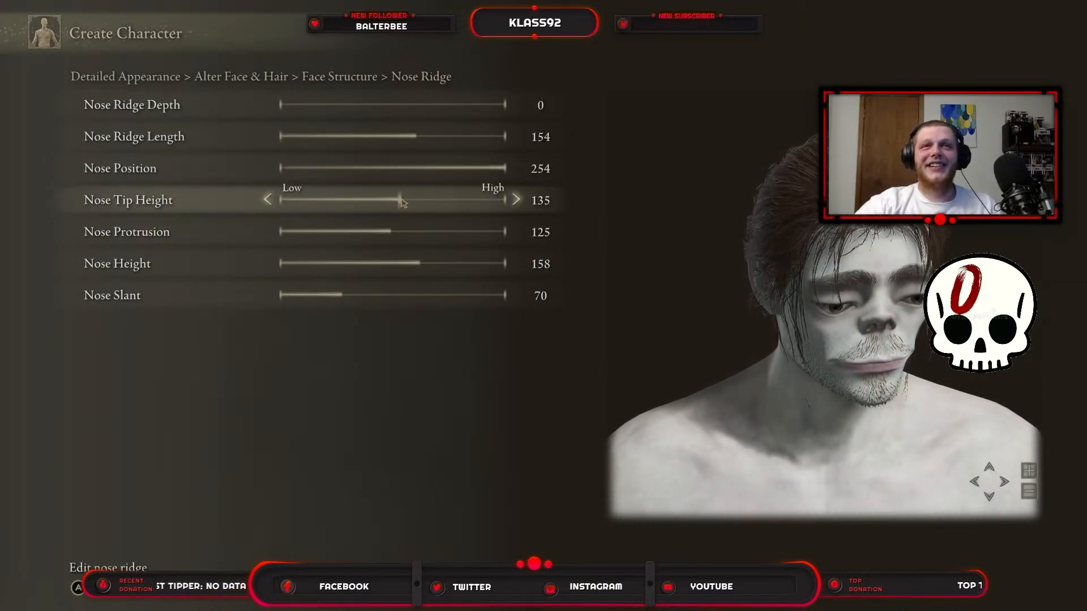
Set Nose Tip Height 175, Protrusion 0, Nose Height 255 and tilt the nose slant
{"action": "left_click_drag", "start_coordinate": [401, 199], "coordinate": [392, 200]}
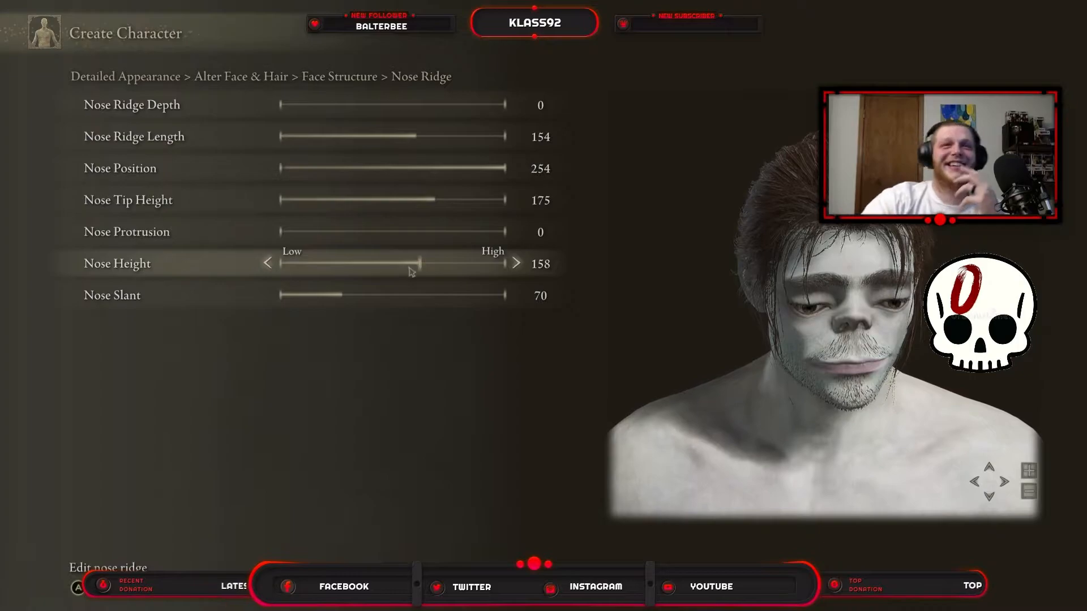
{"action": "left_click_drag", "start_coordinate": [409, 263], "coordinate": [291, 263]}
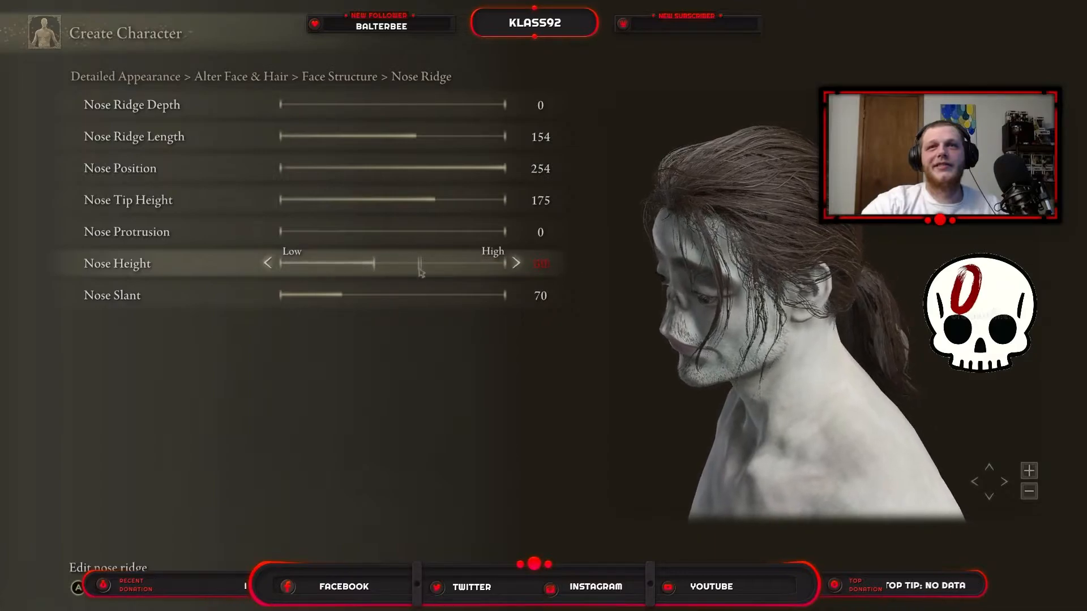
{"action": "left_click", "coordinate": [517, 263]}
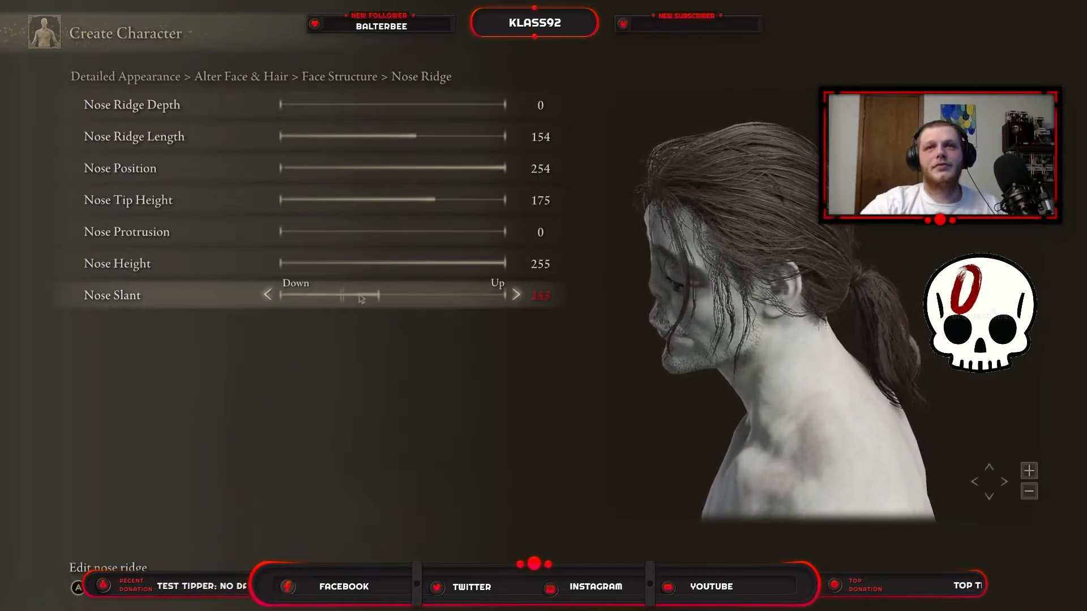
{"action": "left_click_drag", "start_coordinate": [375, 294], "coordinate": [333, 294]}
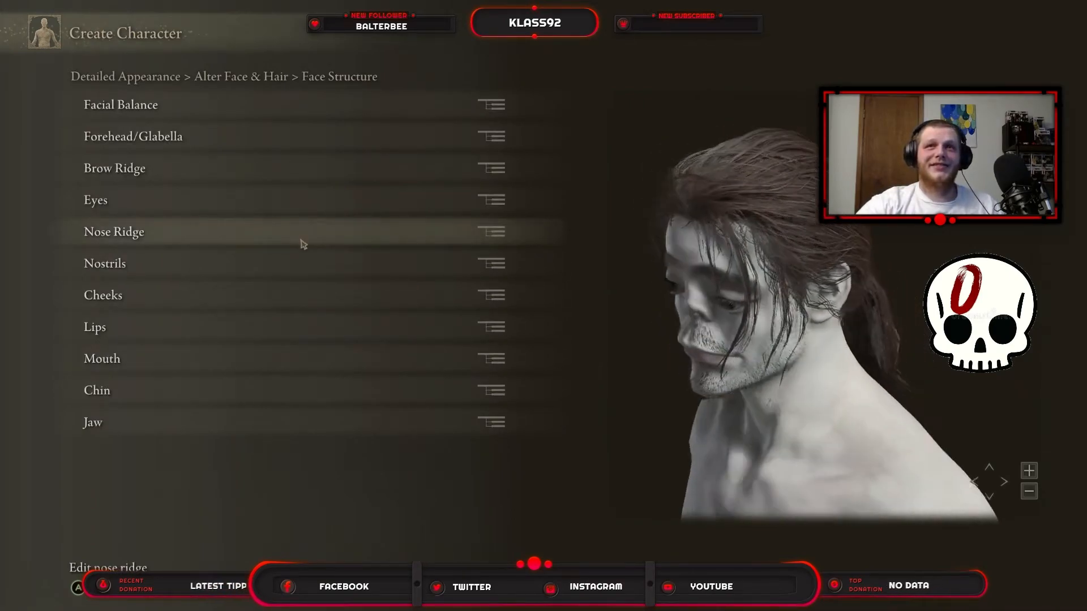
{"action": "left_click", "coordinate": [104, 263]}
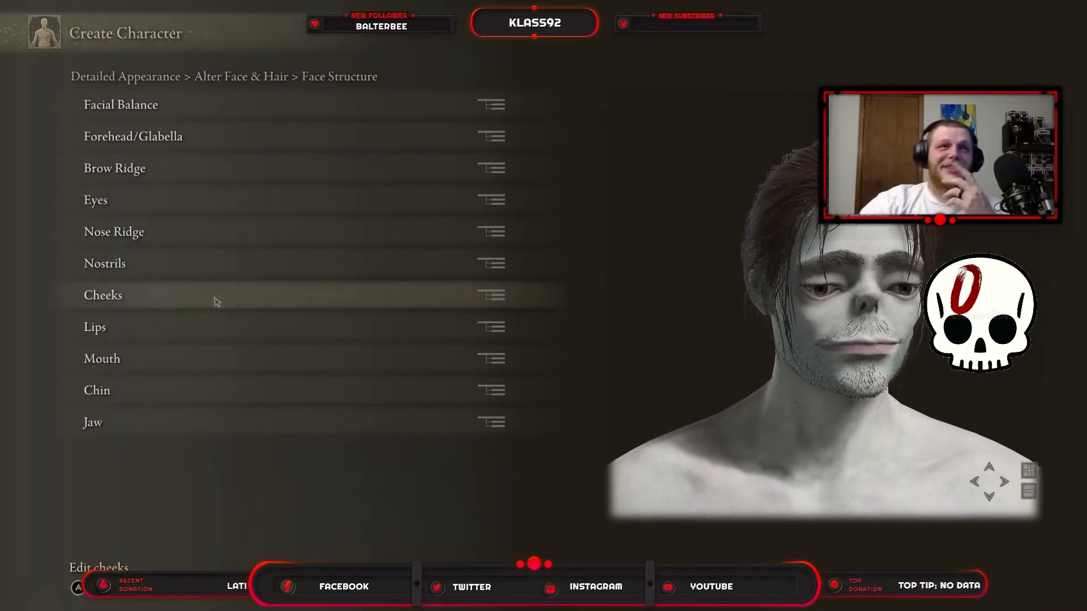
In Cheeks, set Cheekbone Height to 221 and widen the cheekbones
{"action": "left_click", "coordinate": [103, 294]}
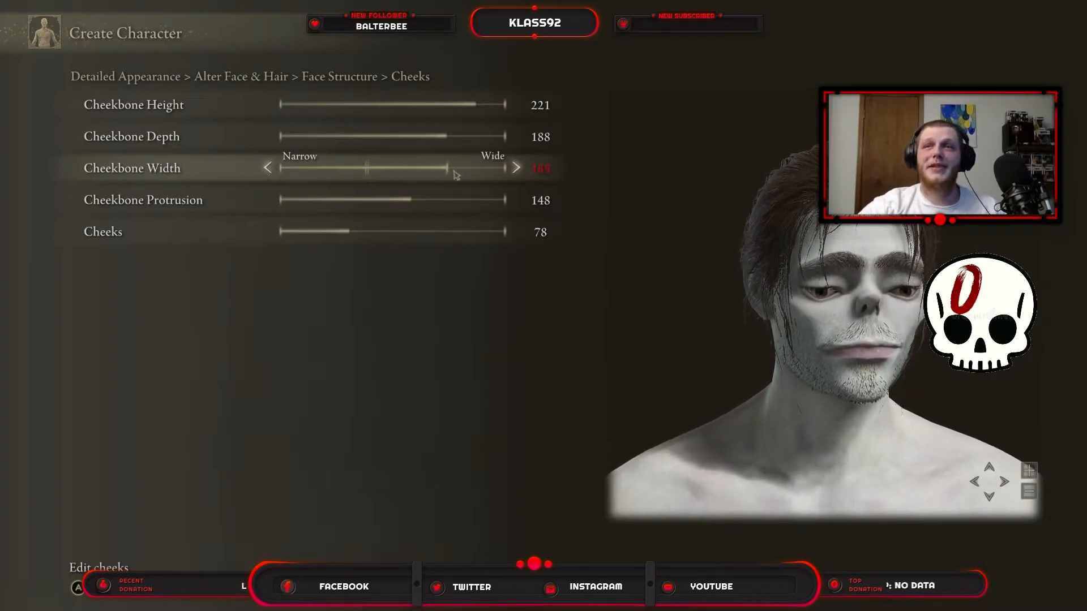
{"action": "left_click", "coordinate": [516, 167]}
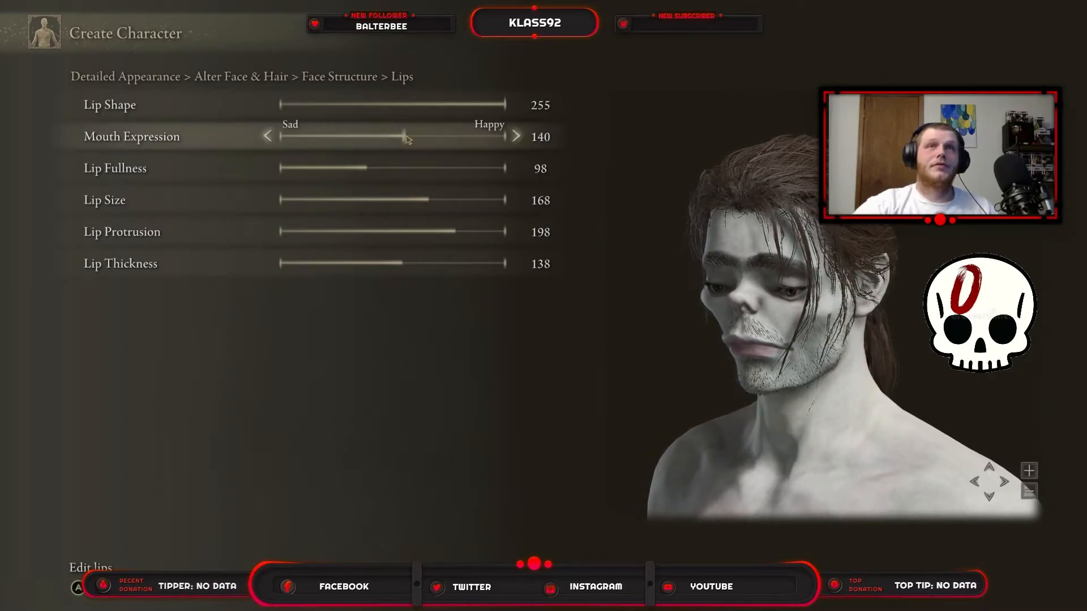
Lower Steve's Mouth Expression slider in the Lips settings
{"action": "left_click_drag", "start_coordinate": [405, 137], "coordinate": [323, 137]}
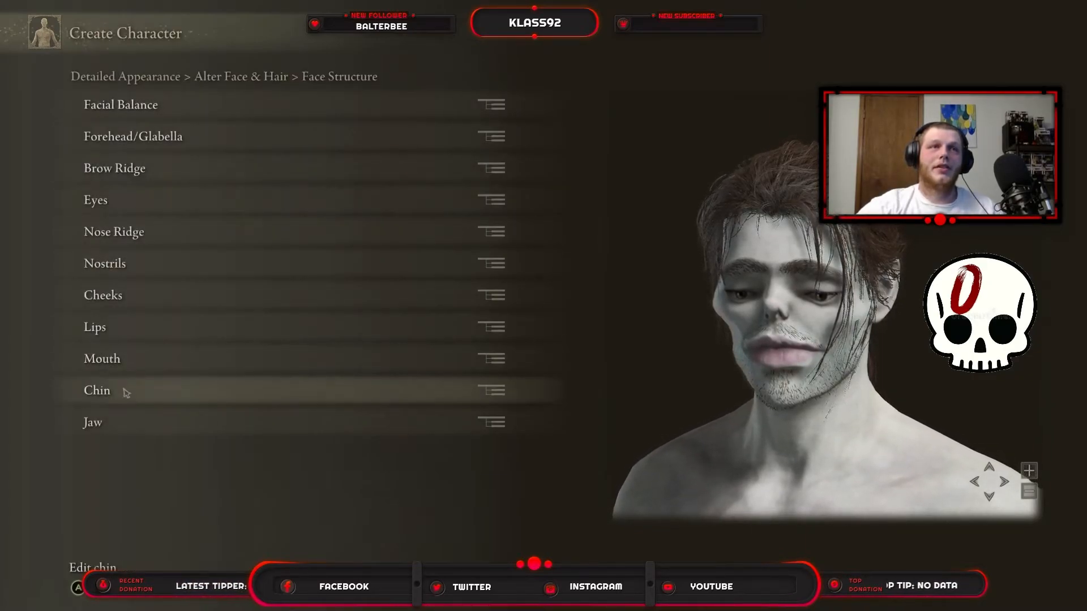
Max out Steve's chin length and width and make the chin shallower
{"action": "left_click", "coordinate": [97, 390]}
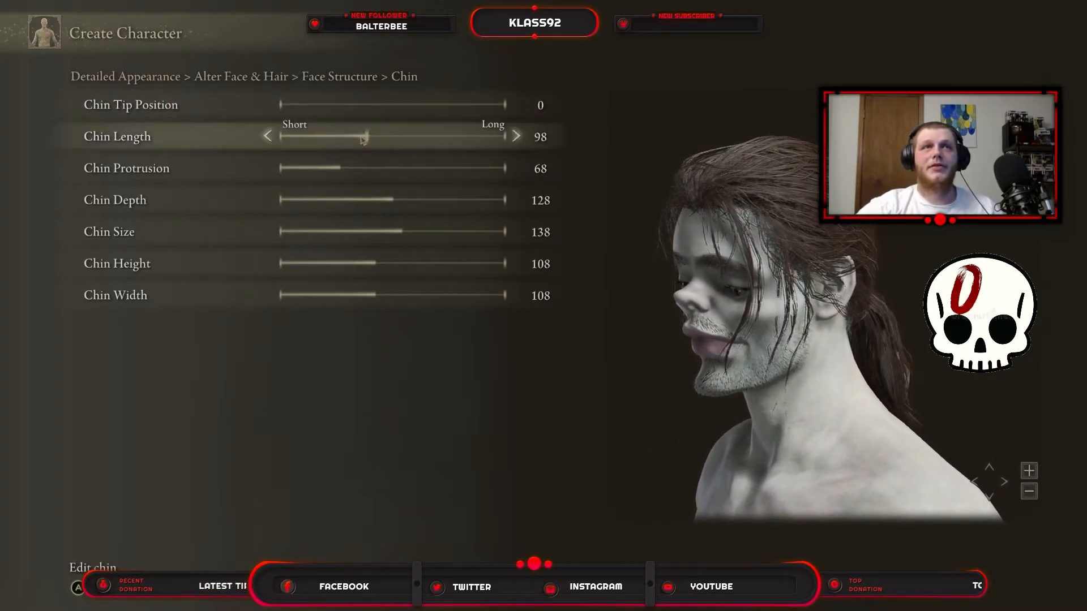
{"action": "left_click_drag", "start_coordinate": [364, 137], "coordinate": [516, 137]}
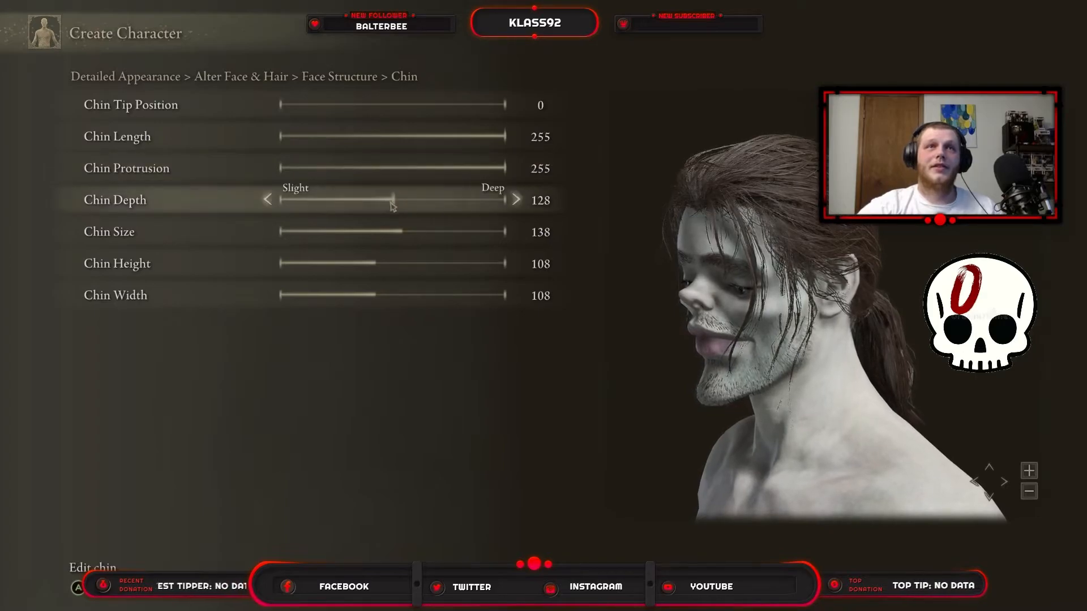
{"action": "left_click_drag", "start_coordinate": [391, 199], "coordinate": [457, 200]}
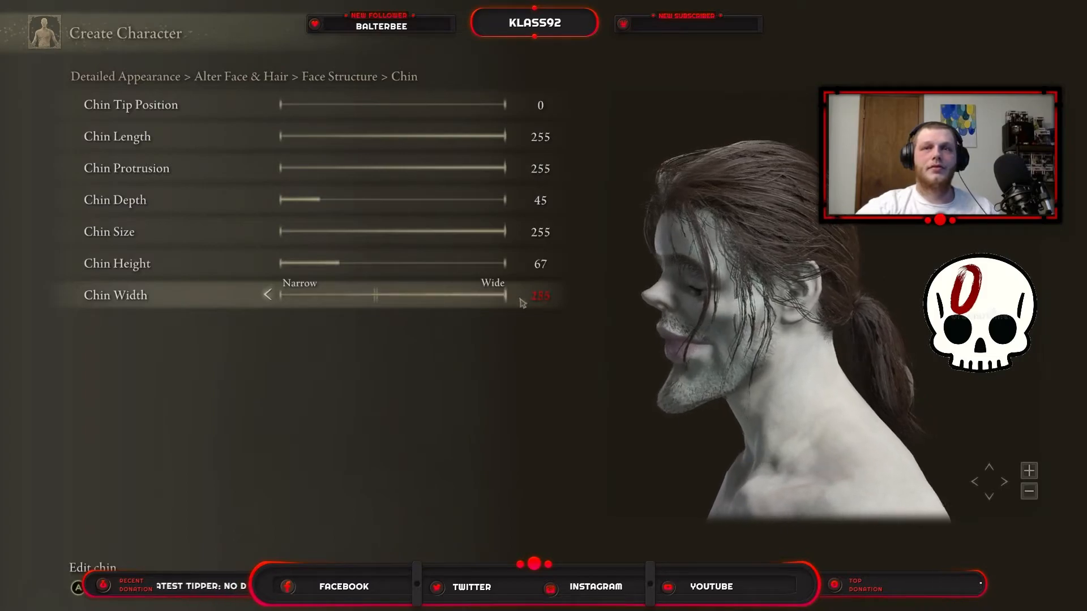
{"action": "left_click_drag", "start_coordinate": [375, 294], "coordinate": [505, 295]}
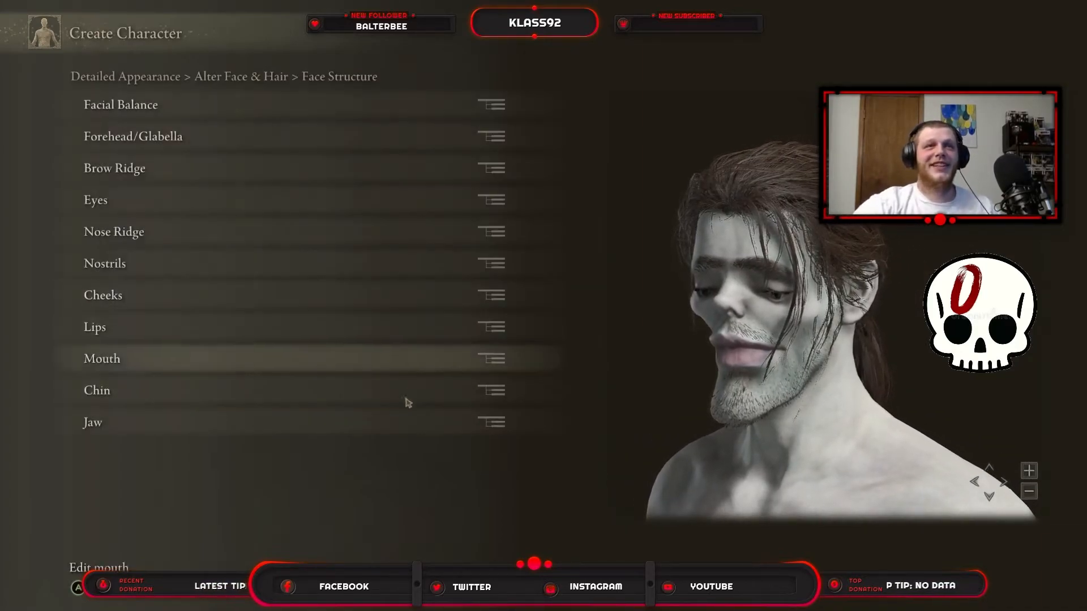
Leave Face Structure and return to the Alter Face & Hair categories
{"action": "left_click", "coordinate": [92, 422]}
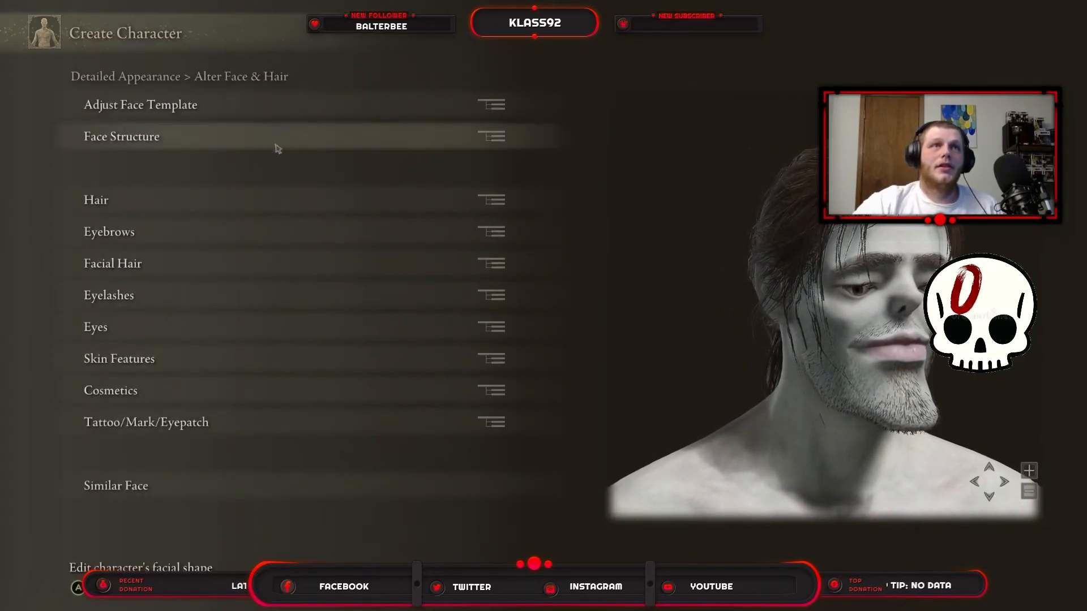
Preview hairstyles 11, 7, 12, 24, 25 and 27 on Steve, returning to the long style 12
{"action": "left_click", "coordinate": [96, 199]}
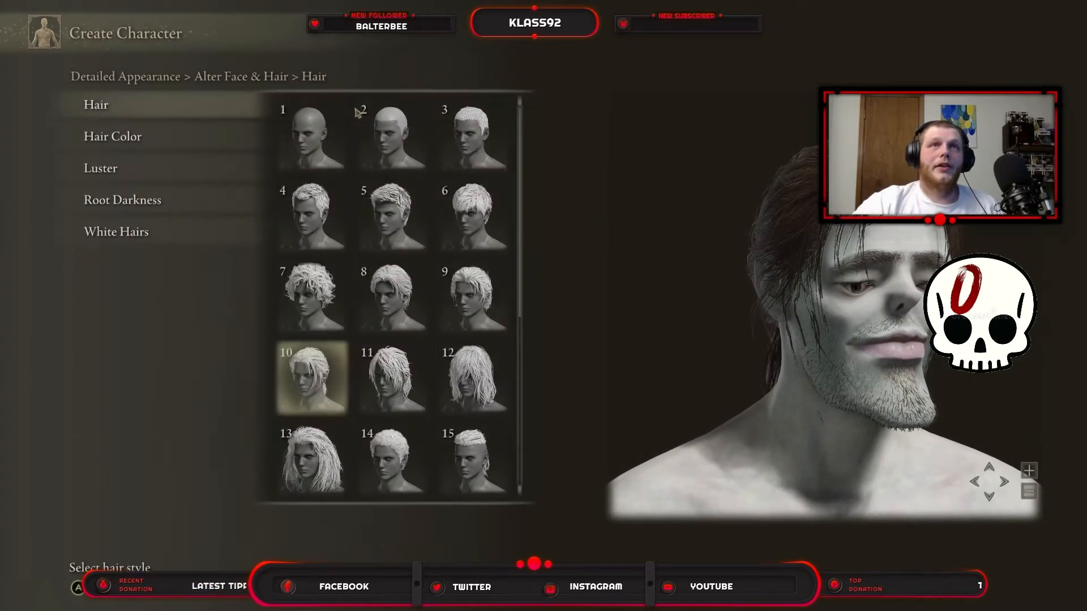
{"action": "left_click", "coordinate": [392, 378]}
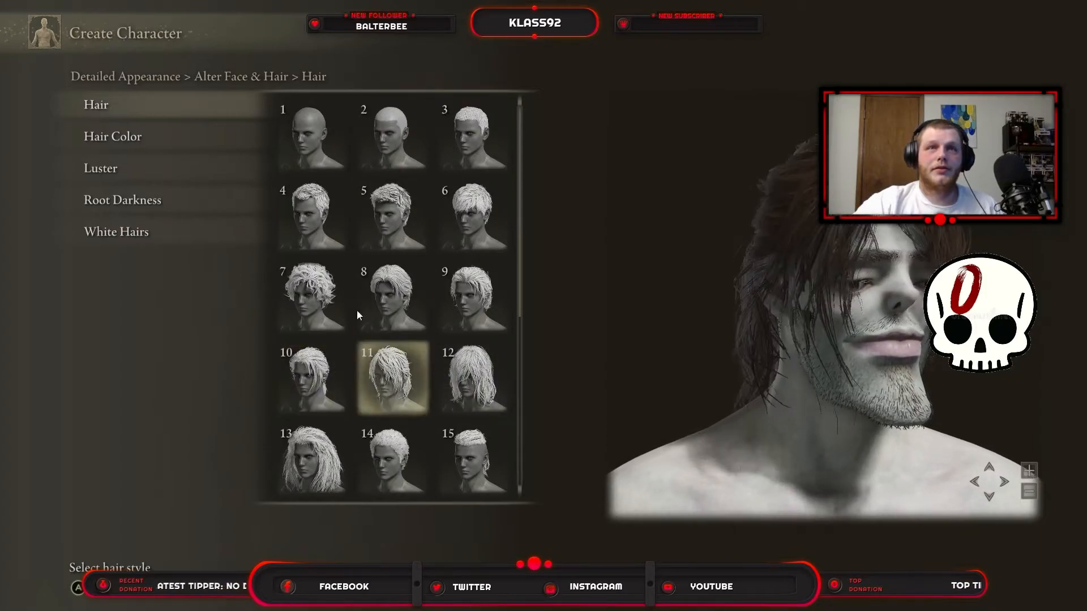
{"action": "left_click", "coordinate": [311, 297]}
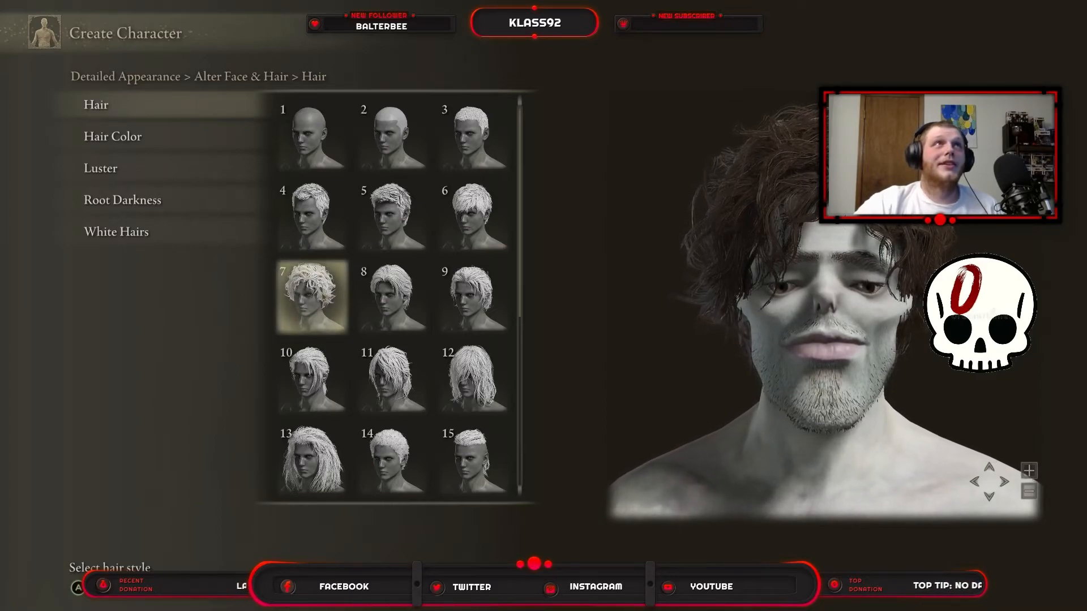
{"action": "left_click", "coordinate": [473, 377]}
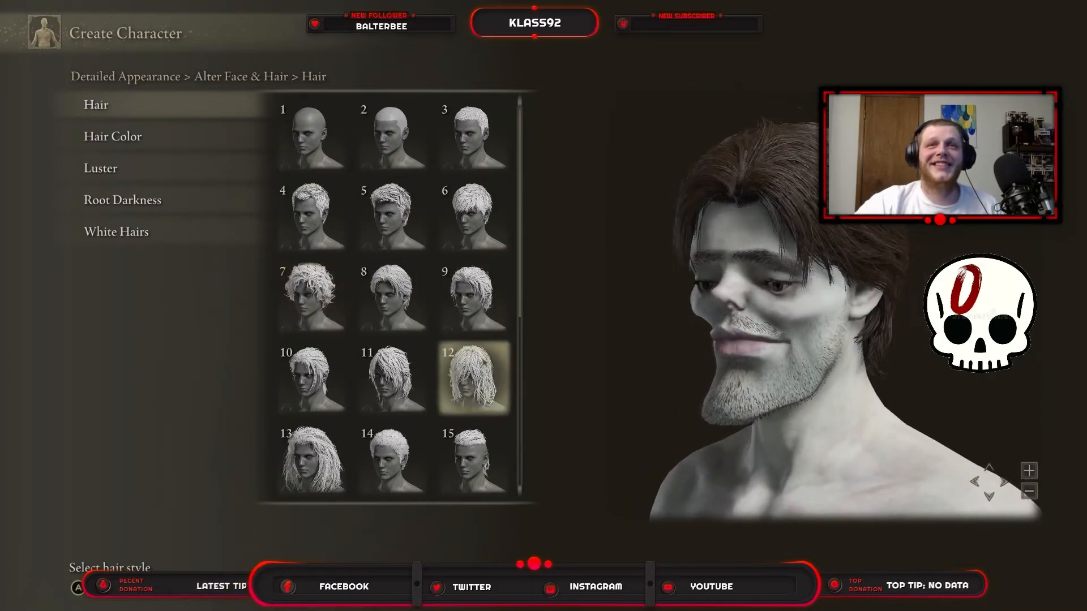
{"action": "left_click", "coordinate": [473, 216]}
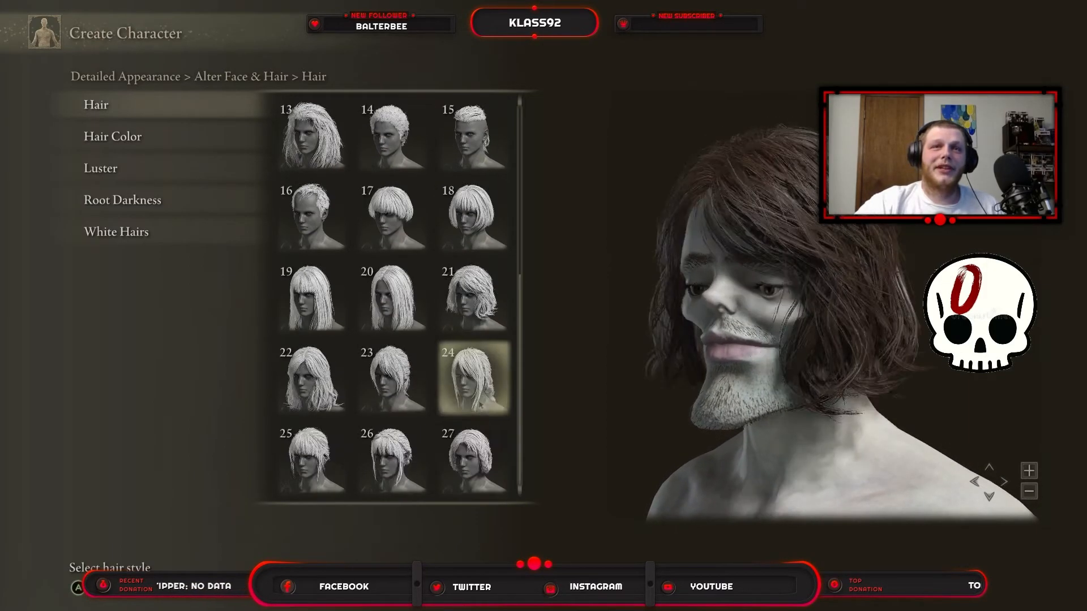
{"action": "left_click", "coordinate": [311, 459]}
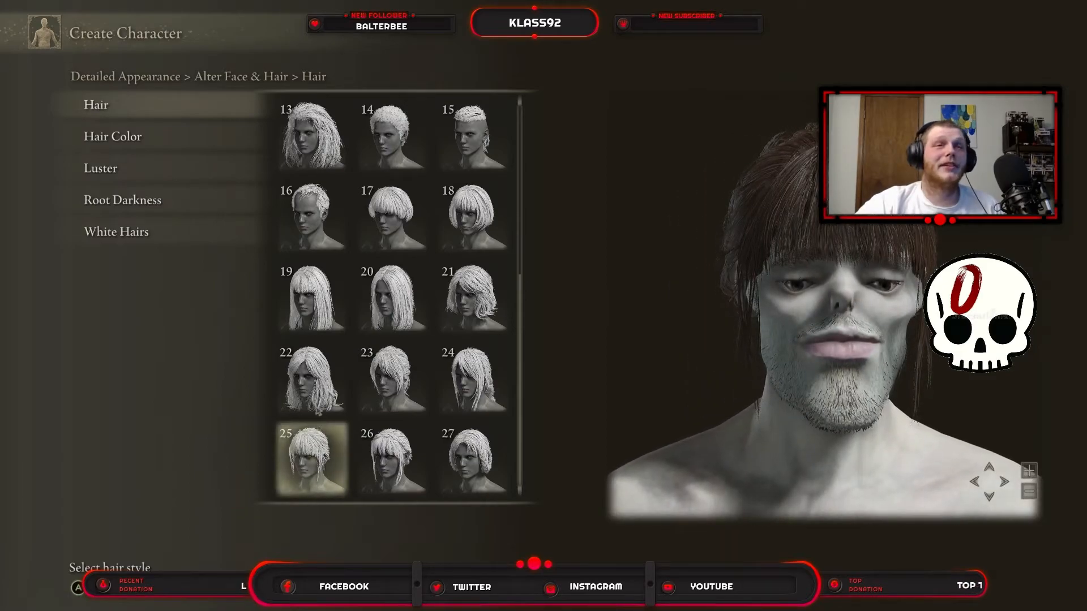
{"action": "left_click", "coordinate": [474, 375]}
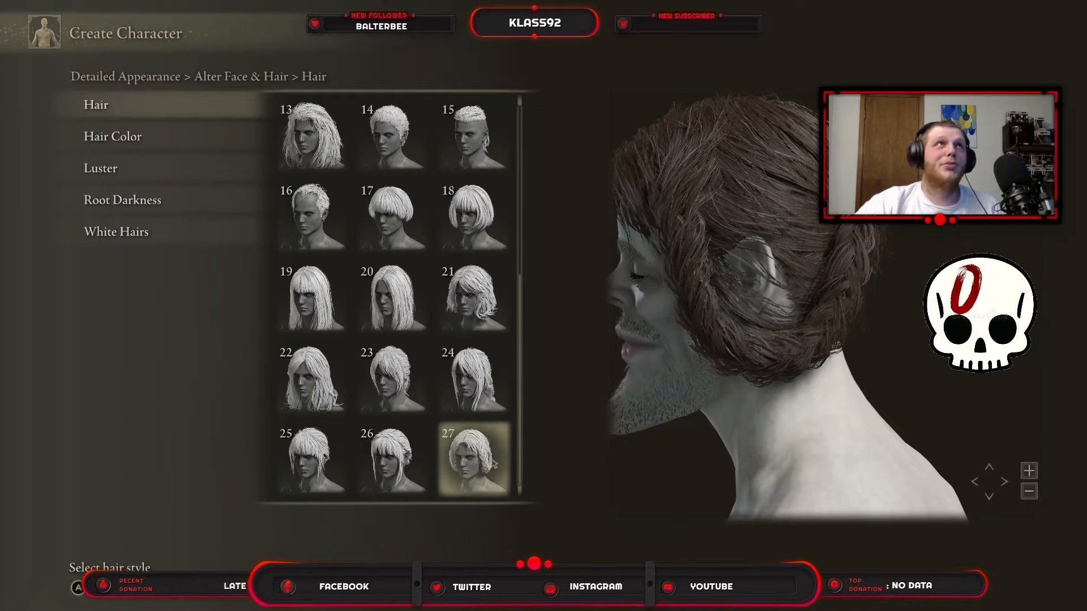
{"action": "left_click", "coordinate": [391, 378]}
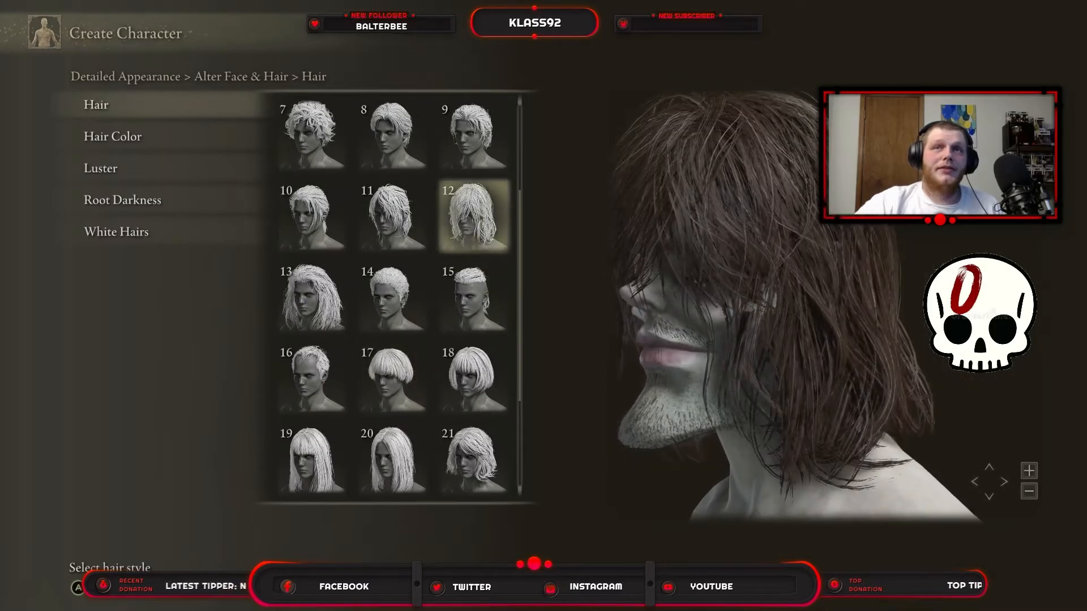
{"action": "scroll", "scroll_direction": "down", "scroll_amount": 3}
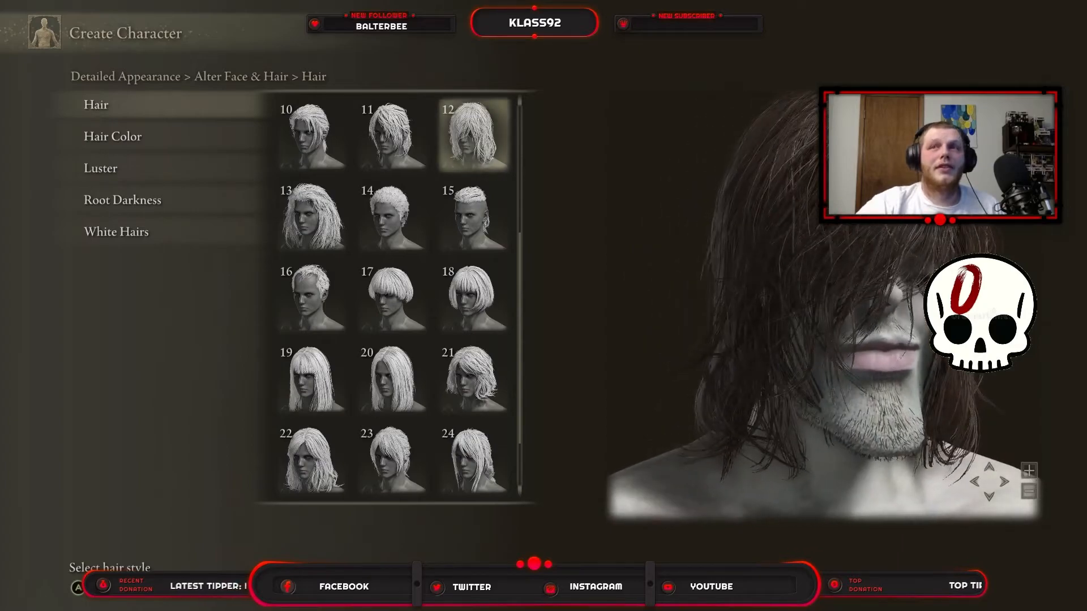
Preview further hairstyles 15, 14, 16, 22, 23, 24, 20 and the thinning style 16
{"action": "left_click", "coordinate": [473, 216]}
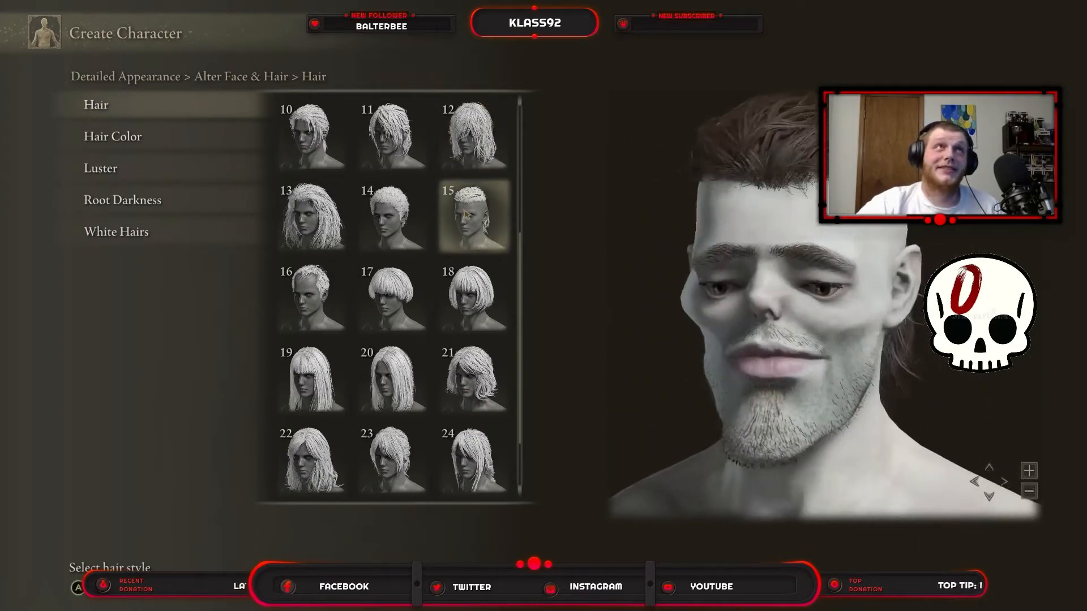
{"action": "left_click", "coordinate": [391, 216]}
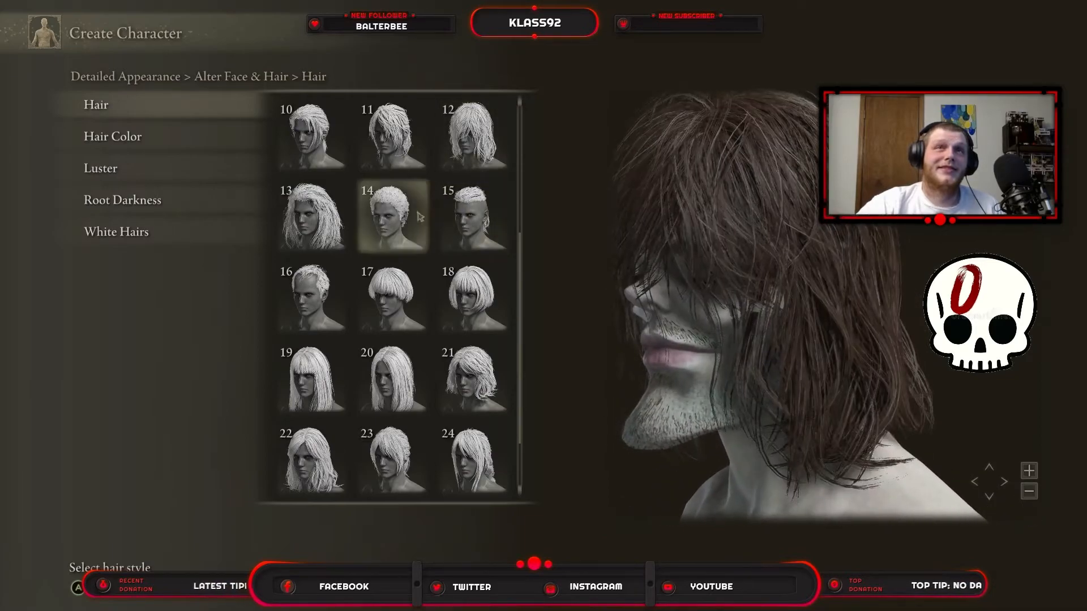
{"action": "left_click", "coordinate": [311, 296]}
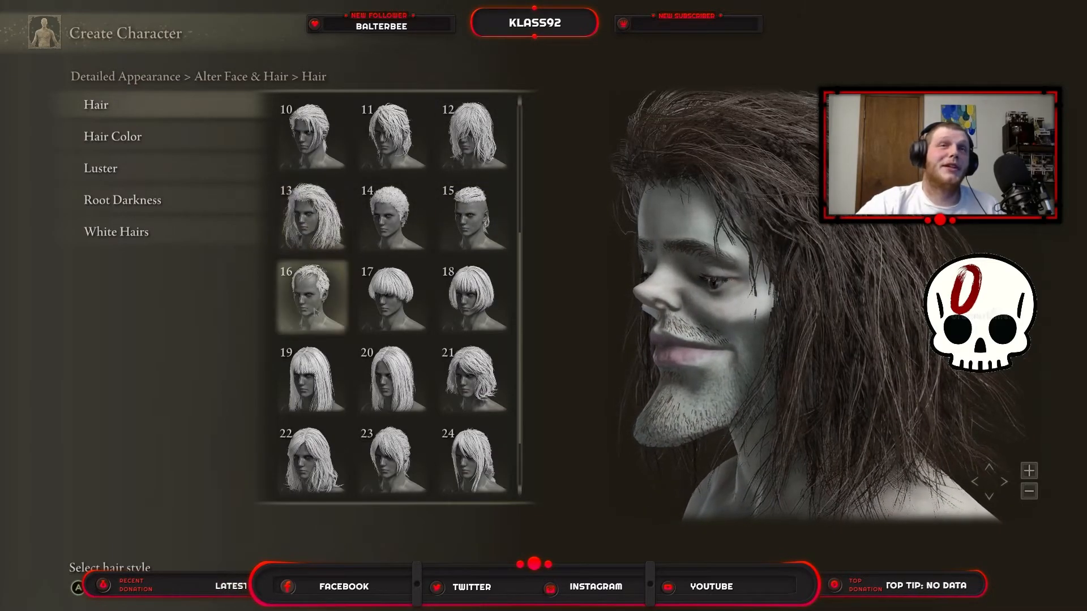
{"action": "left_click", "coordinate": [310, 460]}
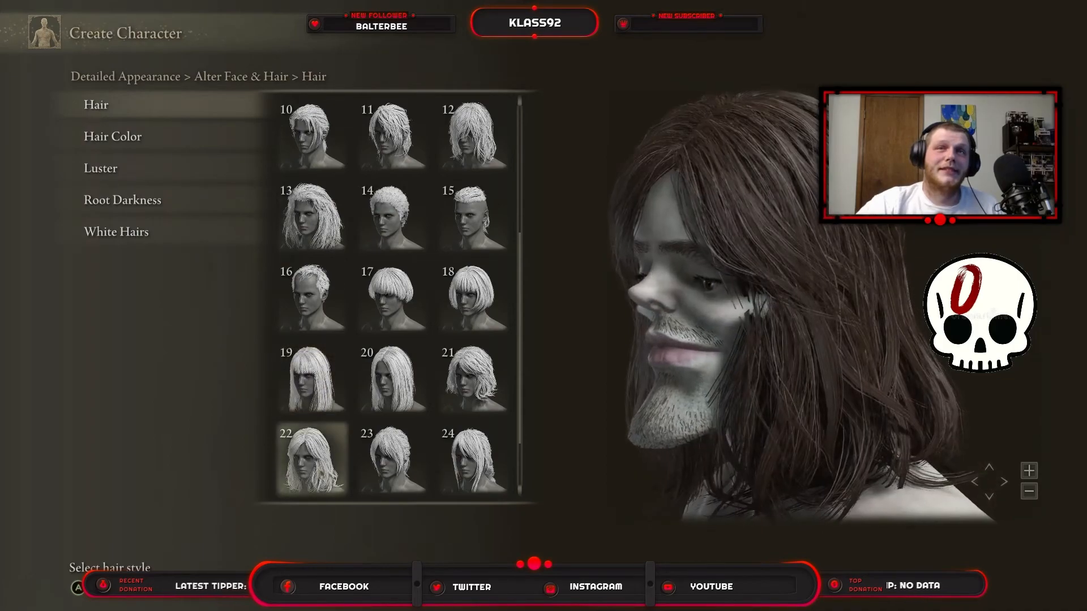
{"action": "left_click", "coordinate": [392, 459]}
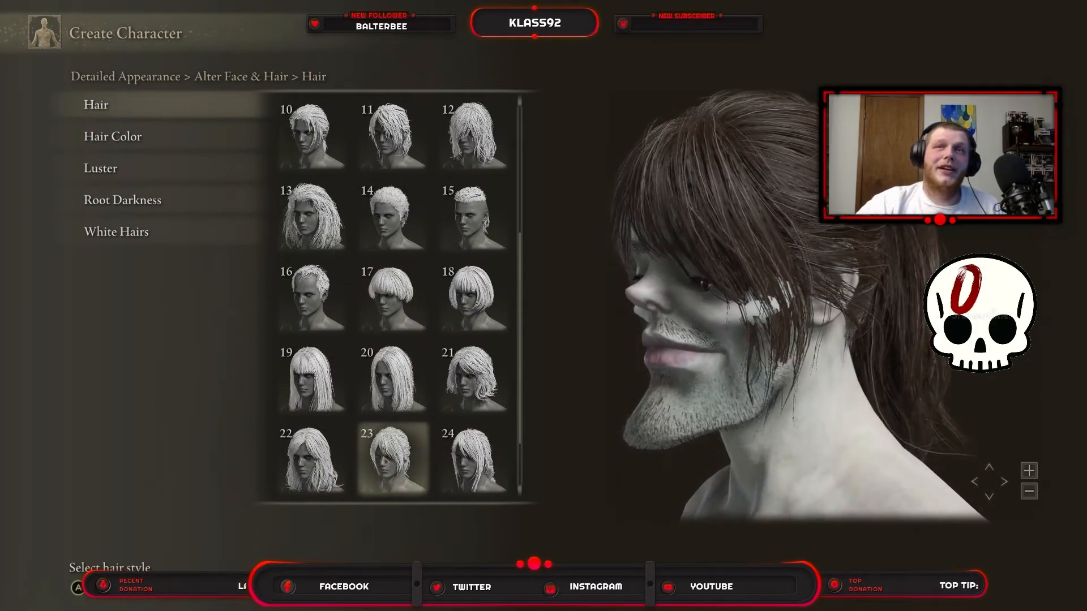
{"action": "left_click", "coordinate": [312, 458]}
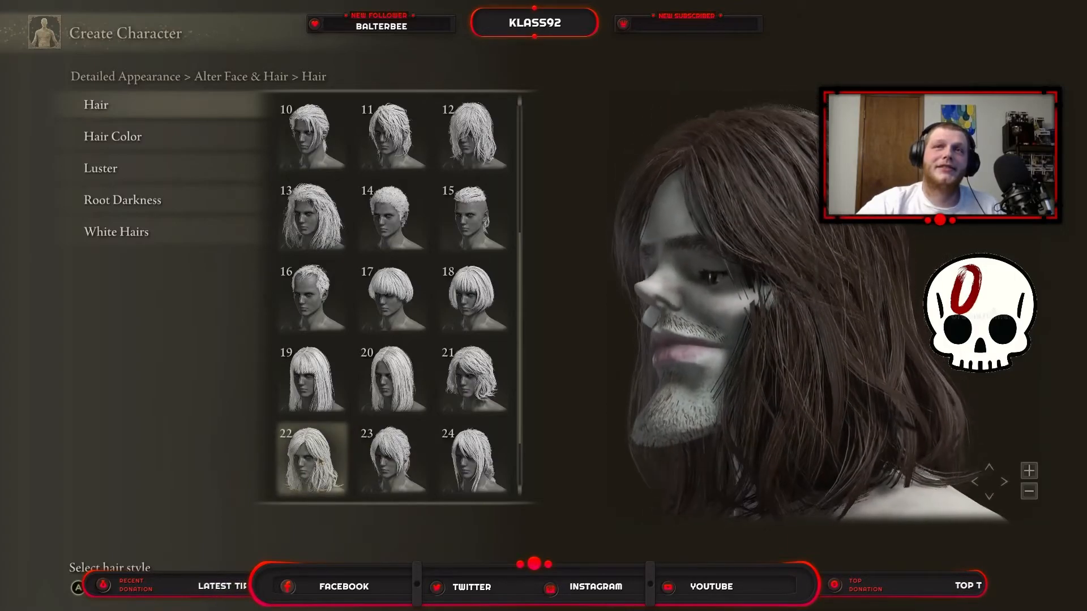
{"action": "left_click", "coordinate": [474, 460]}
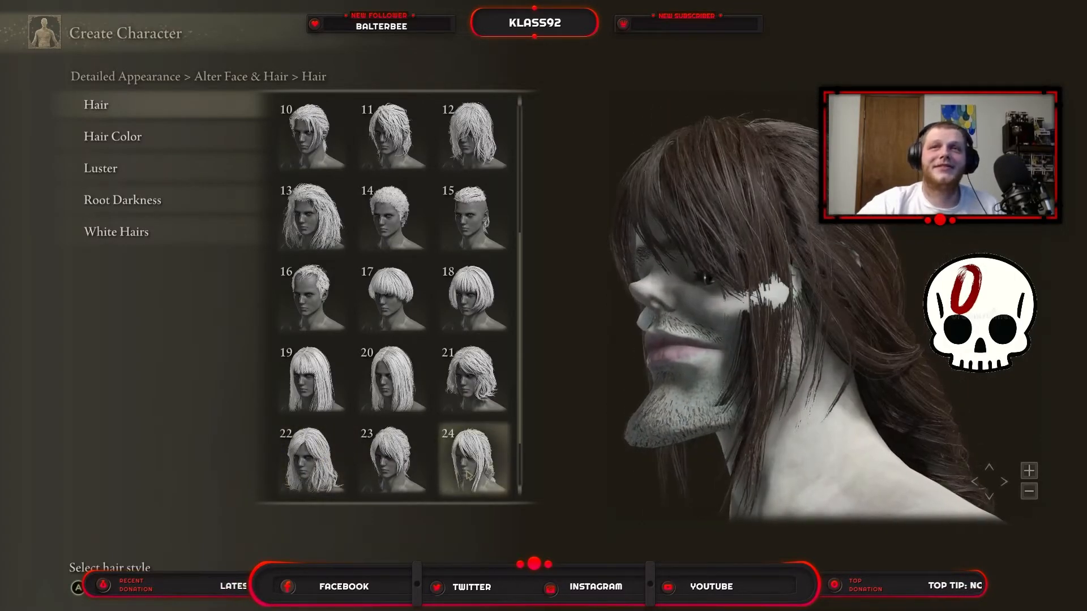
{"action": "left_click", "coordinate": [391, 378]}
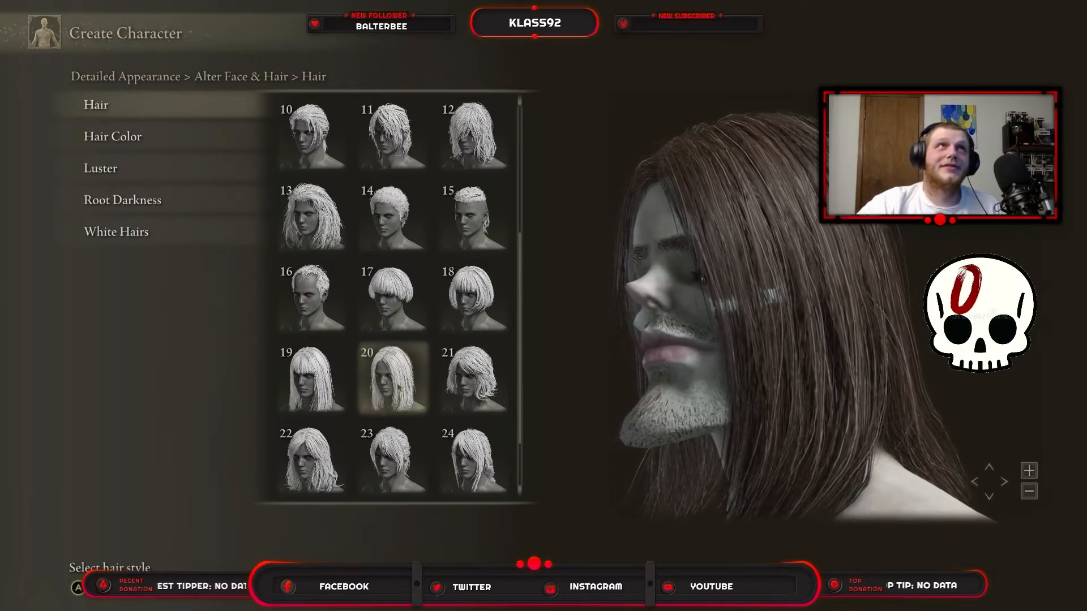
{"action": "left_click", "coordinate": [311, 296]}
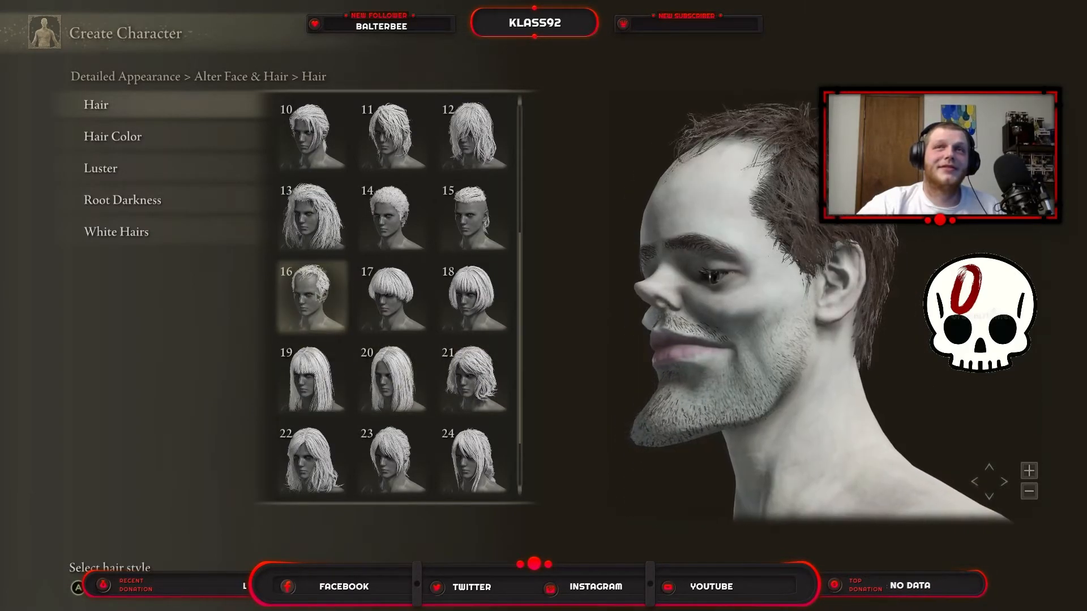
Try hairstyles 1, 3, 10, 11 and 7, then choose the short bowl cut
{"action": "left_click", "coordinate": [310, 134]}
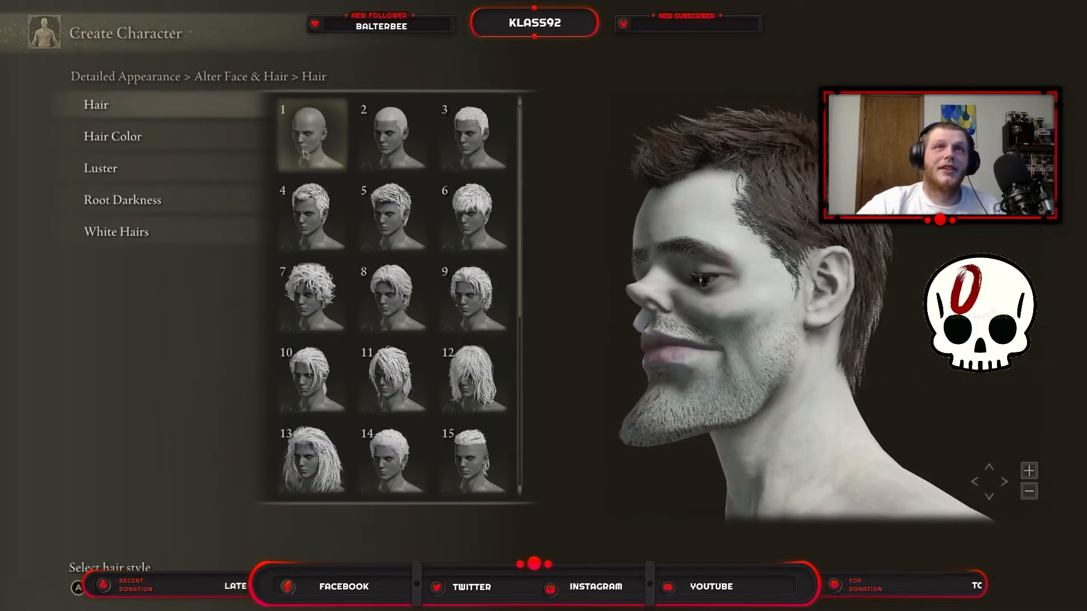
{"action": "left_click", "coordinate": [473, 133]}
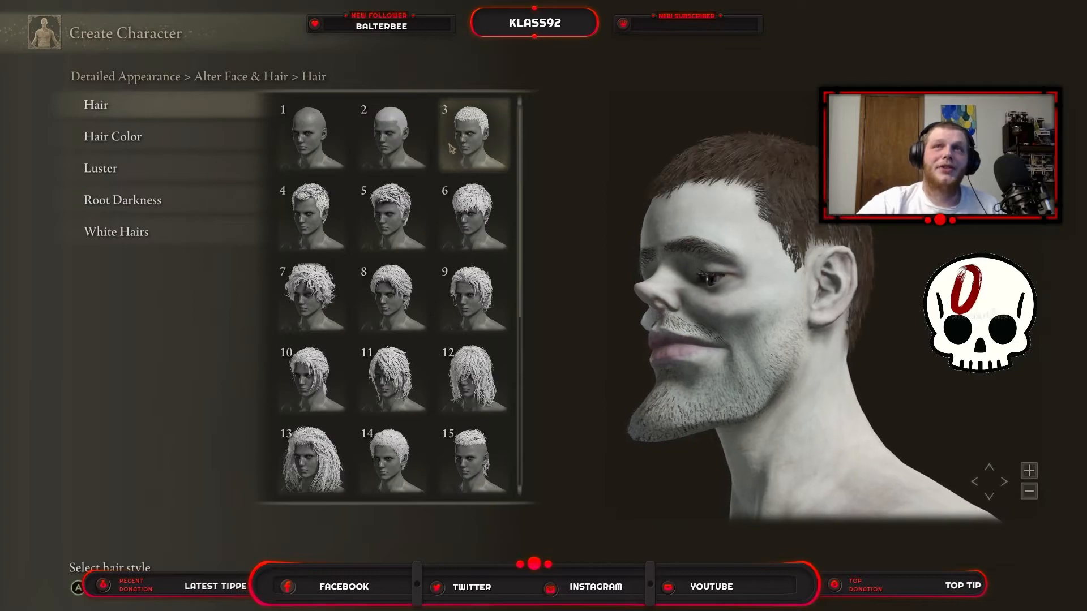
{"action": "left_click", "coordinate": [311, 296]}
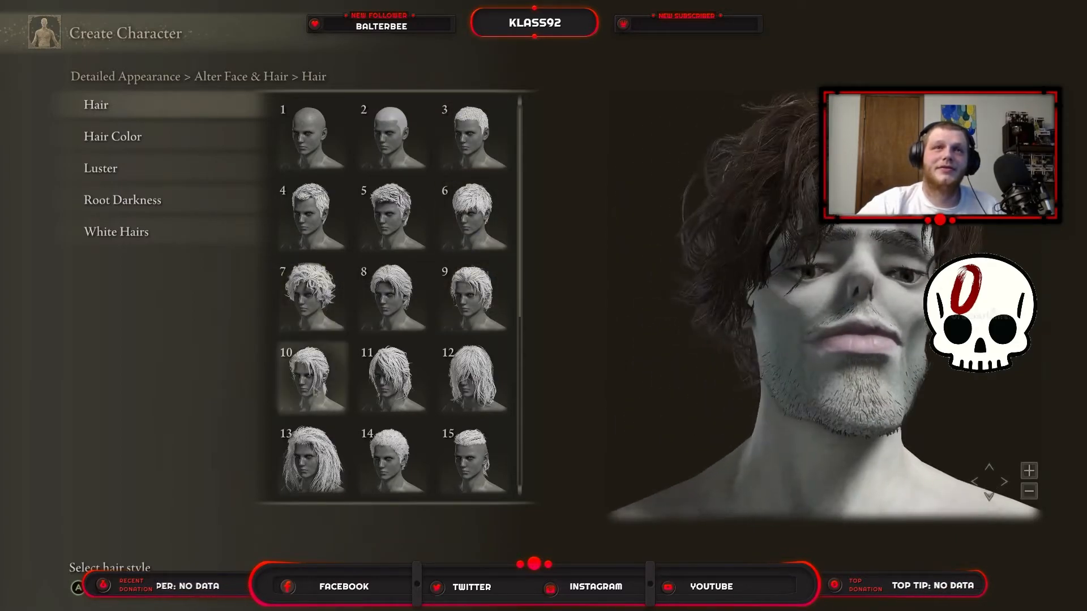
{"action": "left_click", "coordinate": [390, 377]}
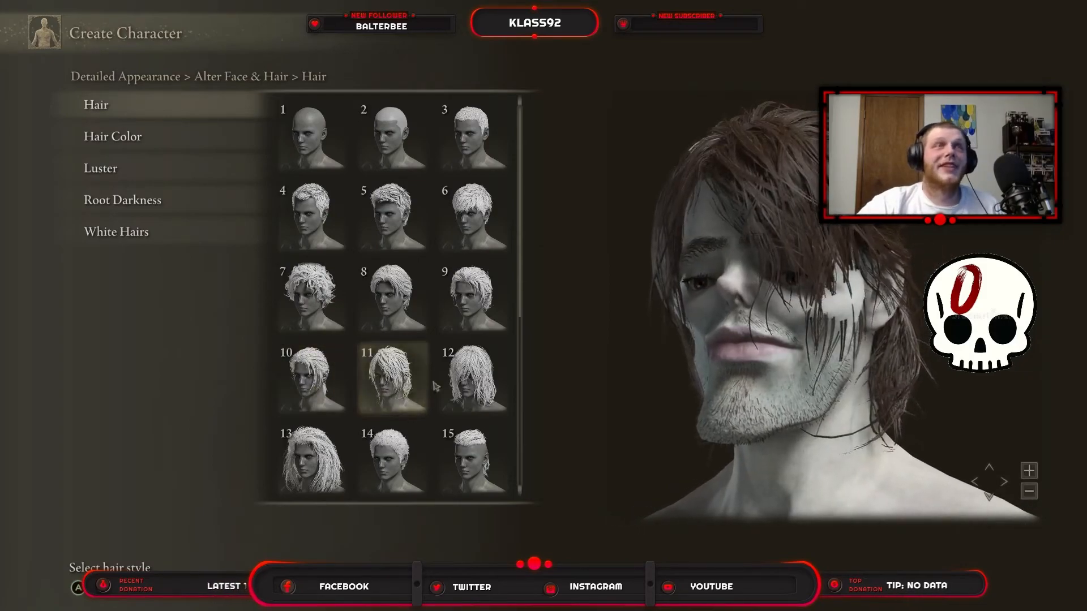
{"action": "scroll", "scroll_direction": "down", "scroll_amount": 3}
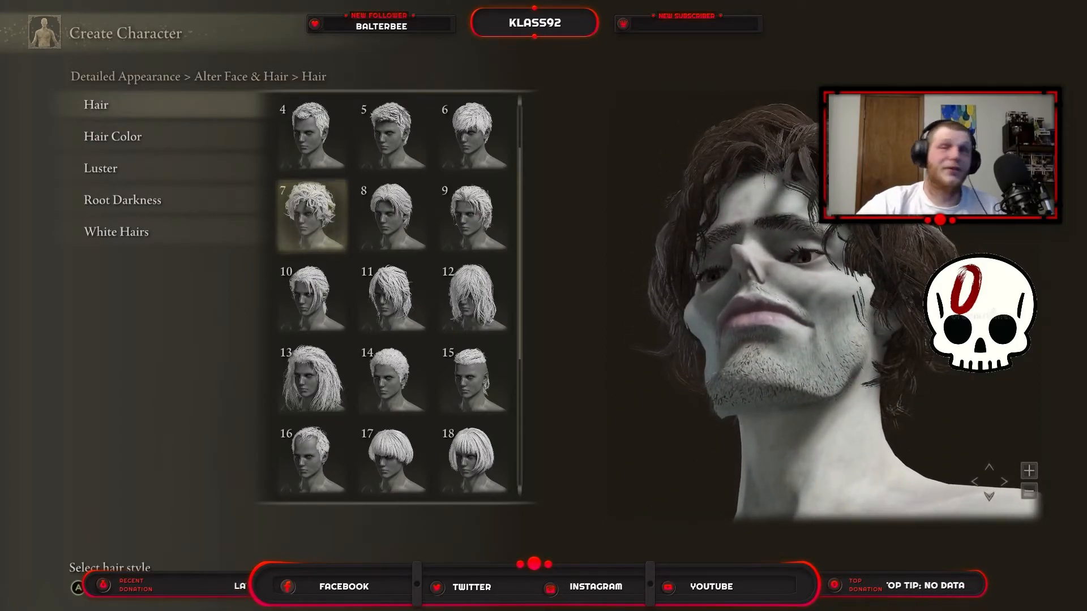
{"action": "left_click", "coordinate": [392, 378]}
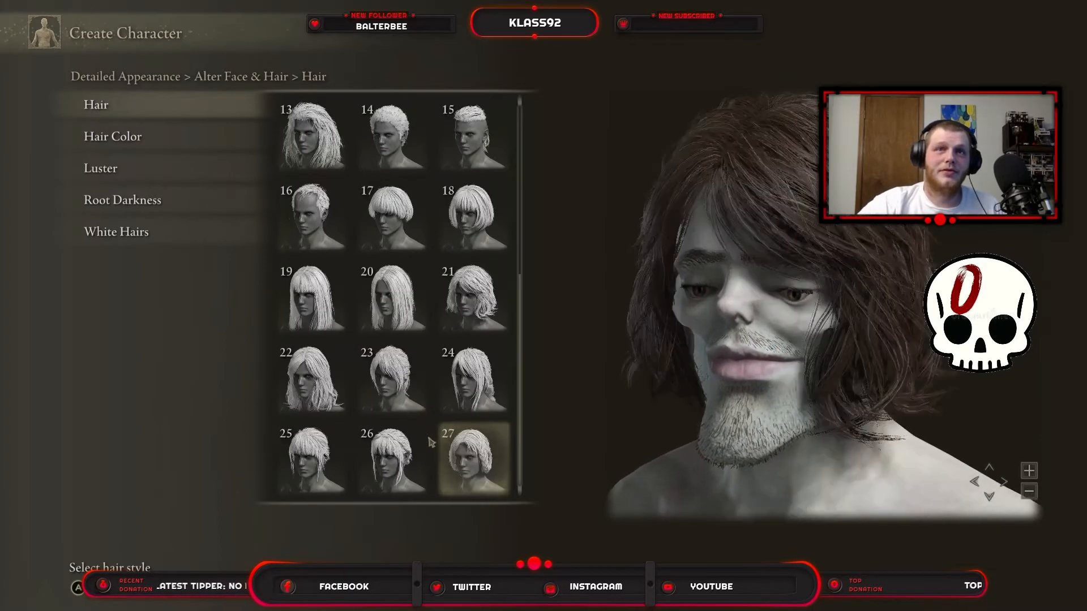
{"action": "left_click", "coordinate": [475, 216]}
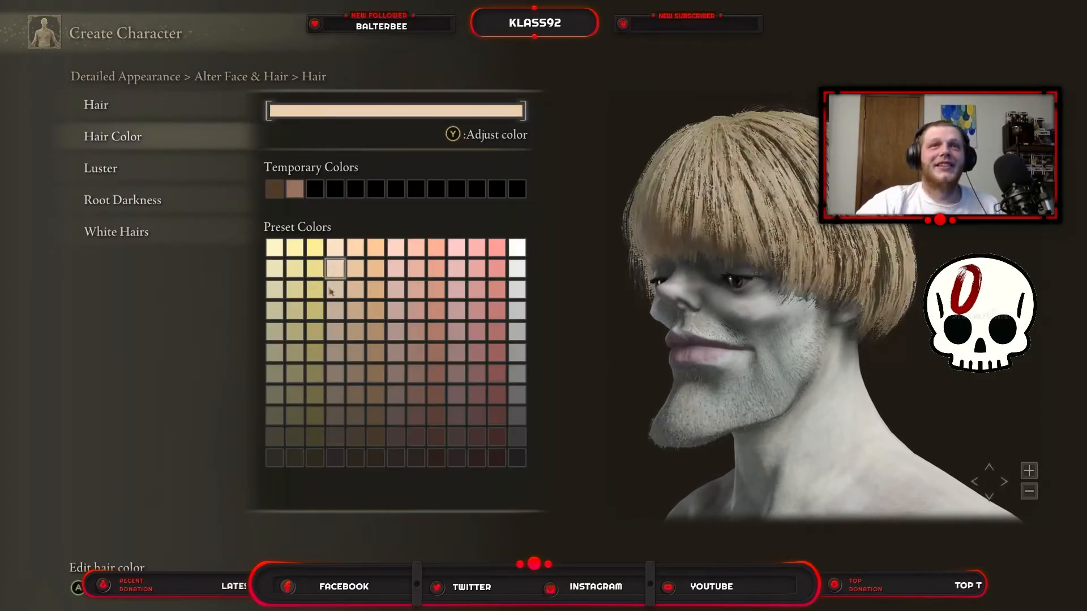
Colour Steve's bowl cut a pale blonde from the preset swatches
{"action": "left_click", "coordinate": [314, 351]}
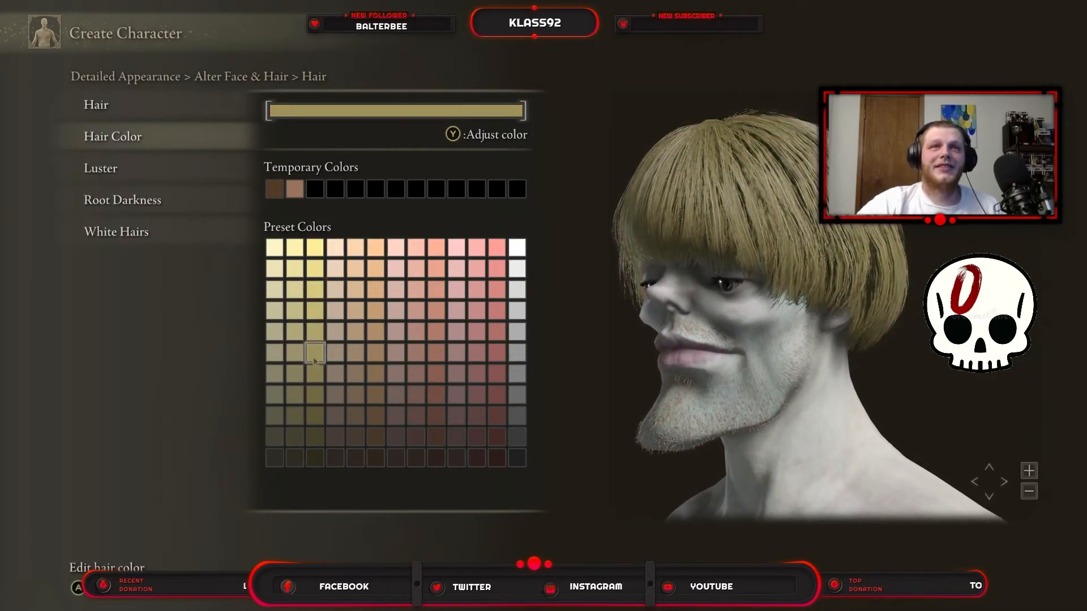
{"action": "left_click", "coordinate": [293, 290]}
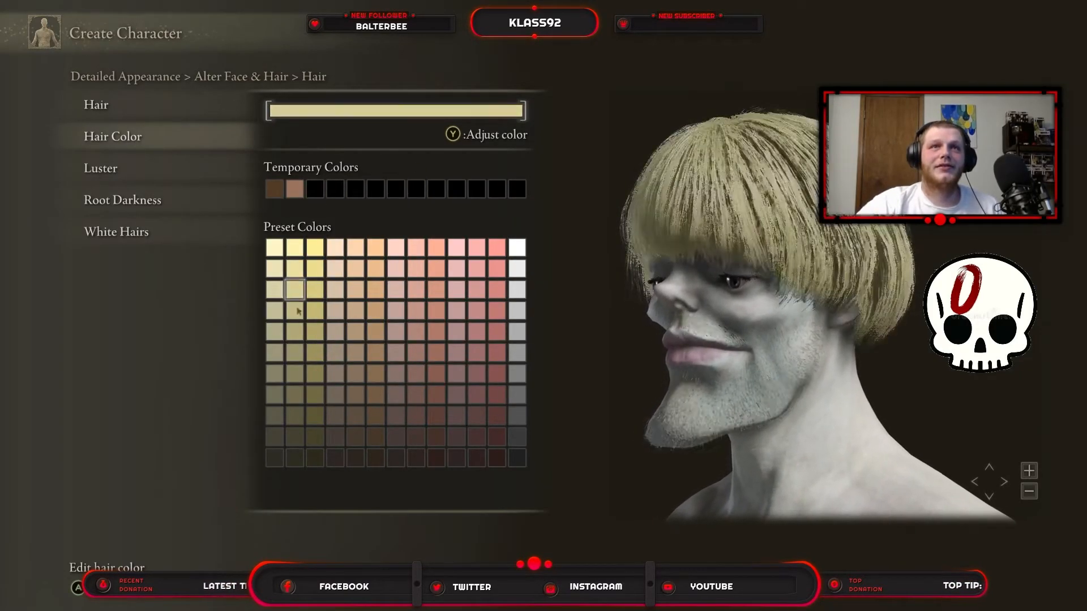
{"action": "left_click", "coordinate": [354, 270]}
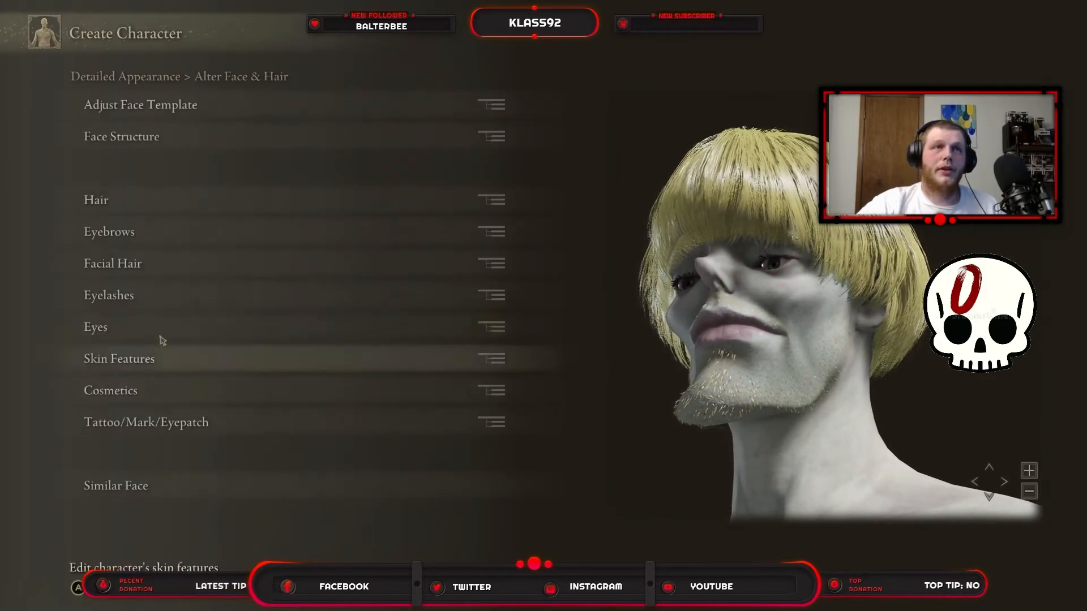
Check the eyebrows match the hair, then bring up the facial hair options
{"action": "left_click", "coordinate": [109, 231]}
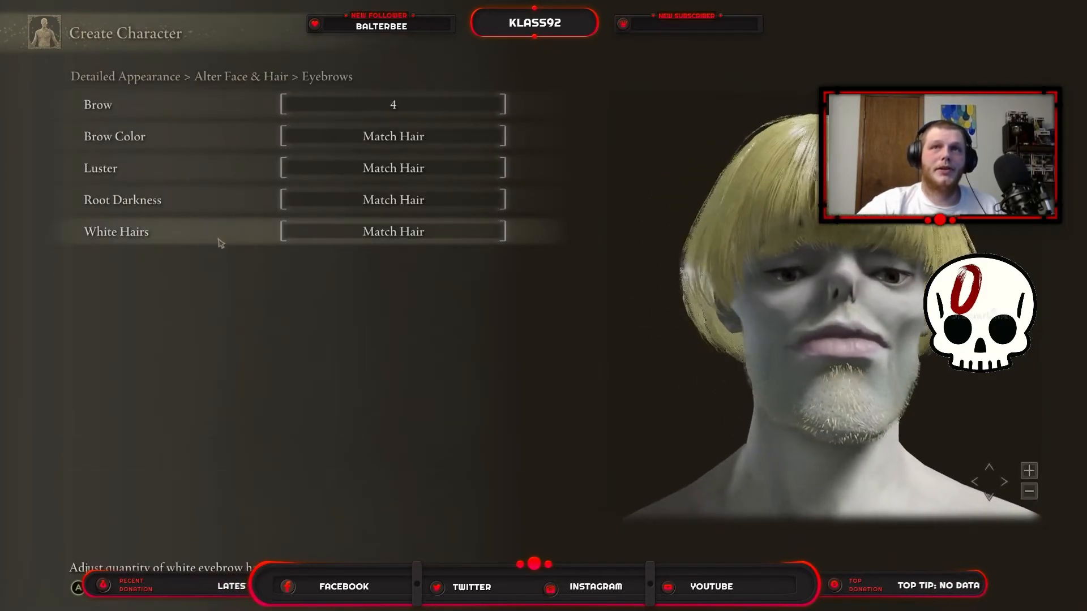
{"action": "left_click", "coordinate": [393, 104]}
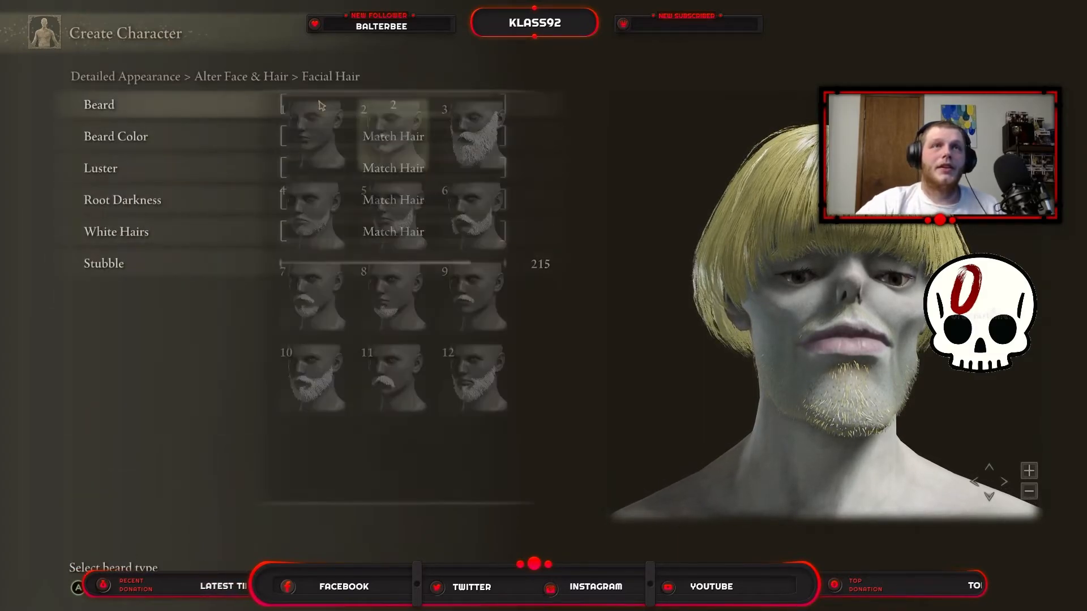
Preview the moustache, full beard and style 6, then confirm beard style 5 for Steve
{"action": "left_click", "coordinate": [392, 215]}
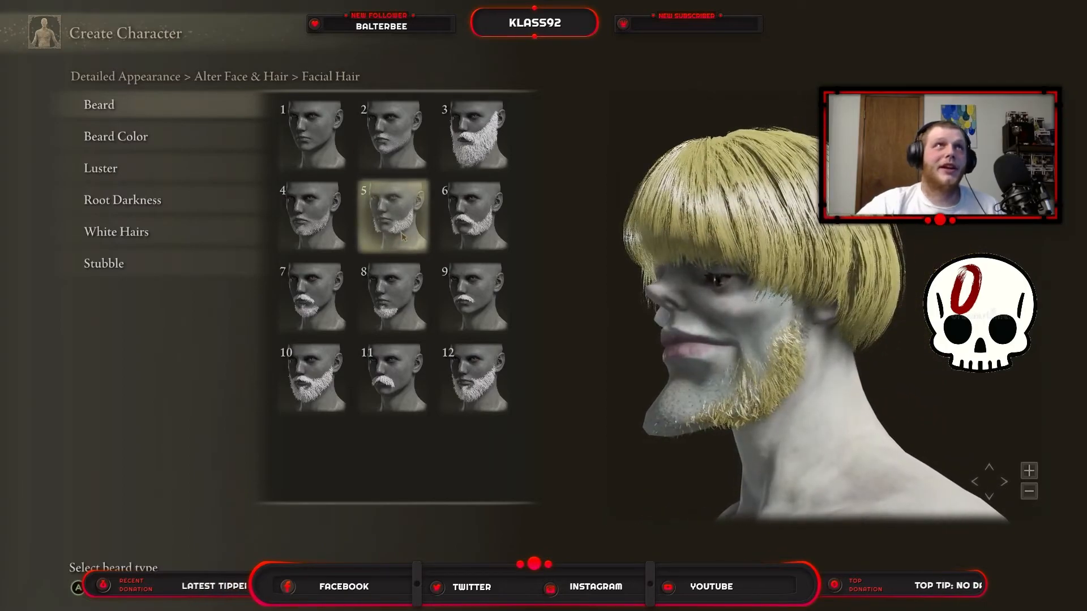
{"action": "left_click", "coordinate": [393, 378]}
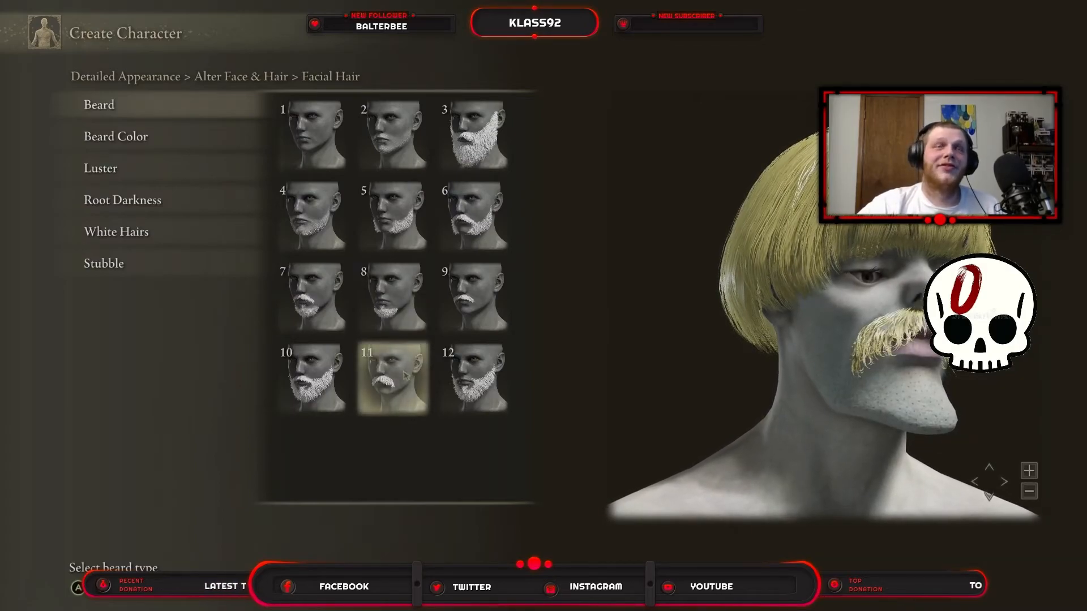
{"action": "left_click", "coordinate": [474, 135]}
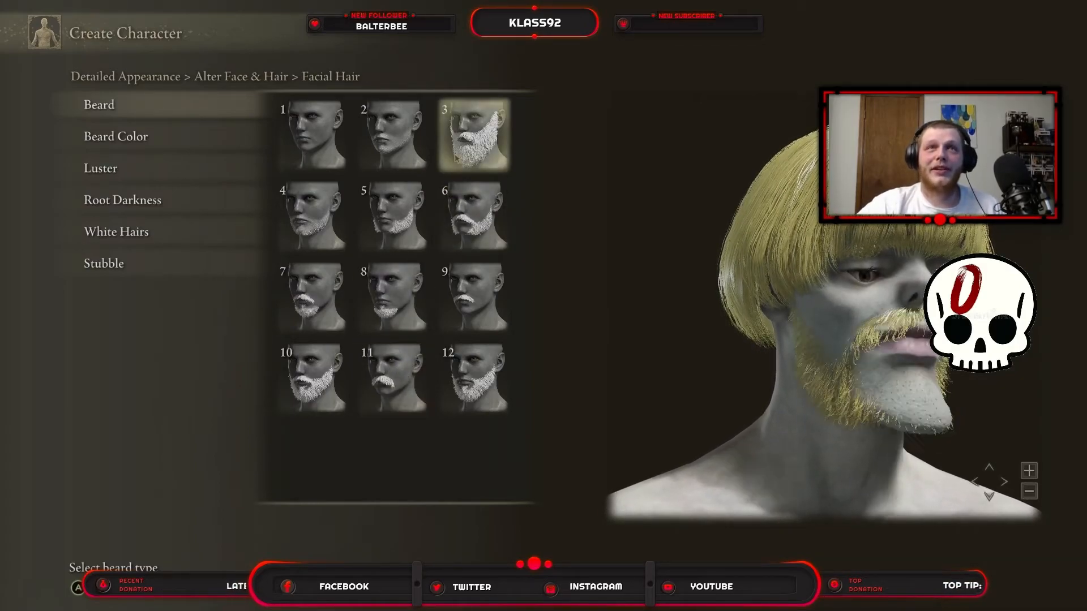
{"action": "left_click", "coordinate": [392, 215]}
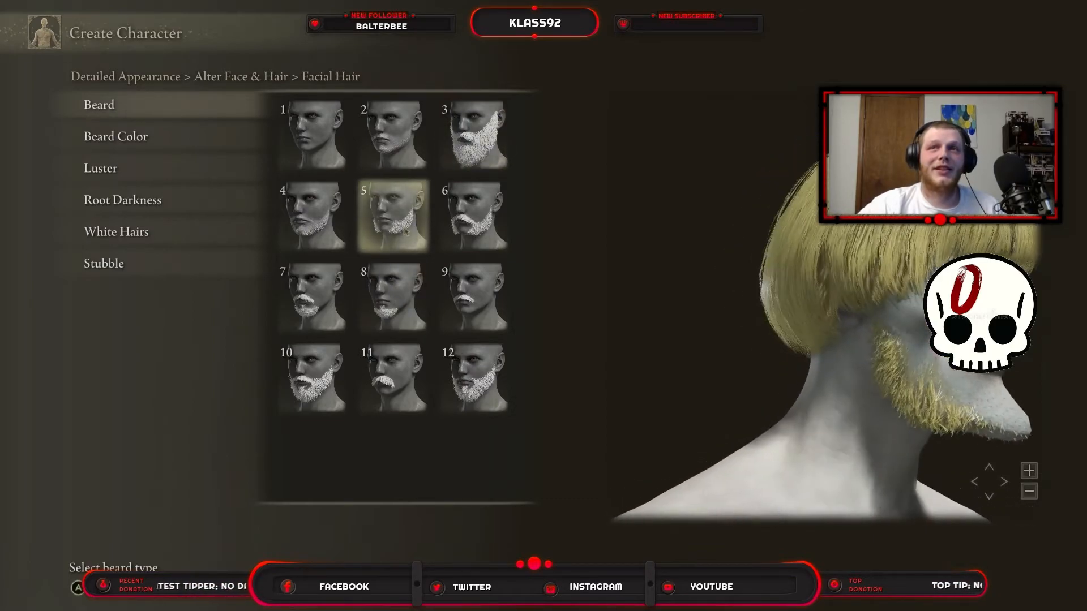
{"action": "left_click", "coordinate": [474, 216]}
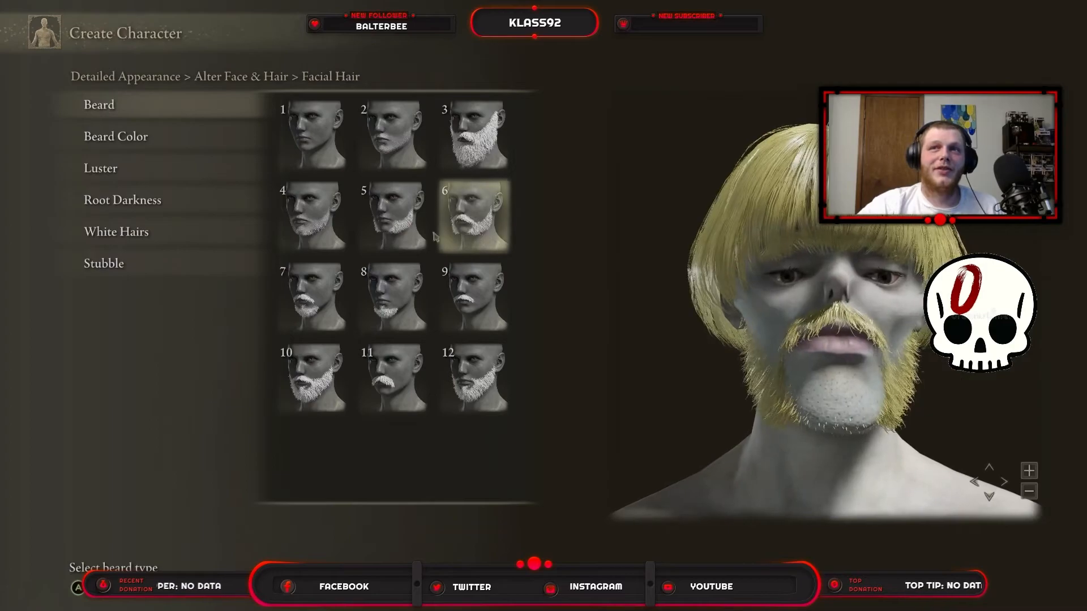
{"action": "left_click", "coordinate": [393, 216]}
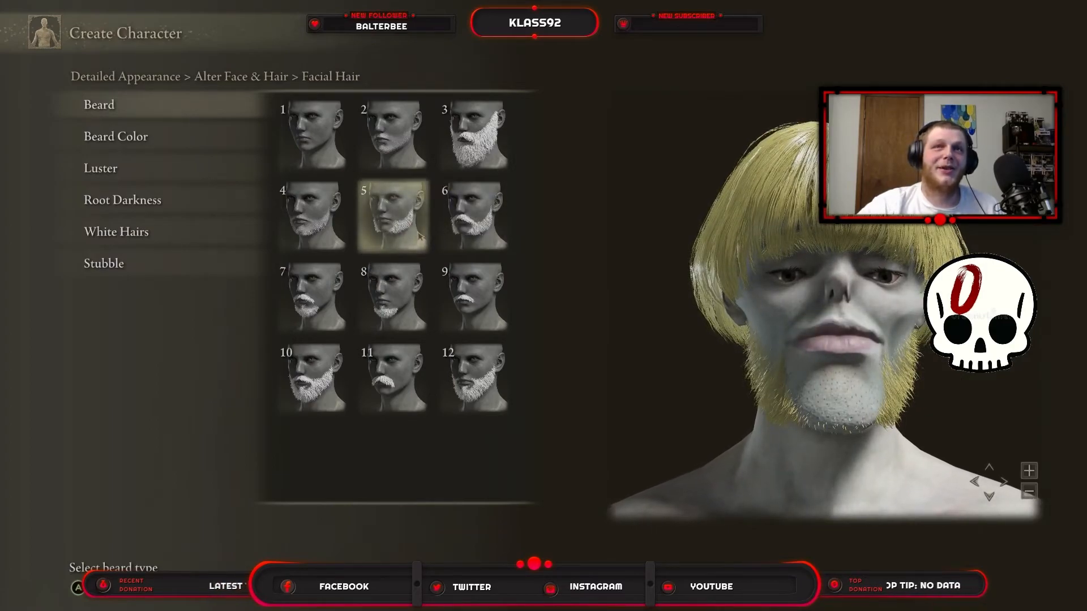
{"action": "left_click", "coordinate": [474, 216]}
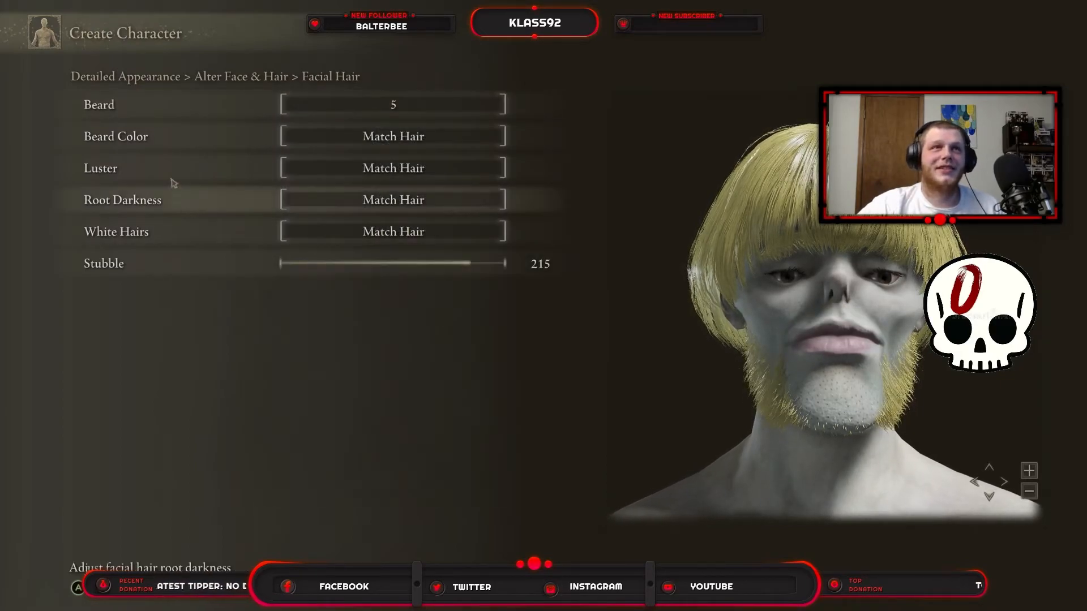
{"action": "mouse_move", "coordinate": [462, 269]}
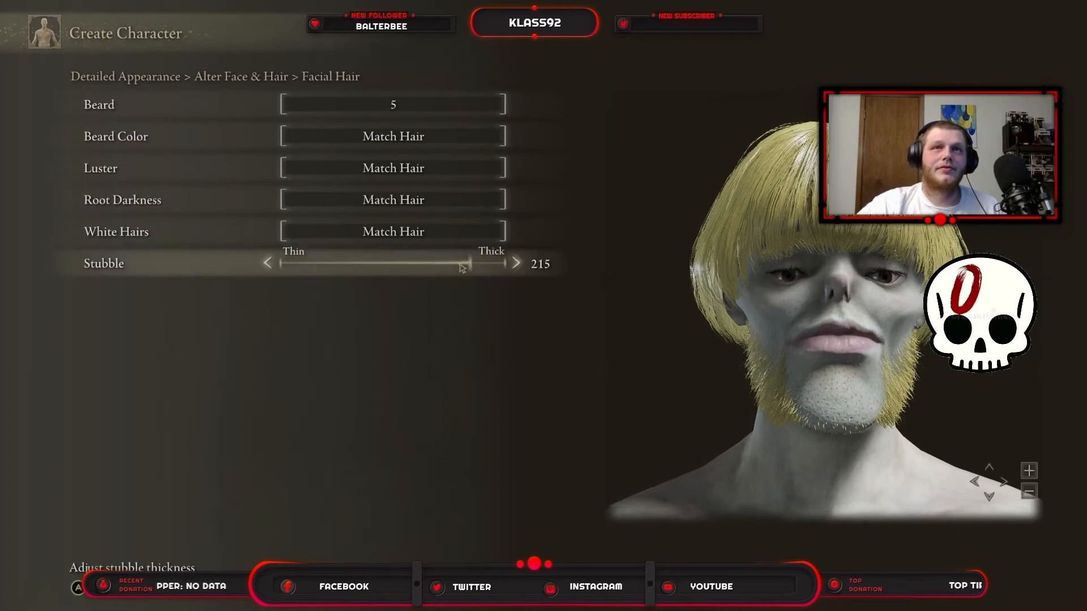
Try the Stubble slider and accept leaving the facial hair settings
{"action": "left_click_drag", "start_coordinate": [461, 264], "coordinate": [505, 264]}
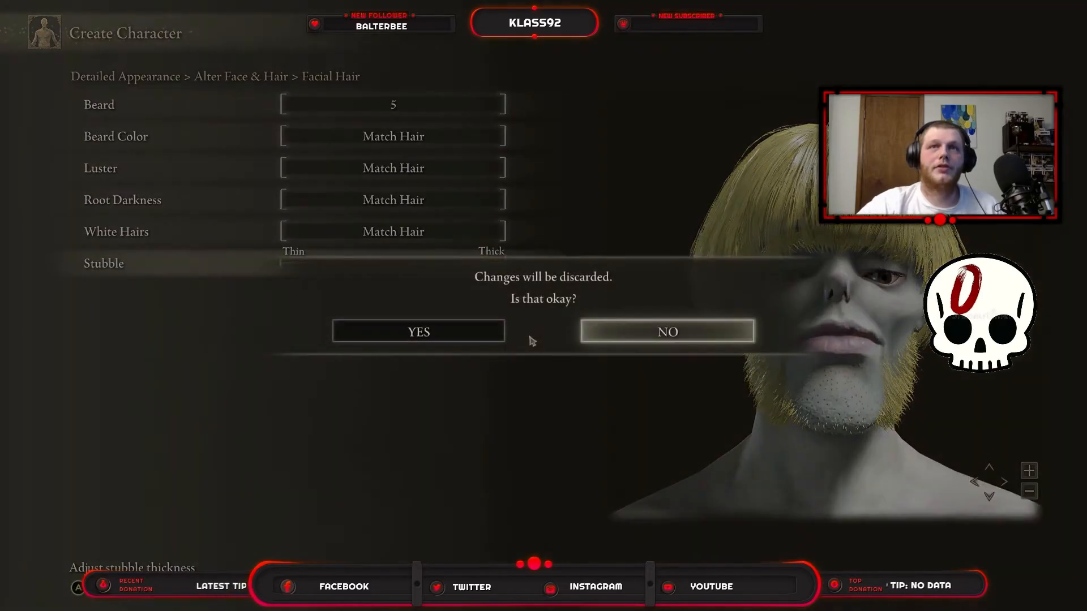
{"action": "left_click", "coordinate": [666, 330]}
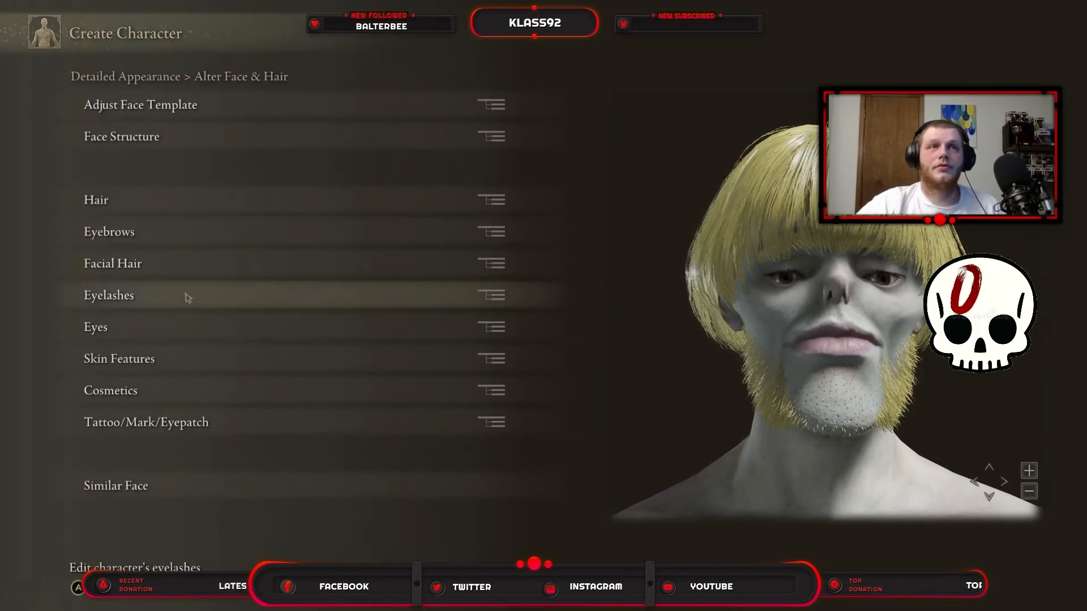
Give Steve the long curled eyelash shape 4 and pick an eyelash colour
{"action": "left_click", "coordinate": [108, 296]}
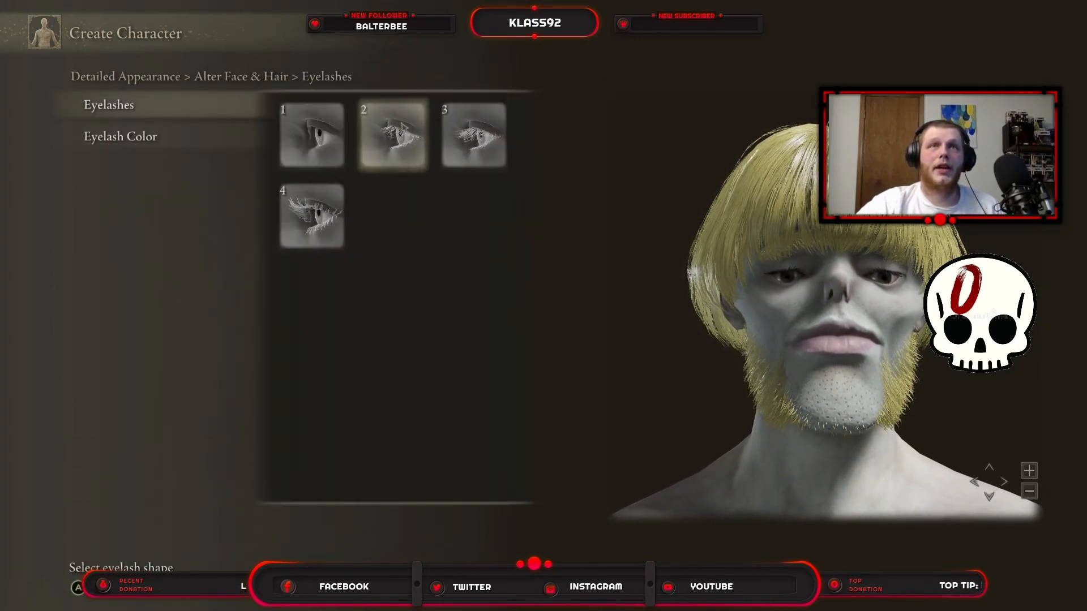
{"action": "left_click", "coordinate": [310, 215]}
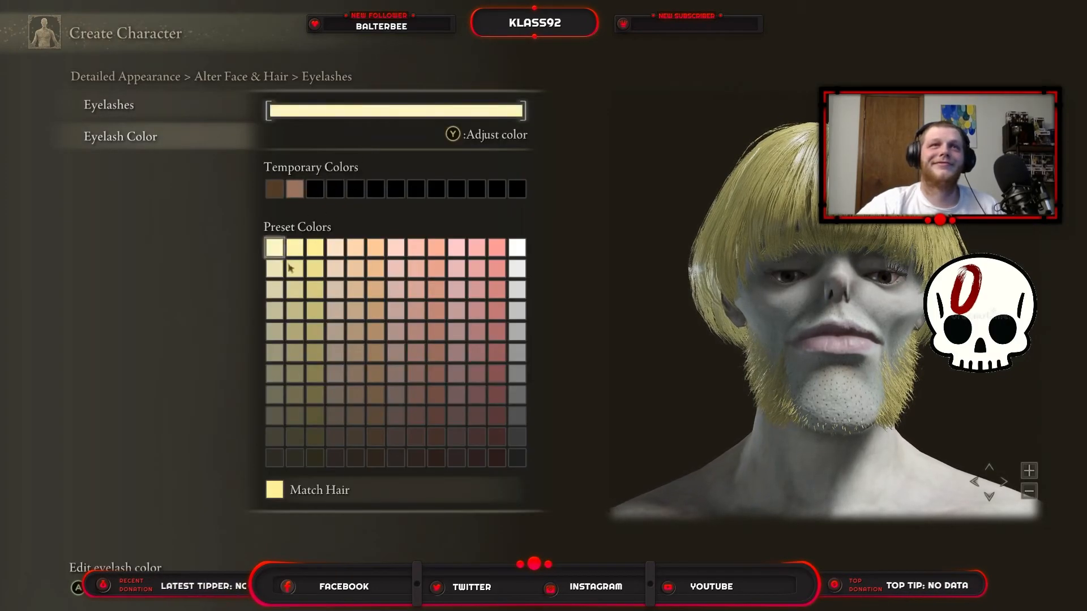
{"action": "left_click", "coordinate": [295, 248]}
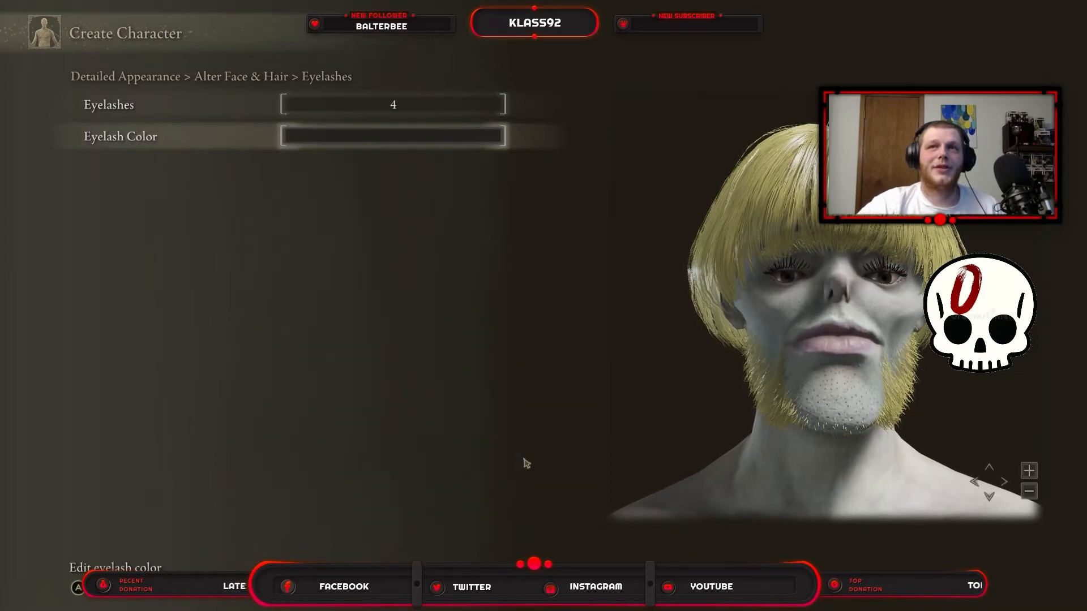
{"action": "mouse_move", "coordinate": [209, 380]}
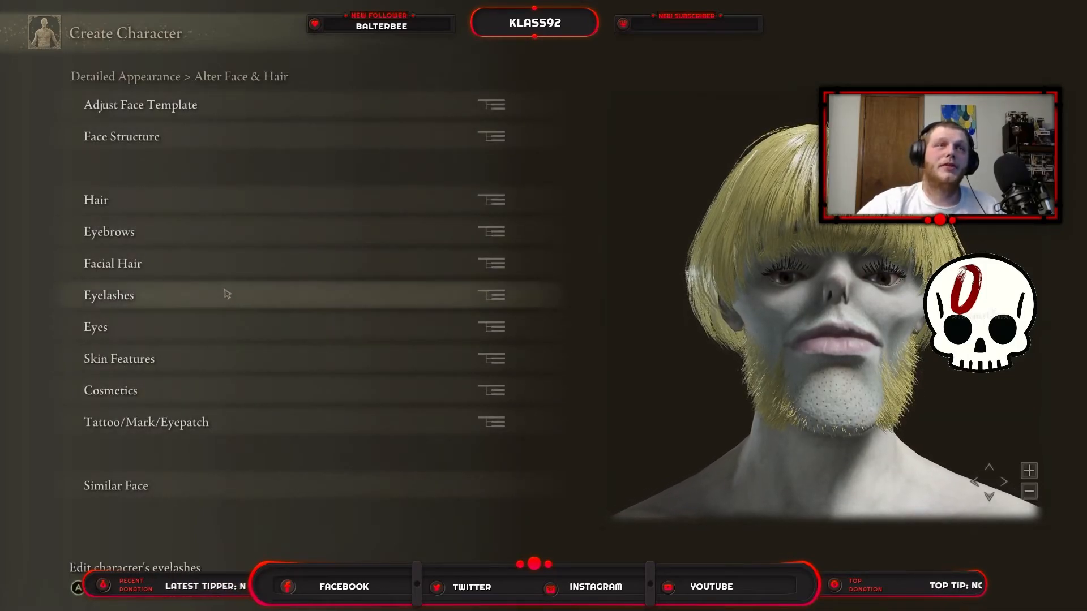
Colour Steve's right iris an amber-red from the eye colour palette
{"action": "left_click", "coordinate": [95, 326]}
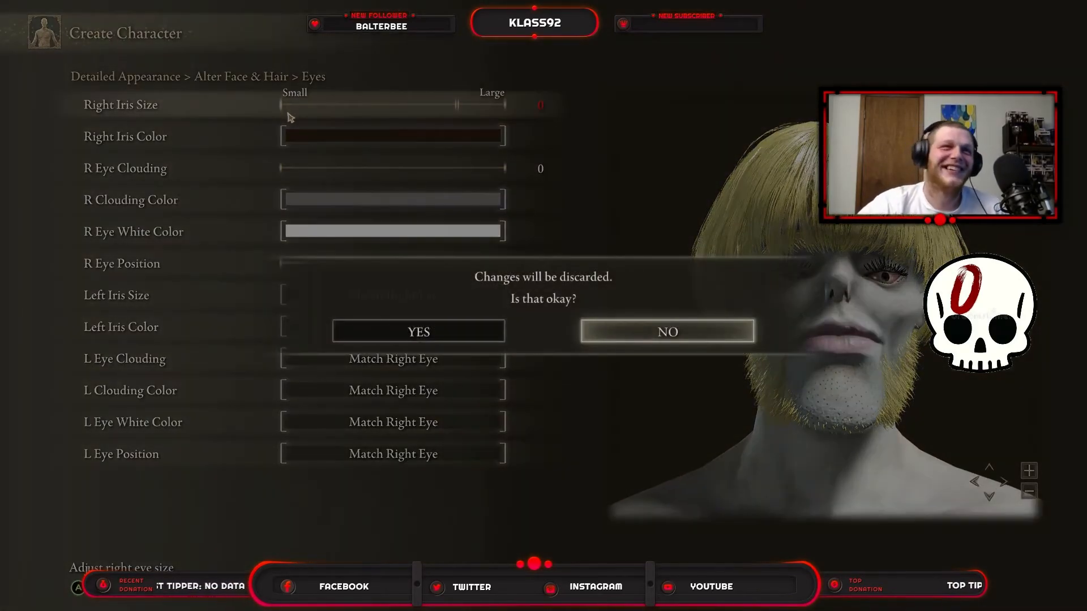
{"action": "left_click", "coordinate": [666, 332]}
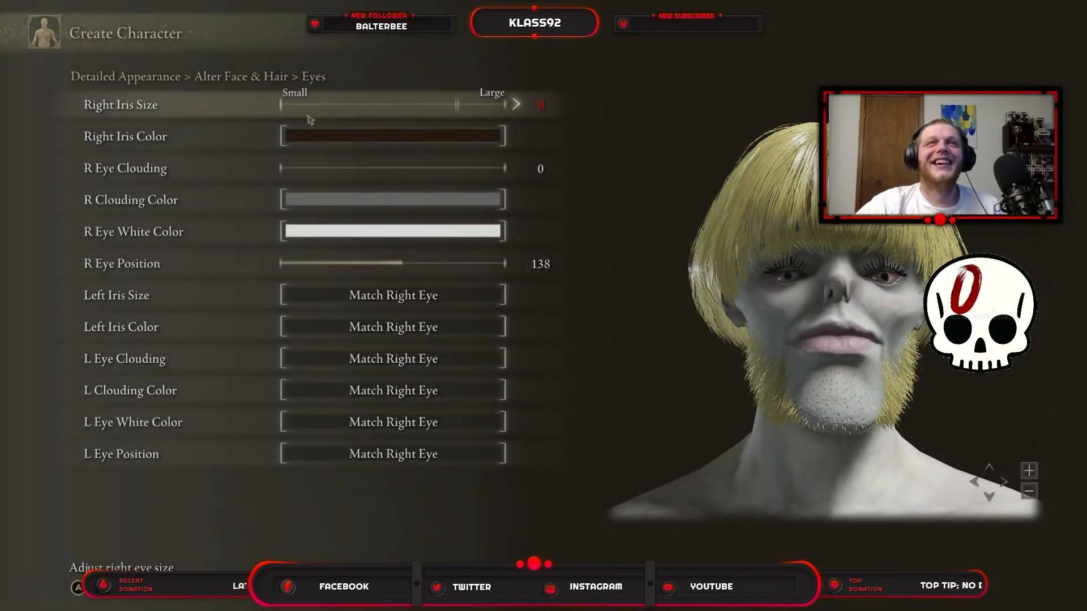
{"action": "left_click", "coordinate": [125, 136]}
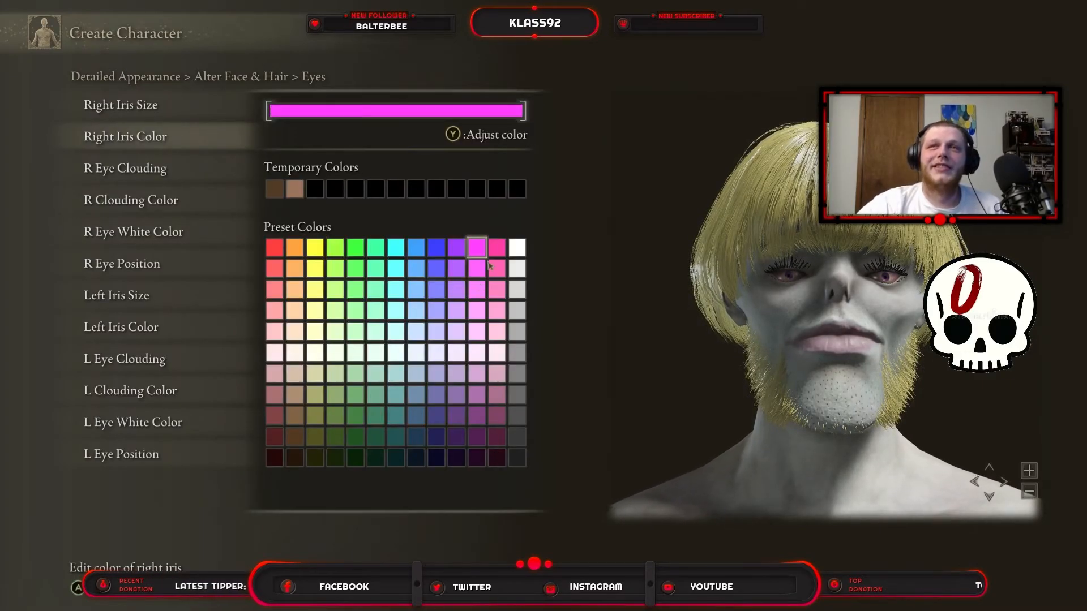
{"action": "left_click", "coordinate": [274, 246]}
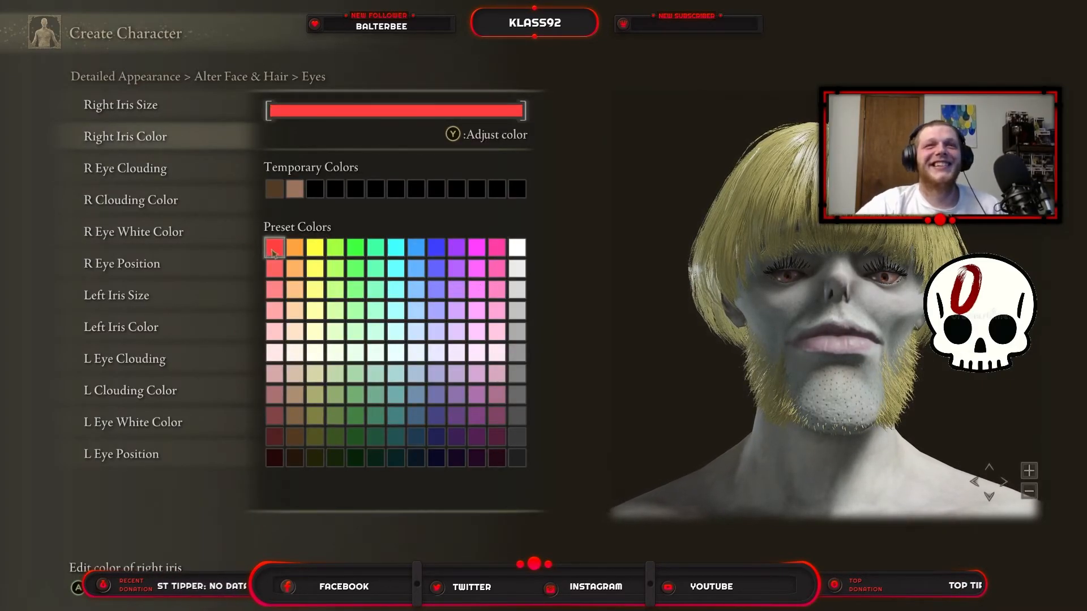
{"action": "left_click", "coordinate": [335, 289]}
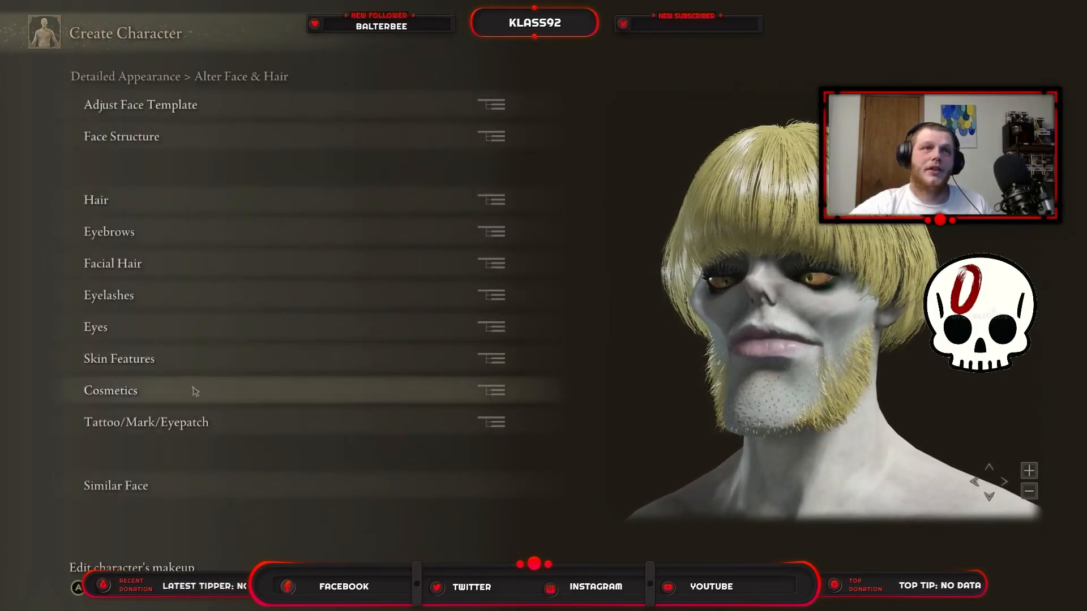
In Cosmetics, try green, cyan, purple and hot pink lipstick colours on Steve
{"action": "left_click", "coordinate": [110, 390]}
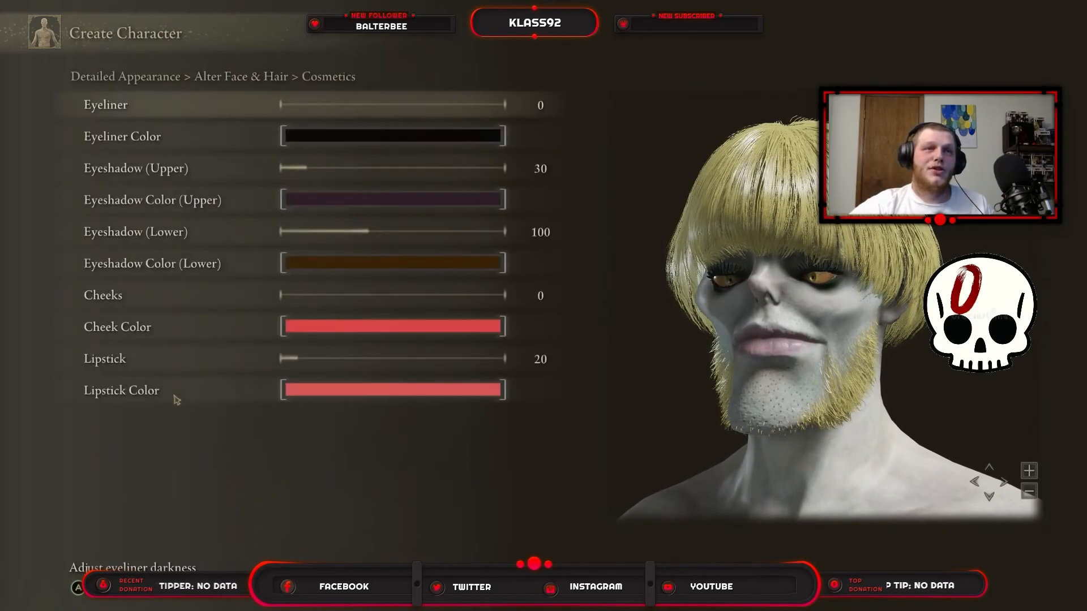
{"action": "mouse_move", "coordinate": [340, 136]}
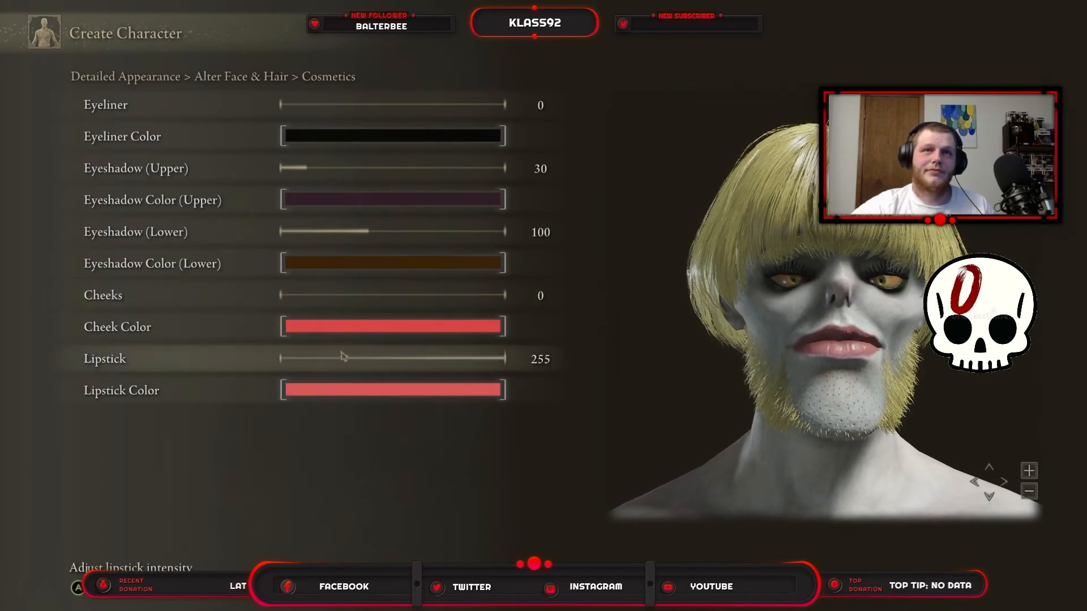
{"action": "left_click", "coordinate": [415, 245]}
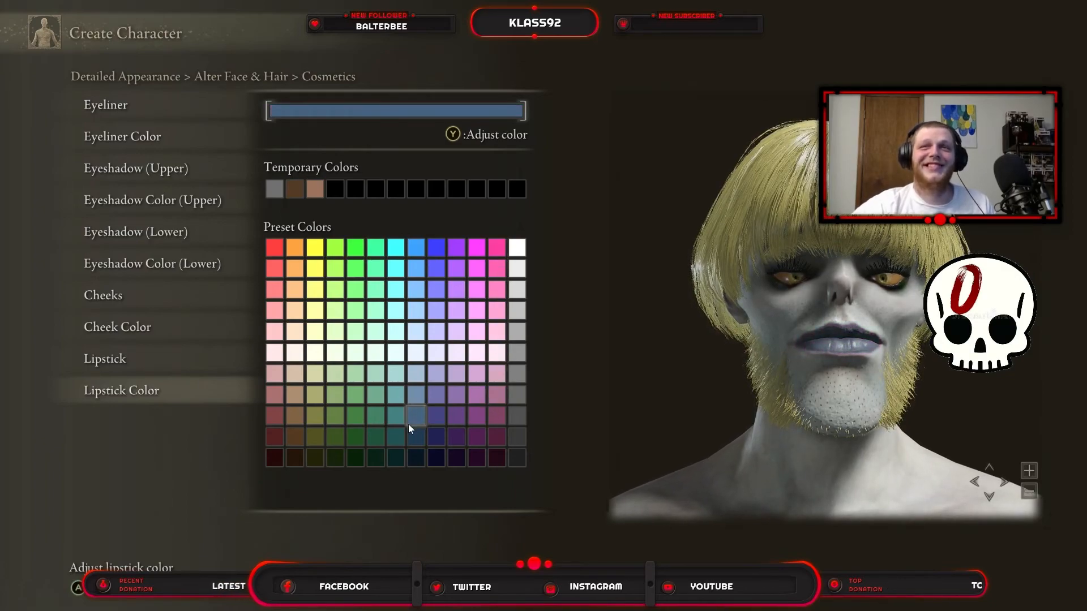
{"action": "left_click", "coordinate": [353, 333]}
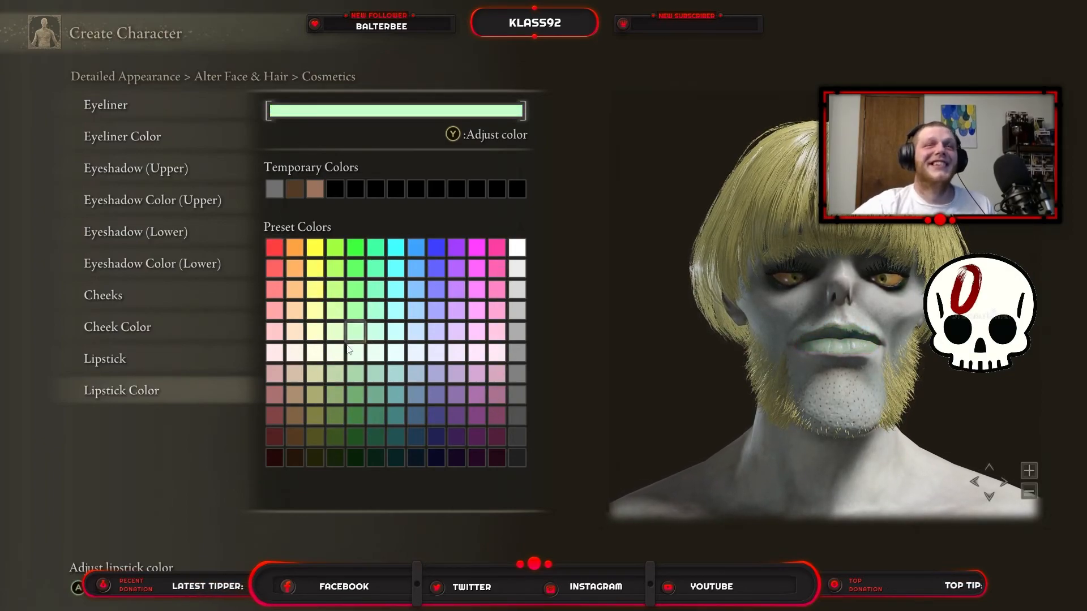
{"action": "left_click", "coordinate": [395, 271]}
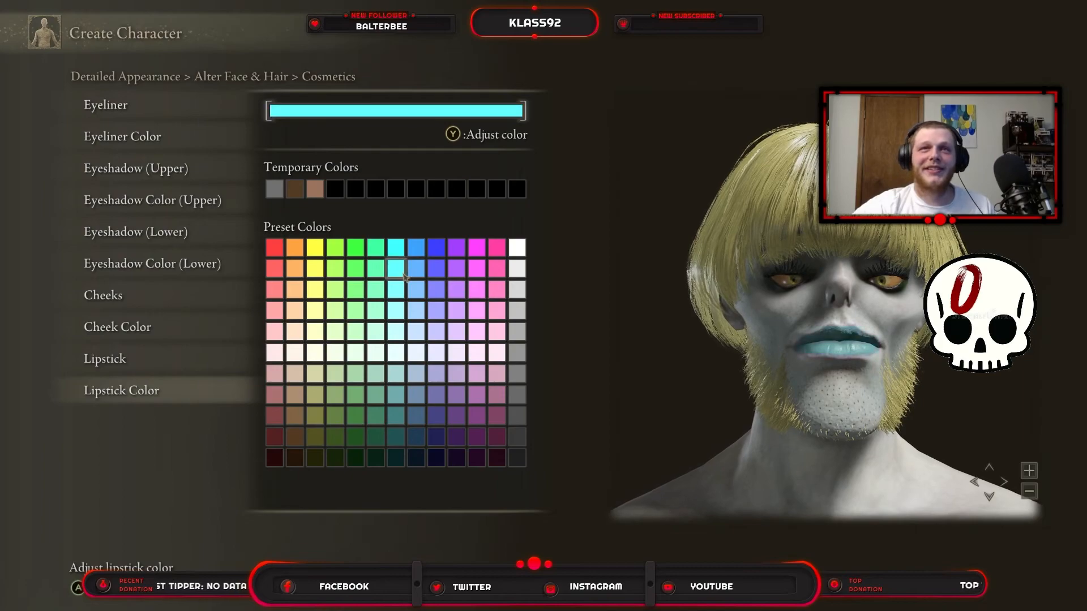
{"action": "left_click", "coordinate": [456, 248]}
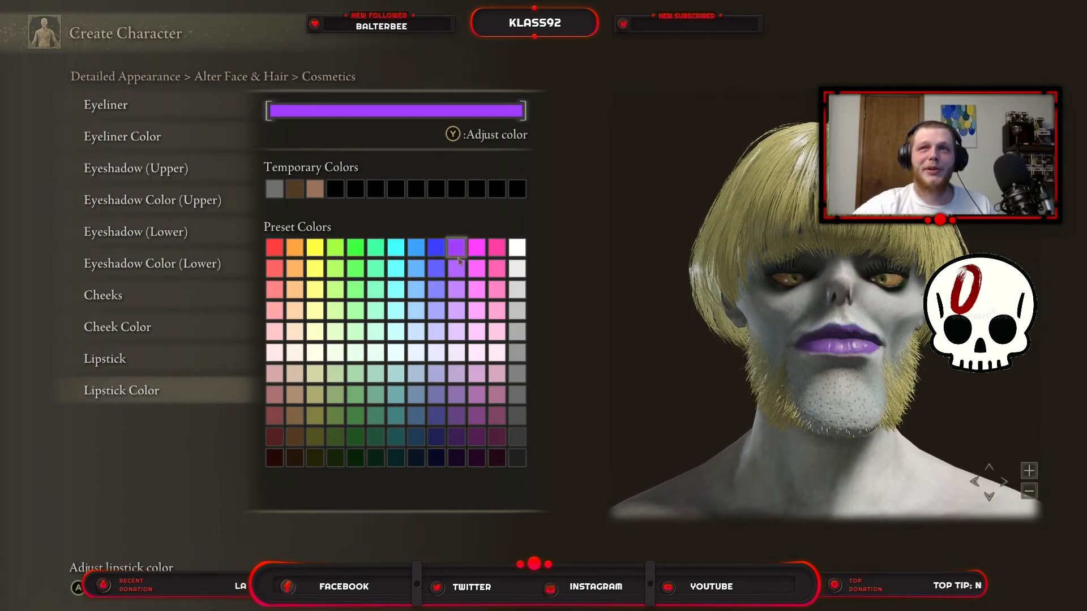
{"action": "left_click", "coordinate": [496, 247]}
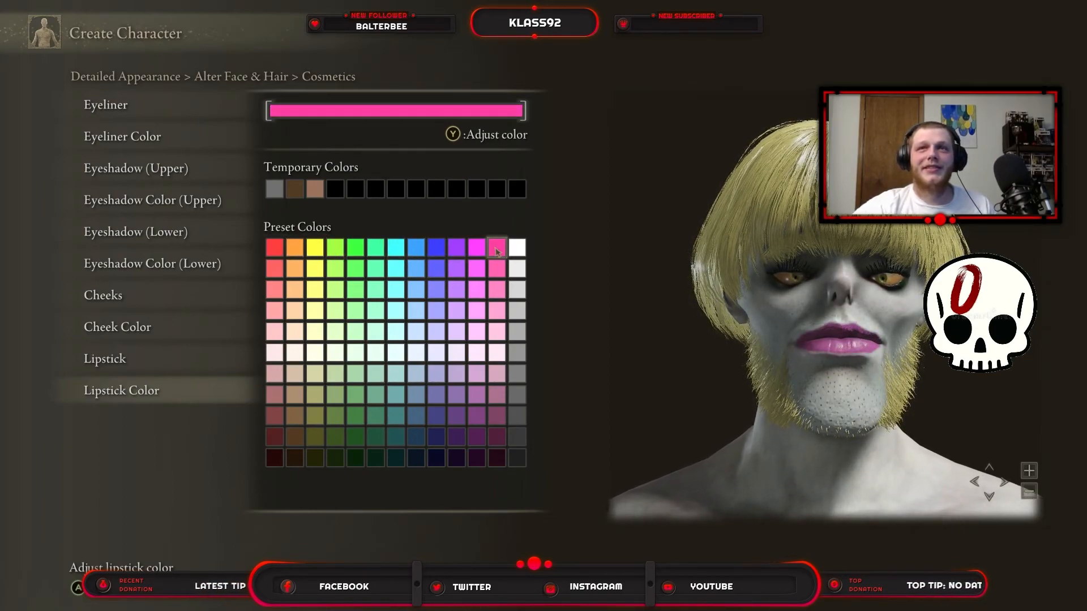
Try near-white and light blue lipstick, then keep the soft pink shade
{"action": "left_click", "coordinate": [356, 416]}
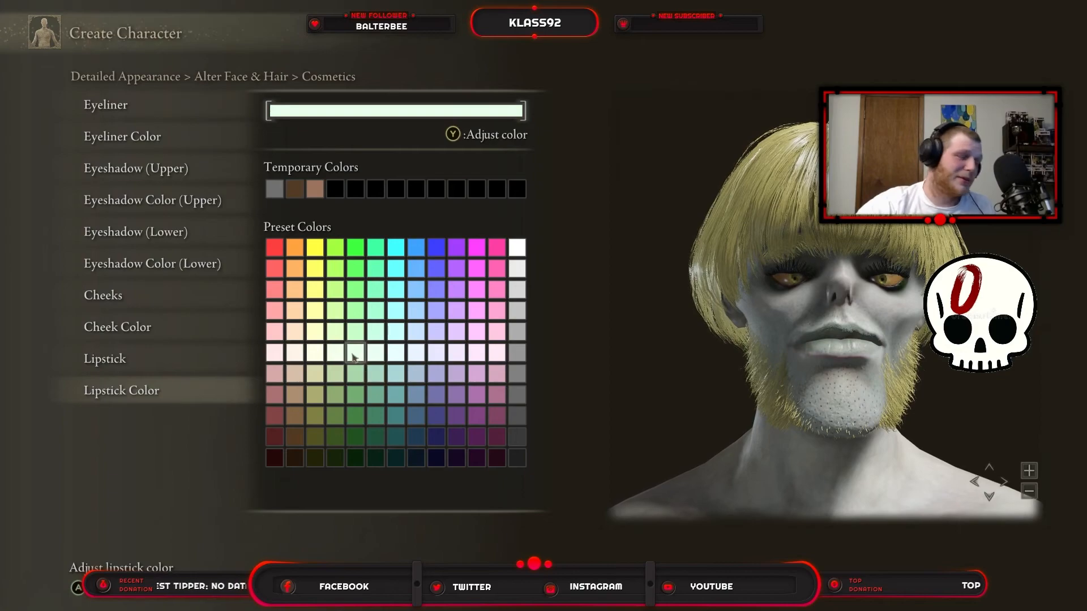
{"action": "left_click", "coordinate": [395, 395]}
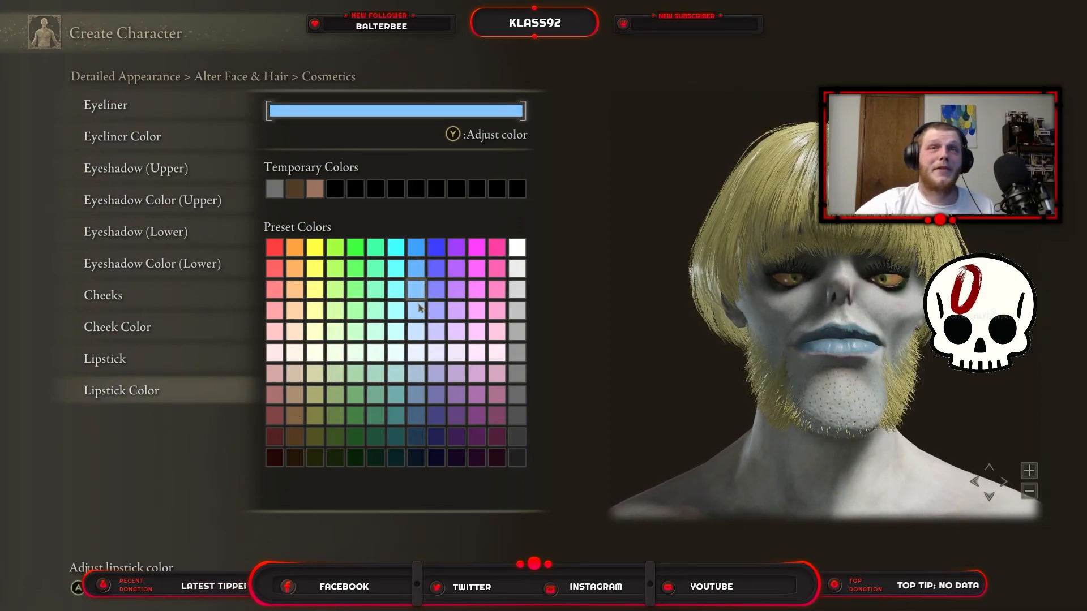
{"action": "left_click", "coordinate": [496, 288]}
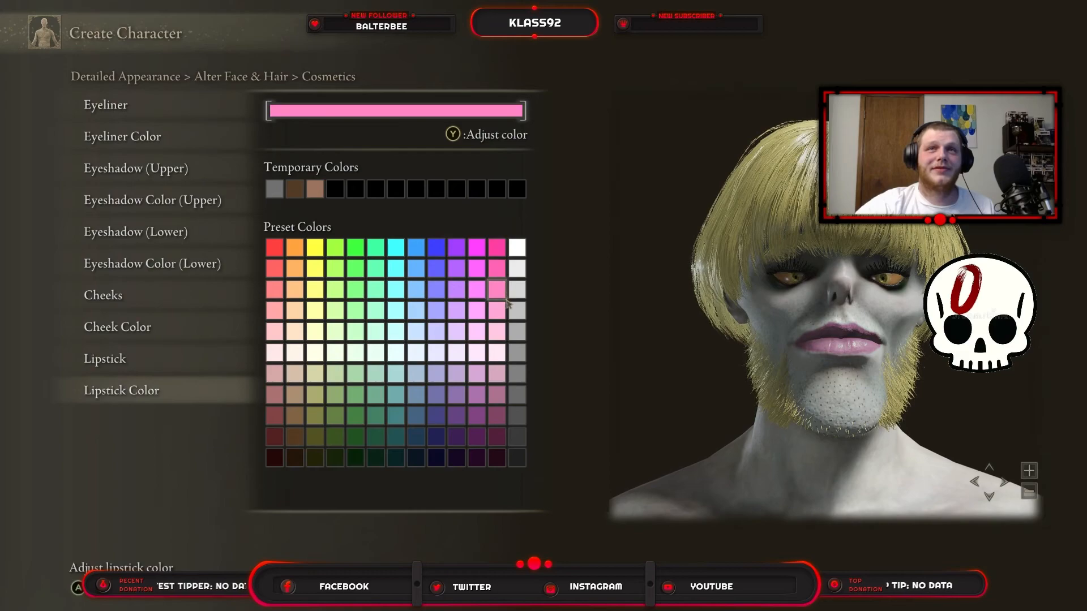
{"action": "left_click", "coordinate": [496, 269]}
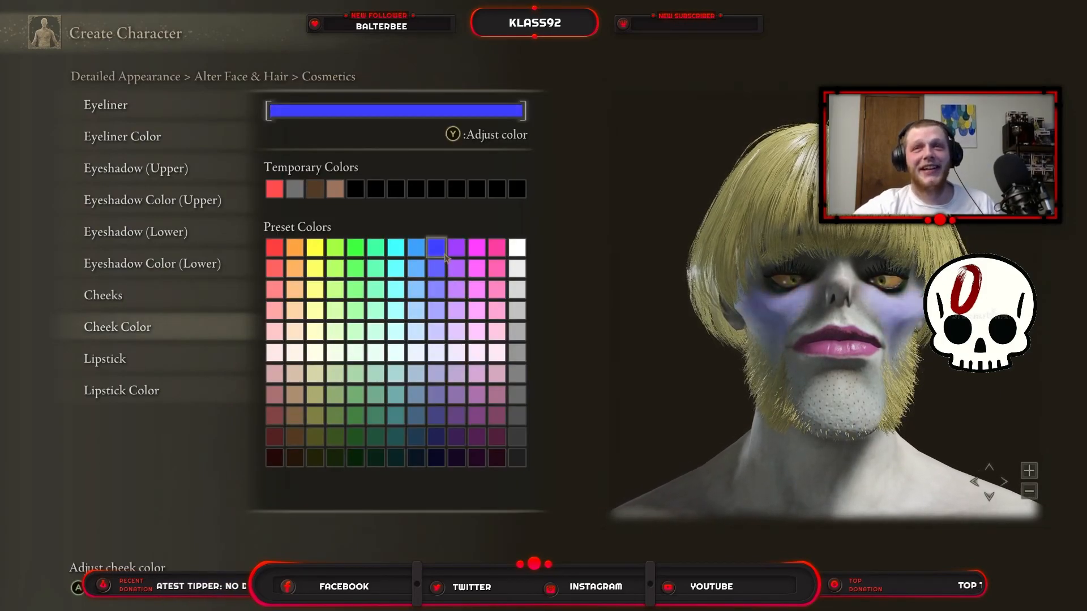
Sample green, muted purple and pale grey cheek swatches, settling on the purple blush
{"action": "left_click", "coordinate": [475, 288]}
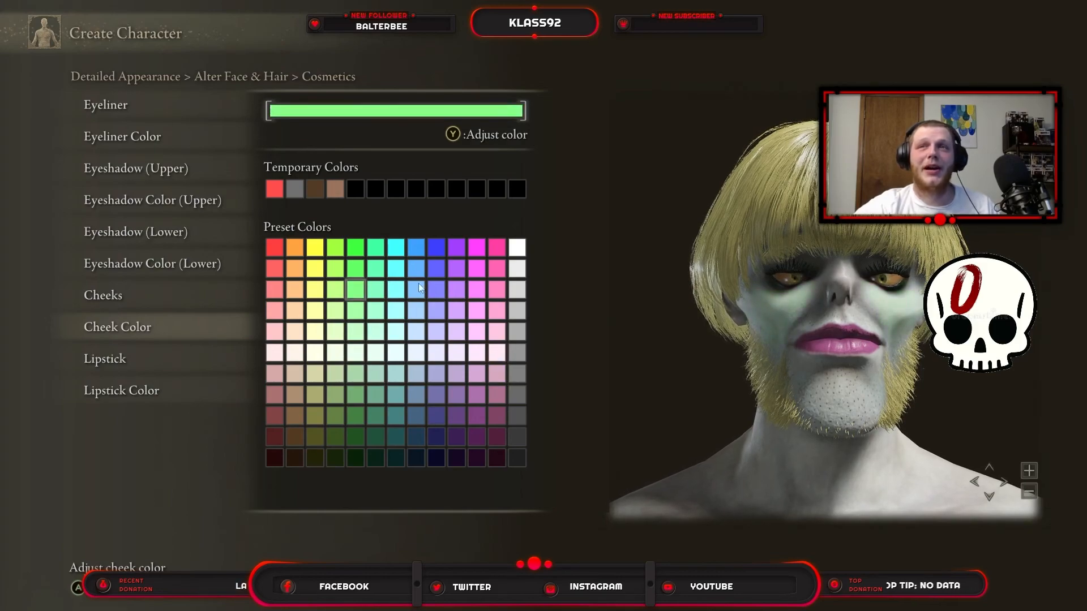
{"action": "left_click", "coordinate": [415, 332]}
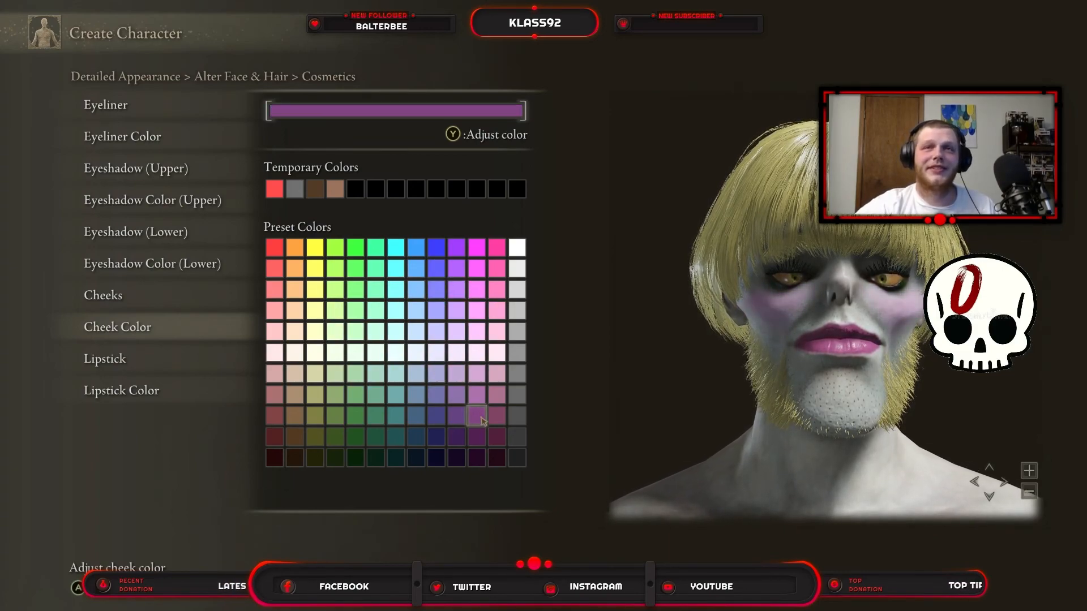
{"action": "left_click", "coordinate": [274, 437]}
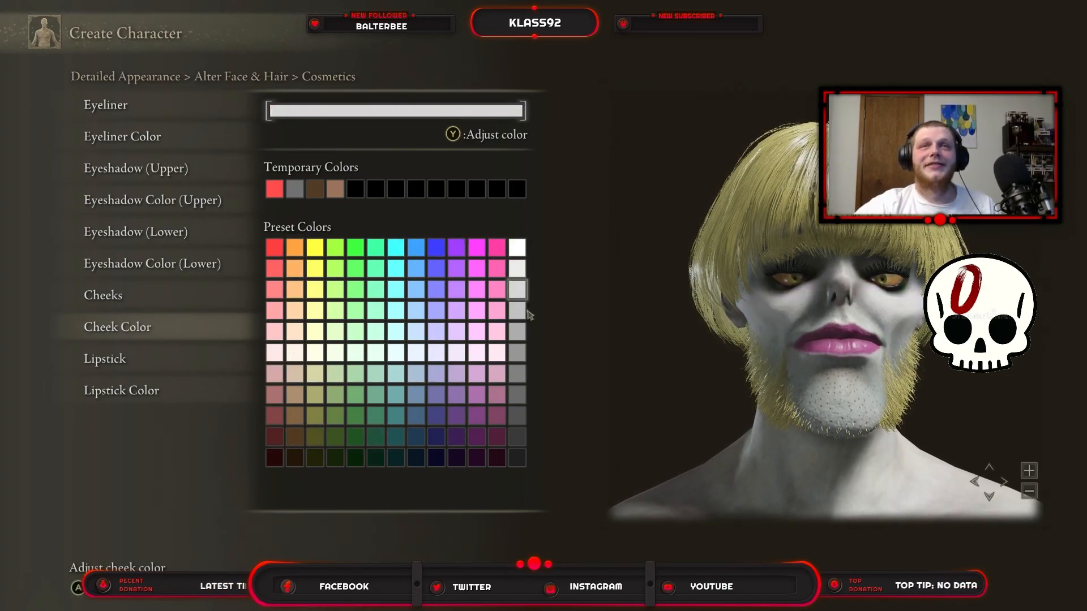
{"action": "left_click", "coordinate": [435, 435]}
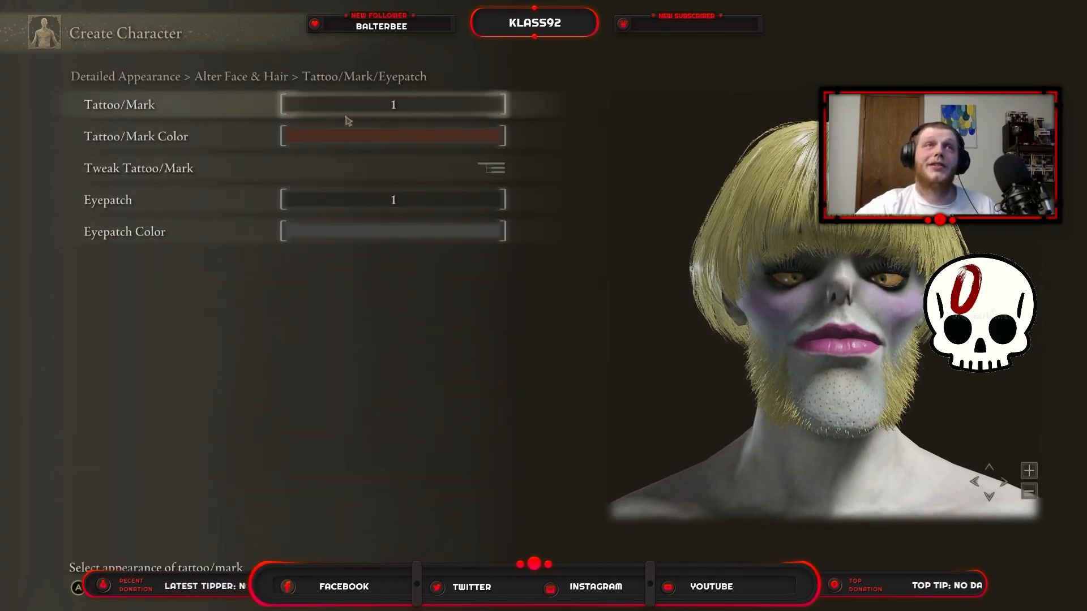
Browse the tattoo designs up to design 35, then leave without adding a mark
{"action": "left_click", "coordinate": [393, 104]}
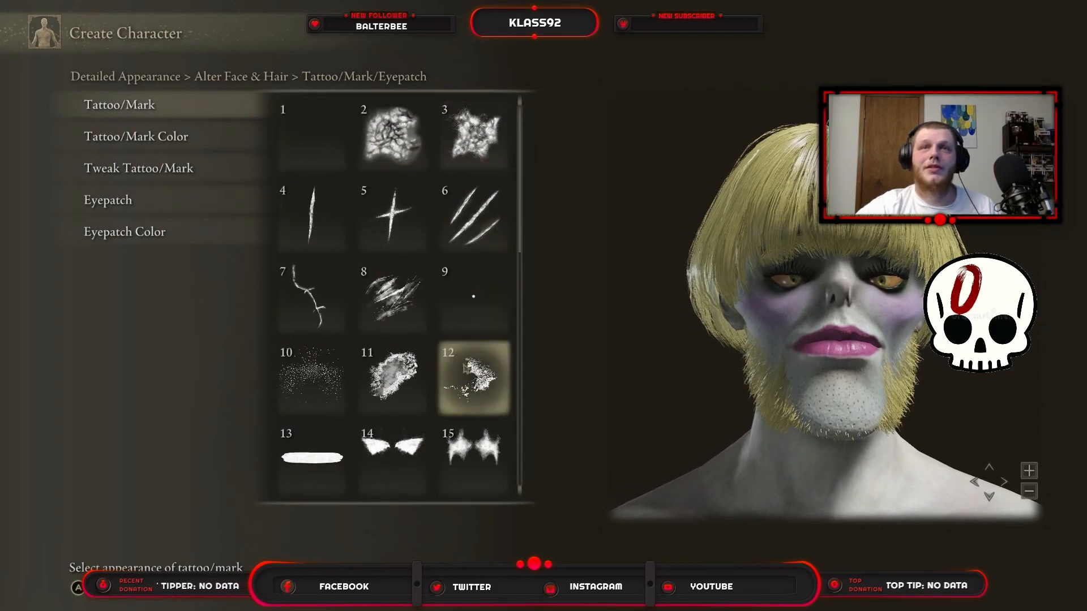
{"action": "left_click", "coordinate": [312, 457]}
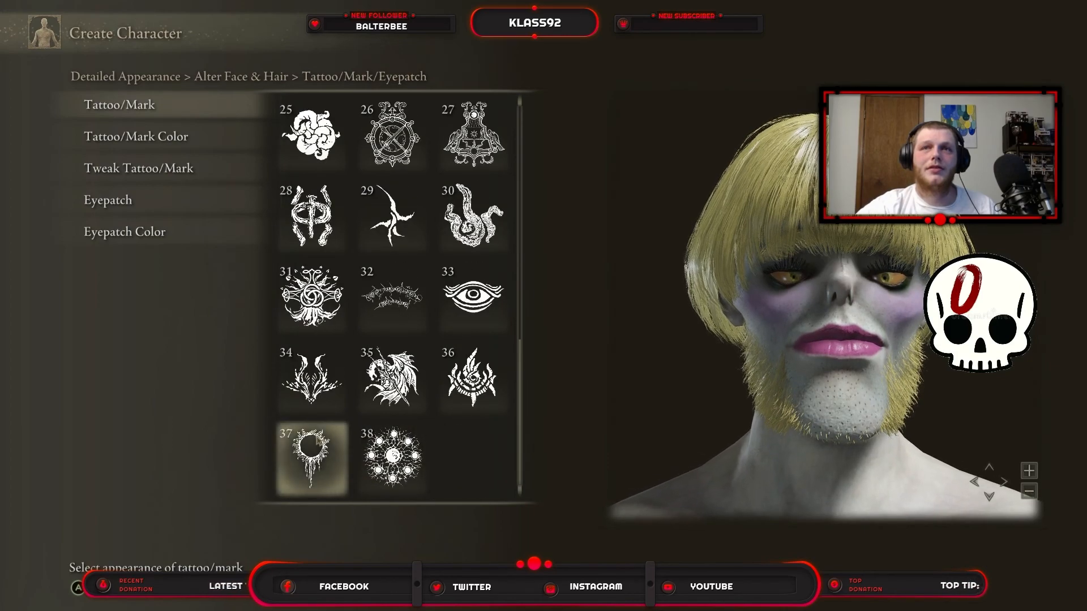
{"action": "left_click", "coordinate": [390, 379]}
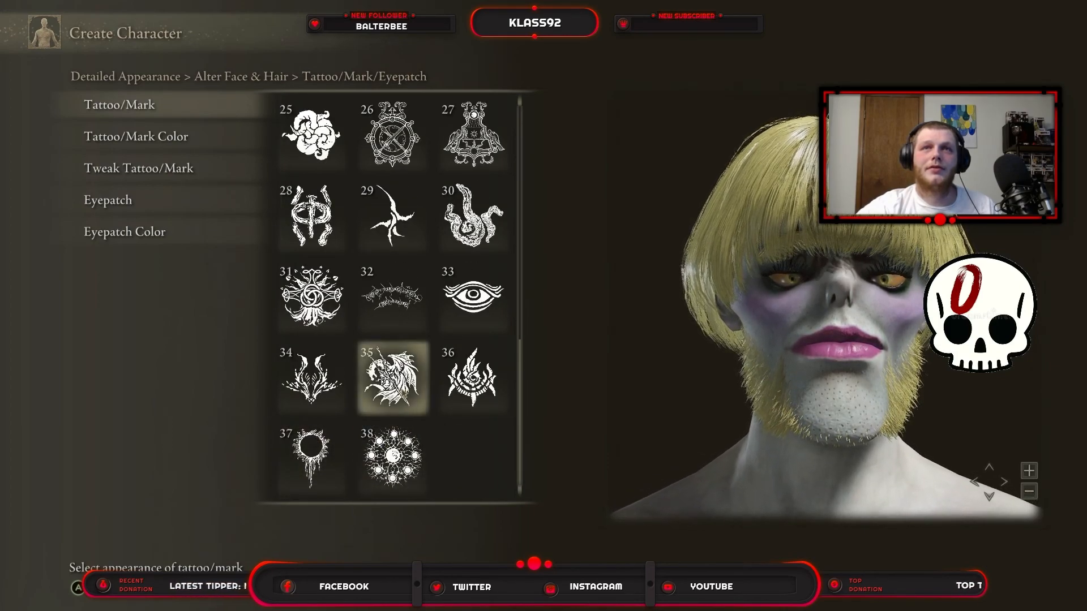
{"action": "left_click", "coordinate": [473, 377]}
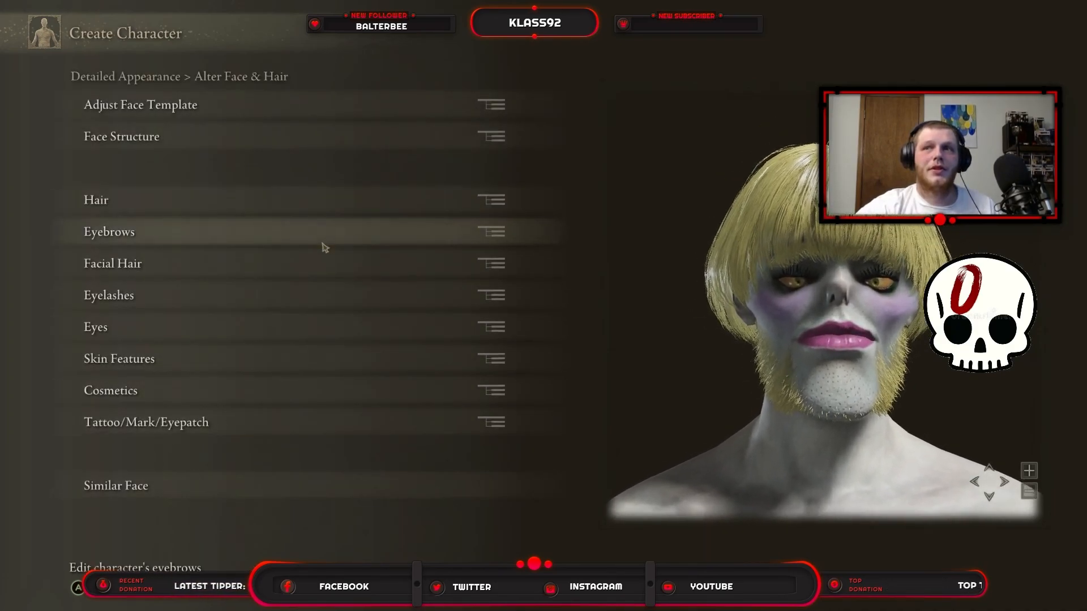
Save Steve's look to the first favourite slot and preview the Astrologer starting gear
{"action": "left_click", "coordinate": [95, 199]}
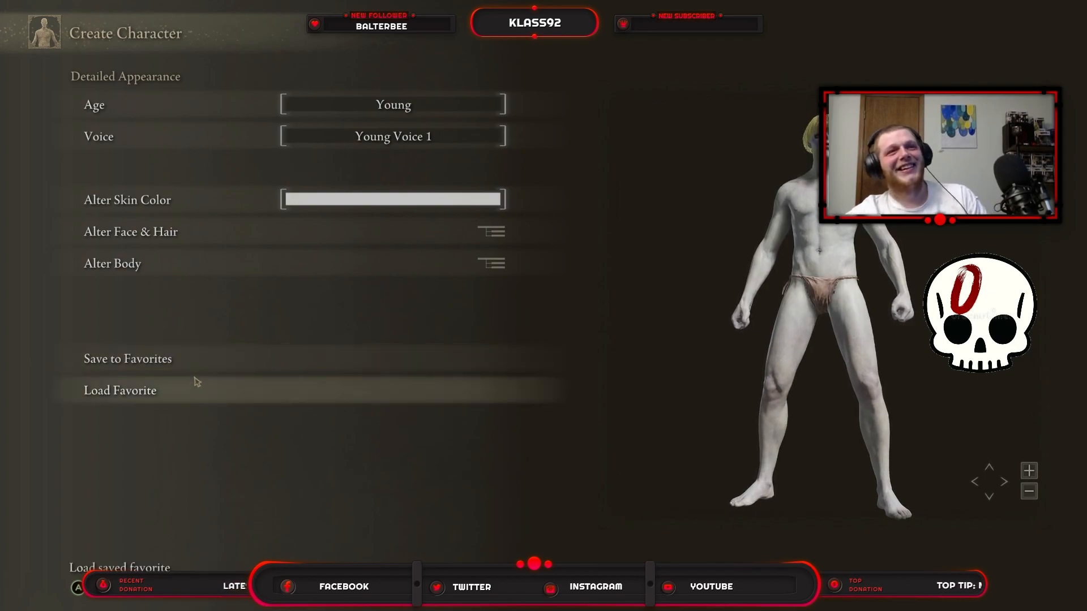
{"action": "left_click", "coordinate": [128, 359]}
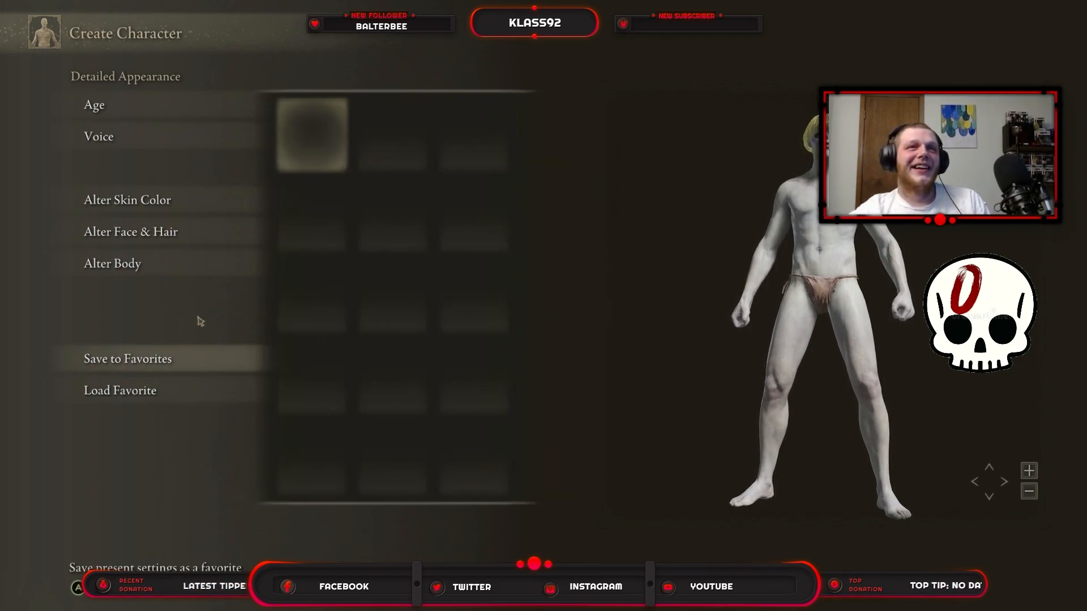
{"action": "left_click", "coordinate": [128, 358]}
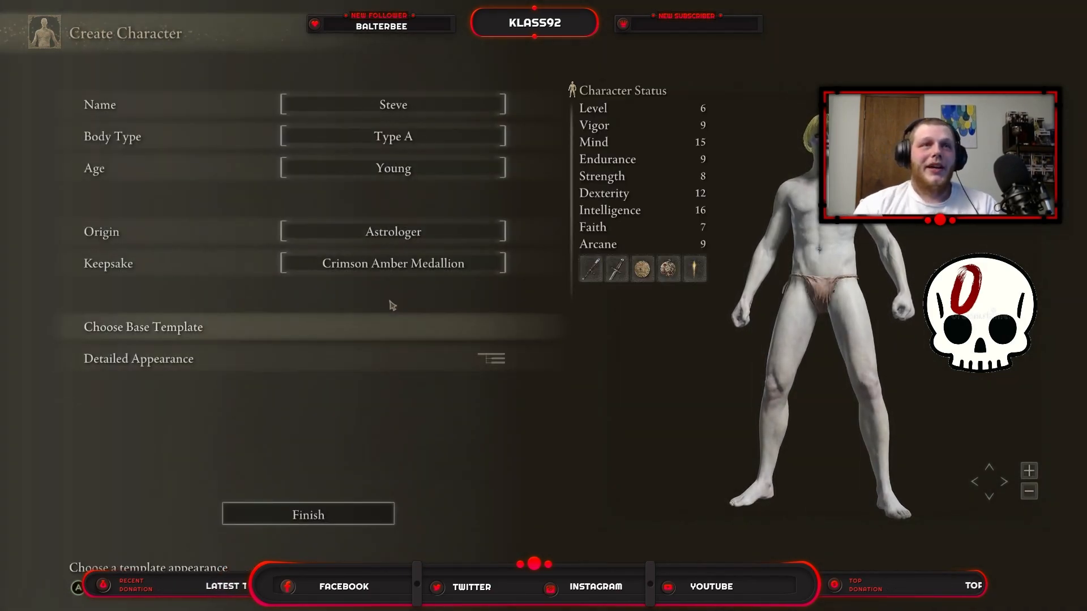
{"action": "left_click", "coordinate": [393, 231]}
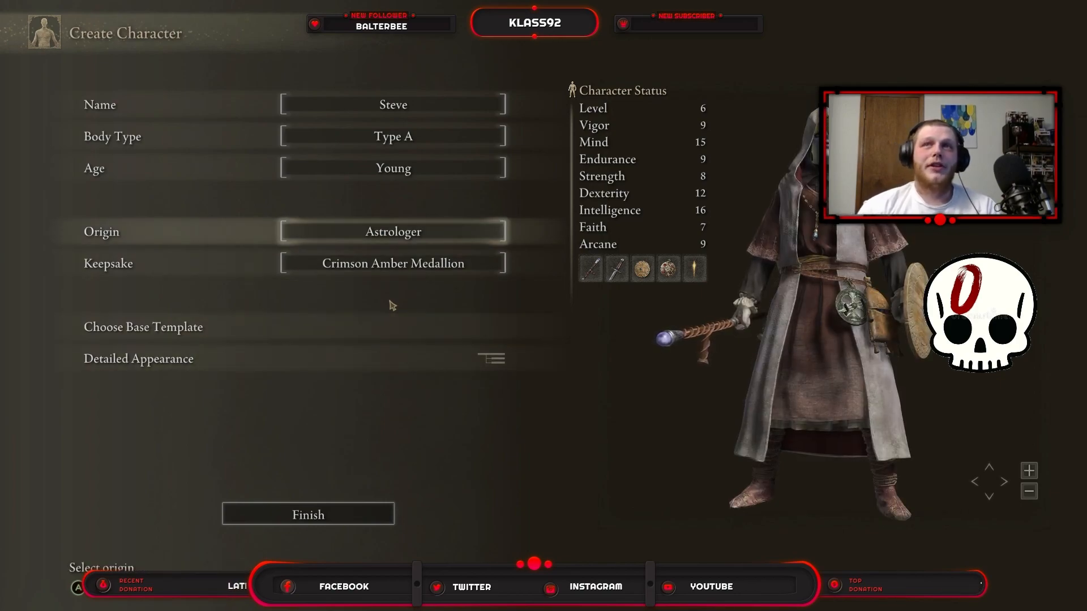